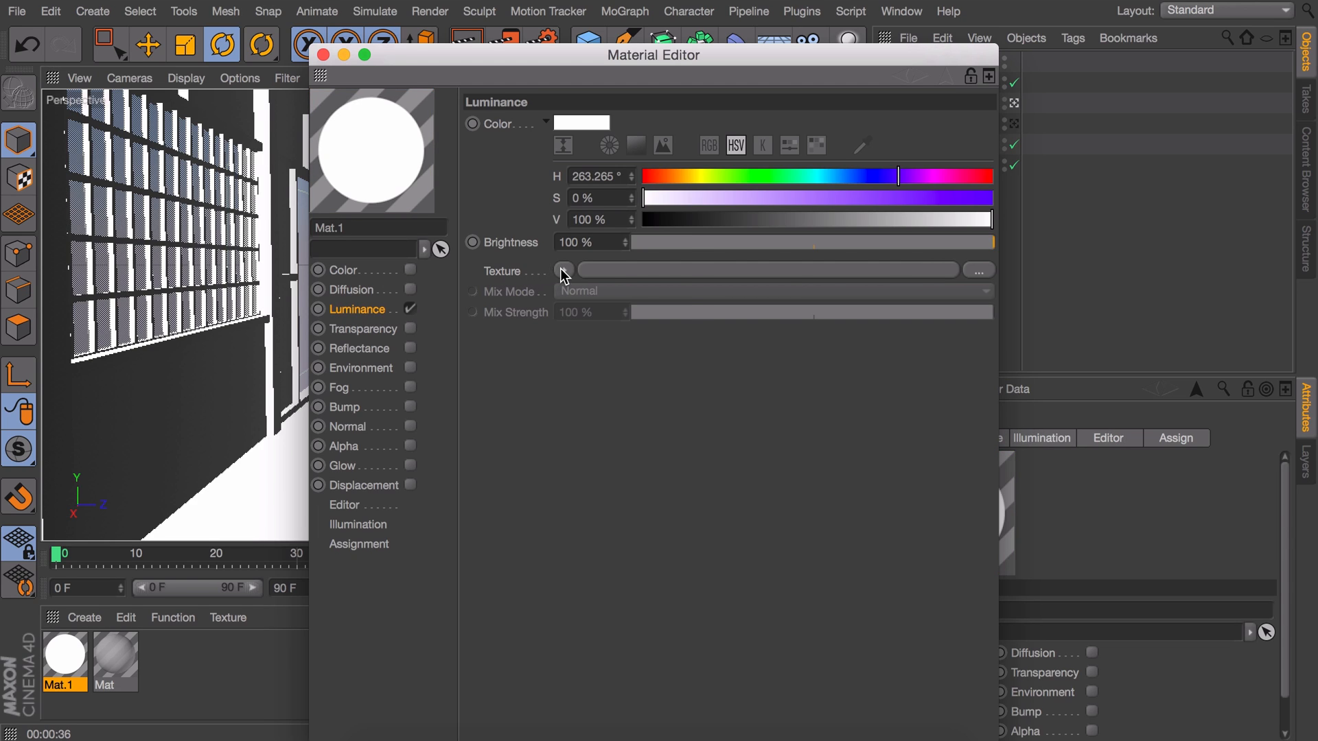
- Load a Sketch and Toon Cel shader into Mat.1's luminance, shading by Lights and Shadows rather than Camera
click(563, 272)
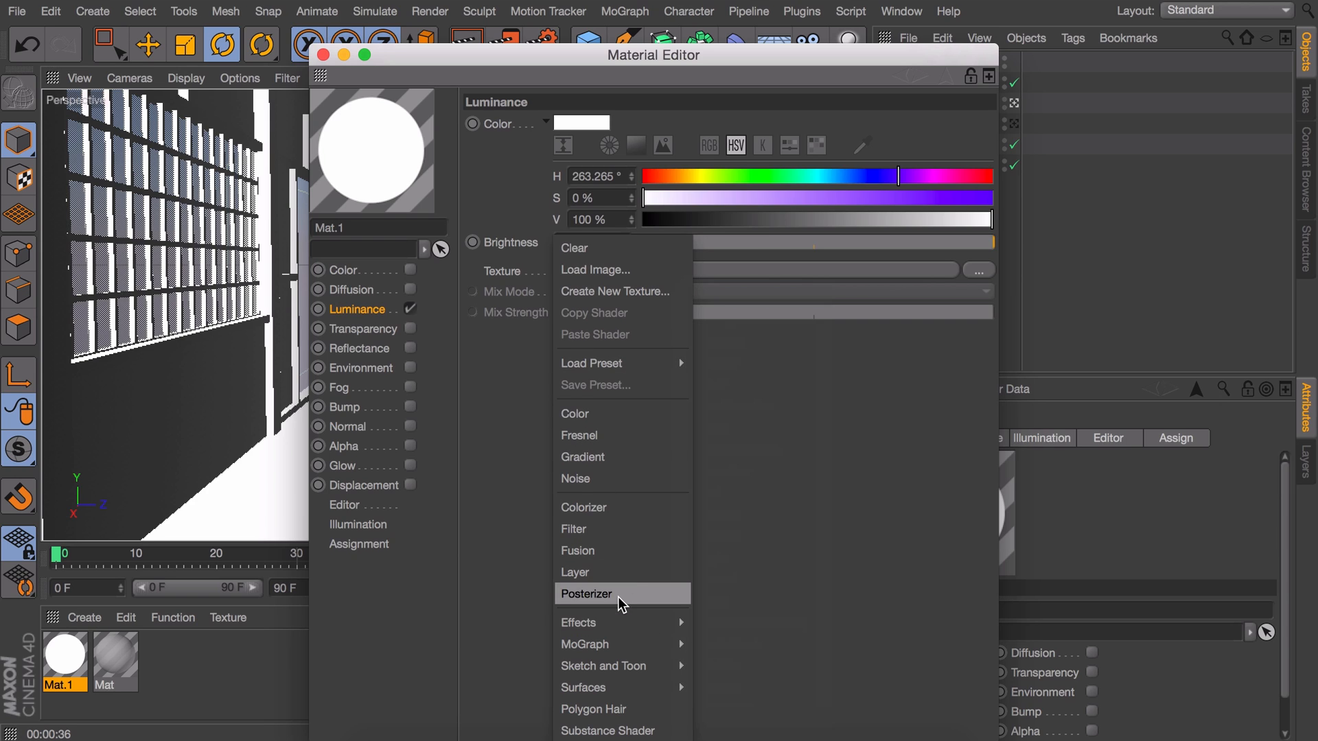
mouse_move(604, 666)
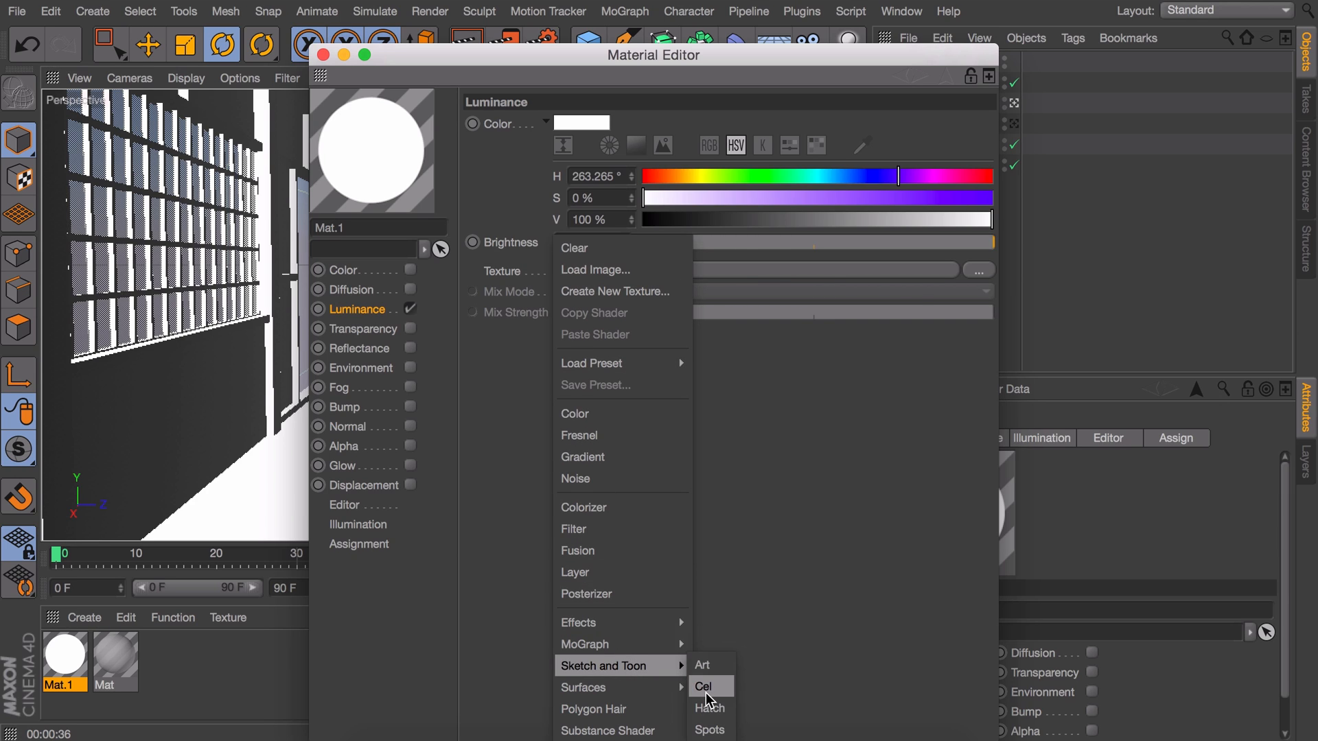
click(703, 687)
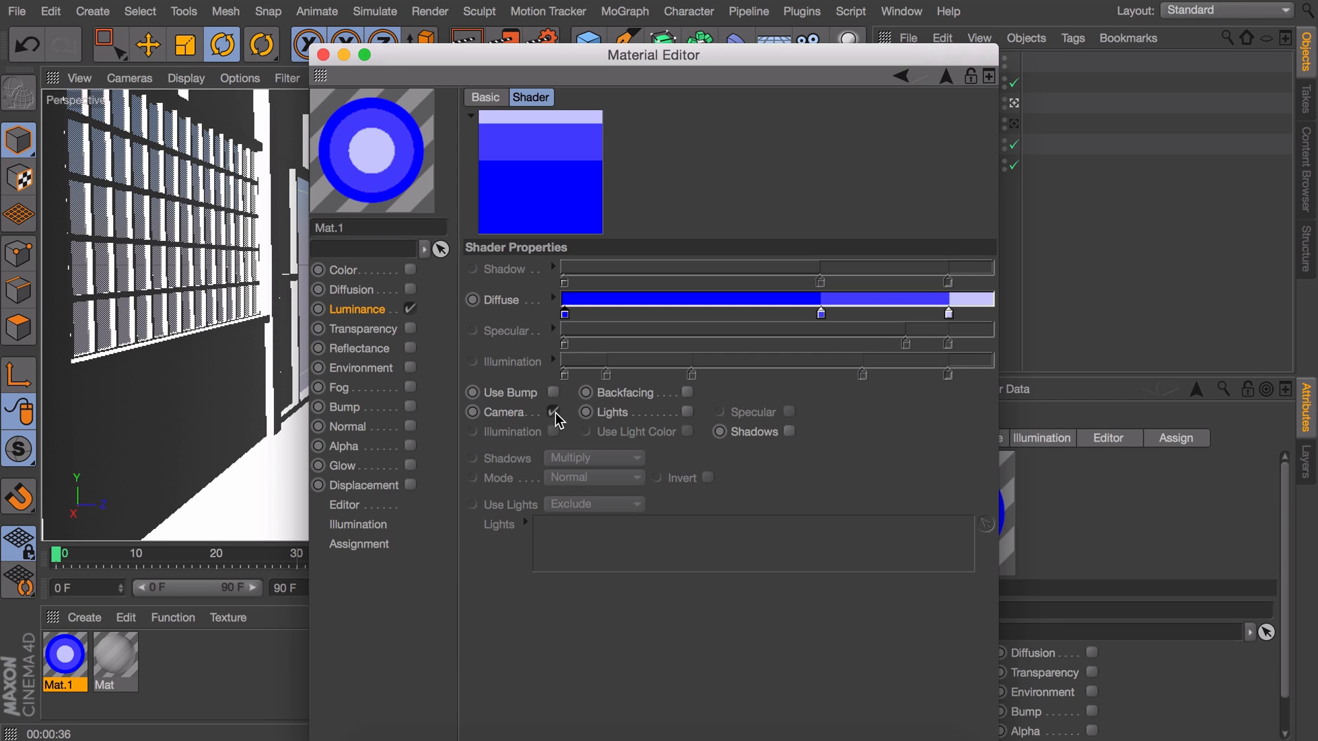
click(554, 412)
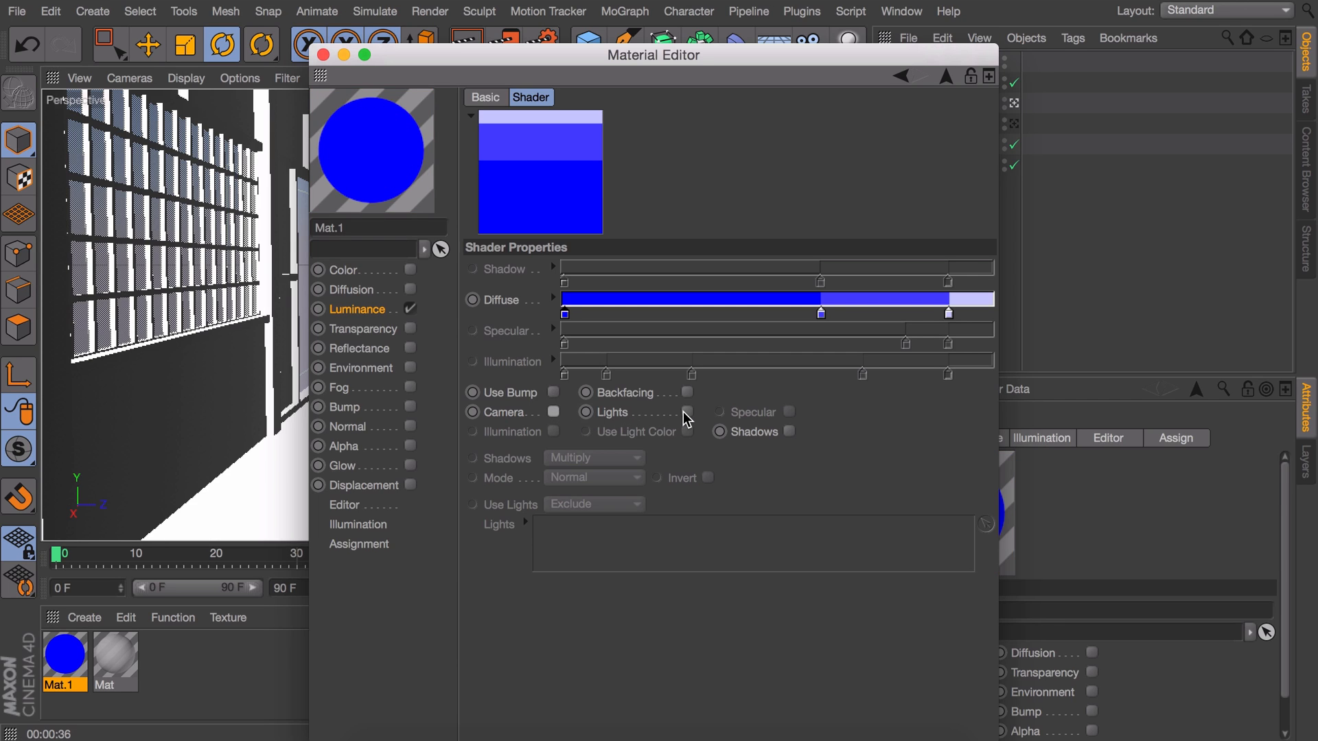
click(790, 432)
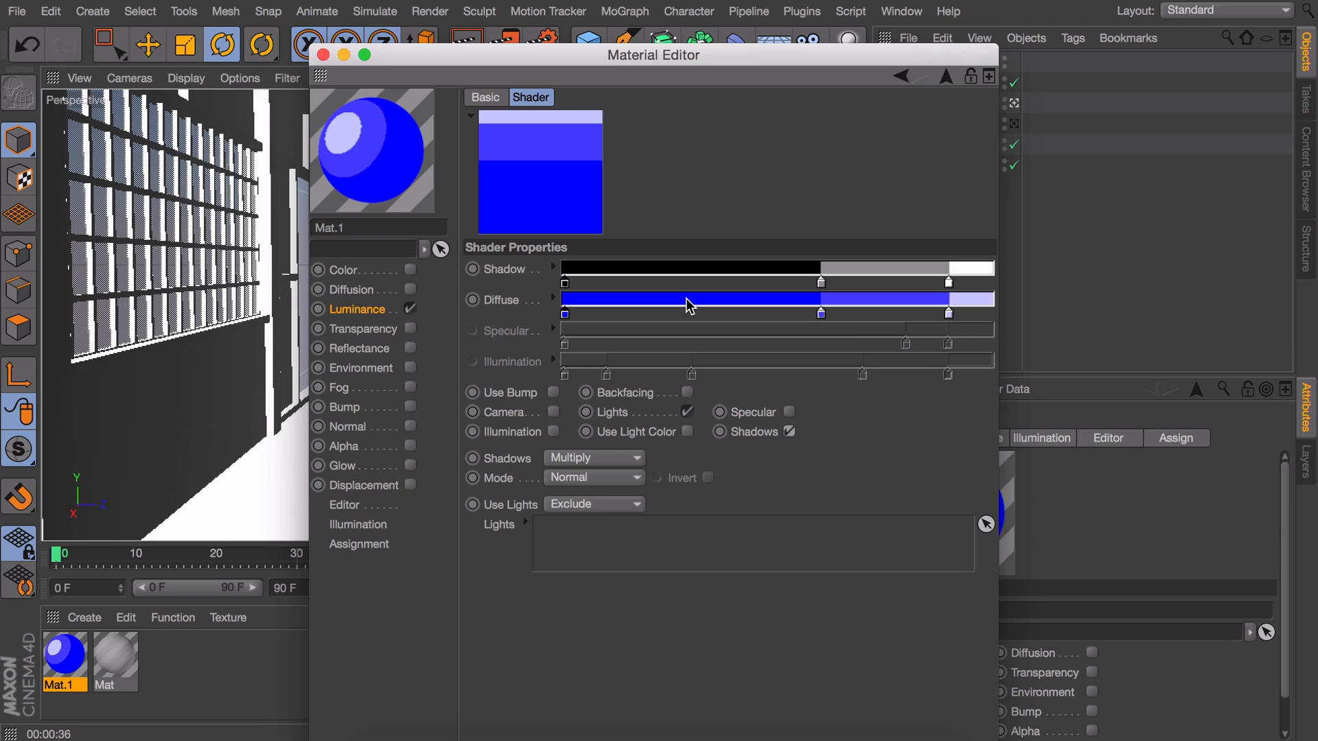
mouse_move(811, 327)
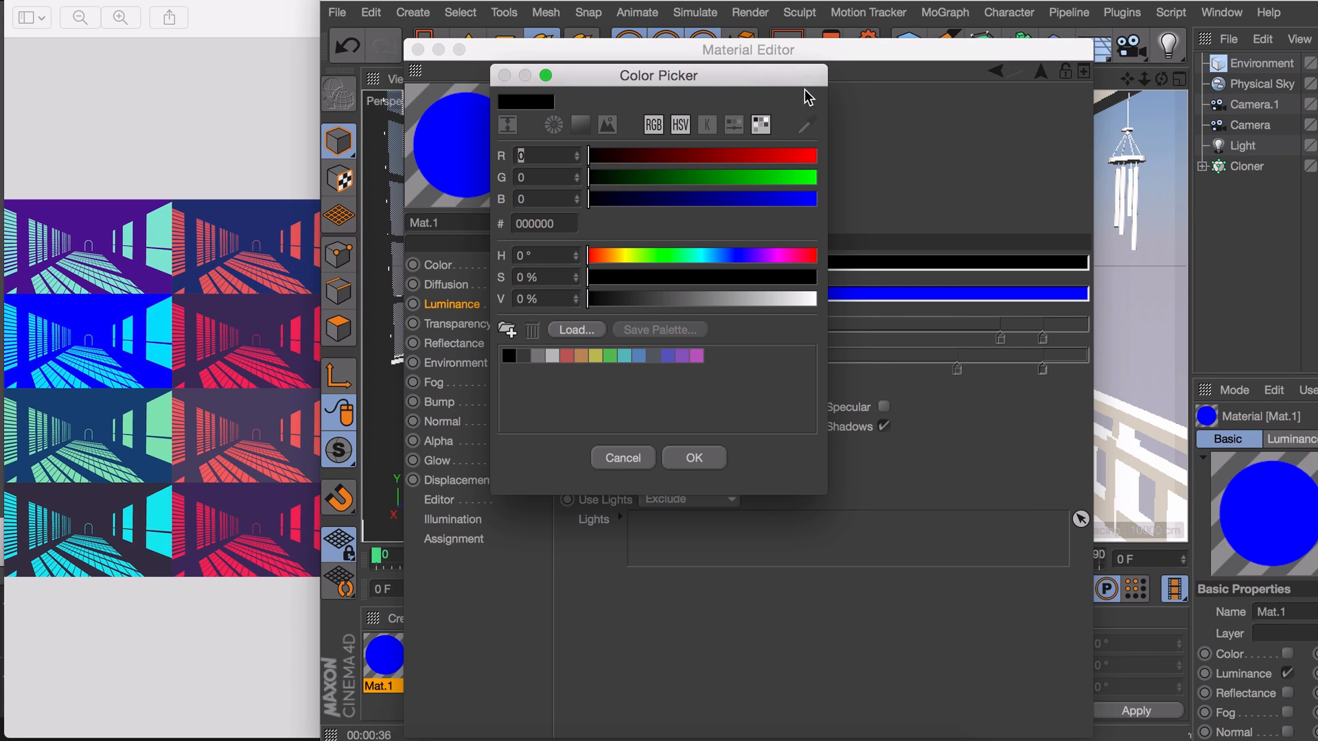
- Colour the cel shader pink when lit with dark purple shadows in Color mode, then leave the editor
click(806, 125)
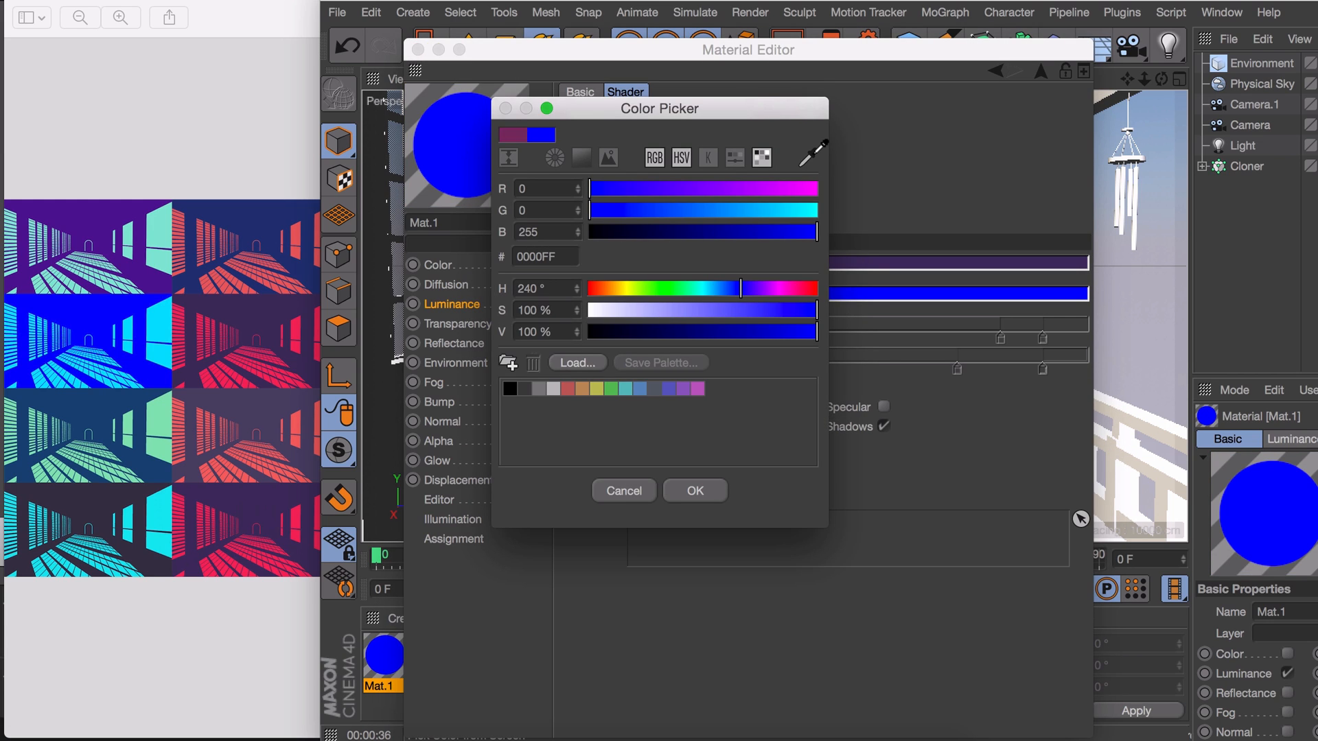
click(693, 490)
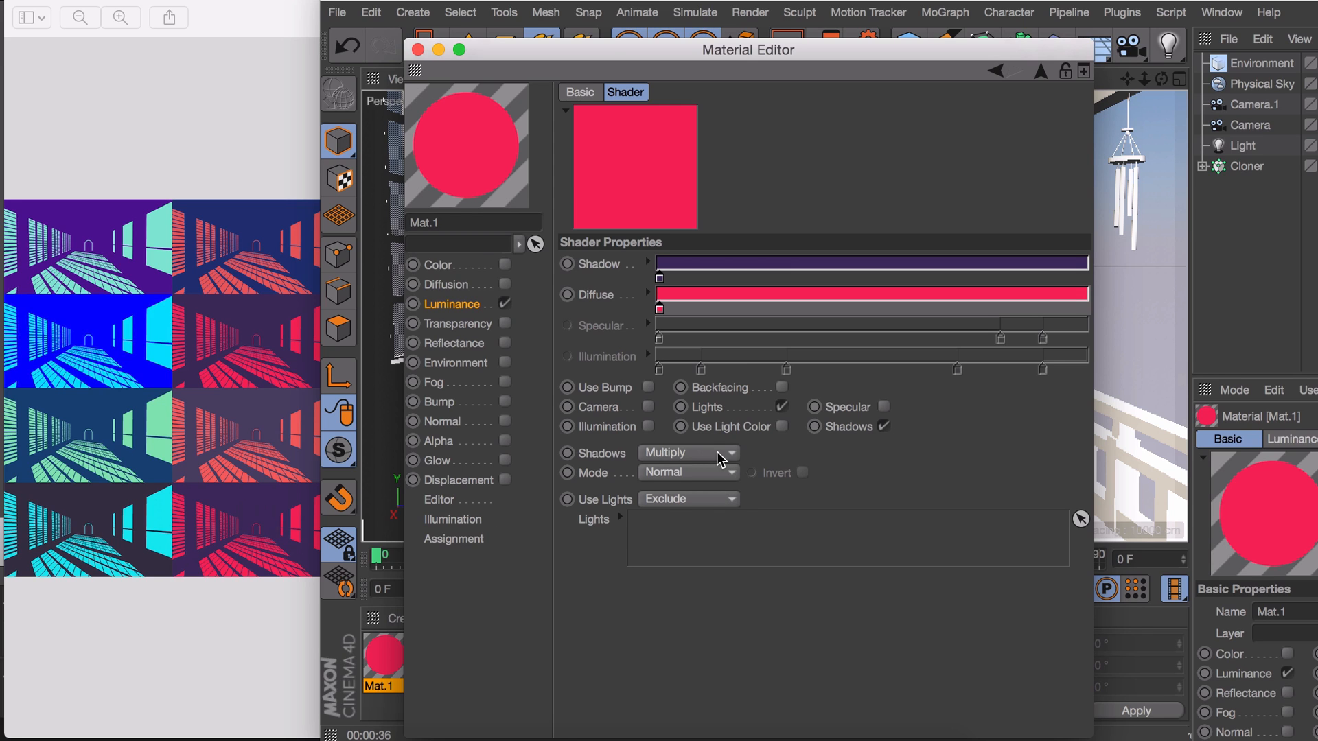
click(687, 451)
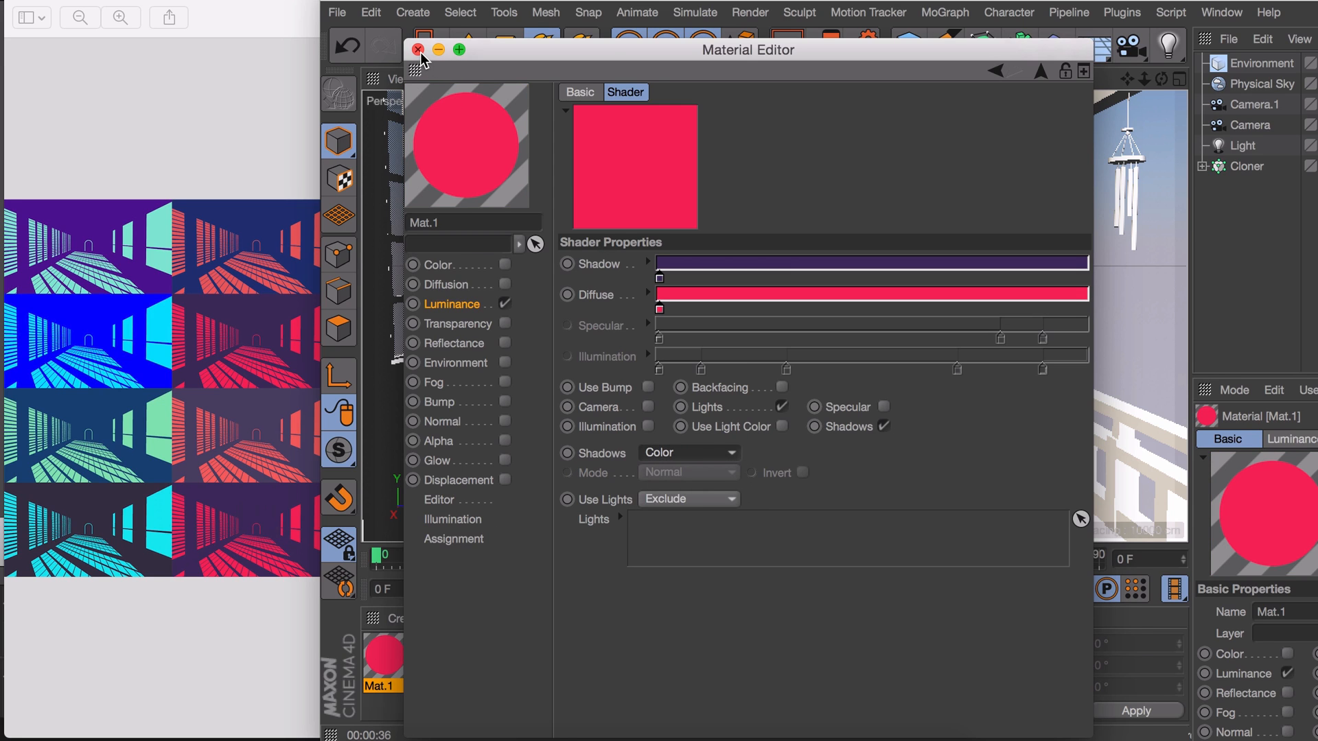
click(418, 49)
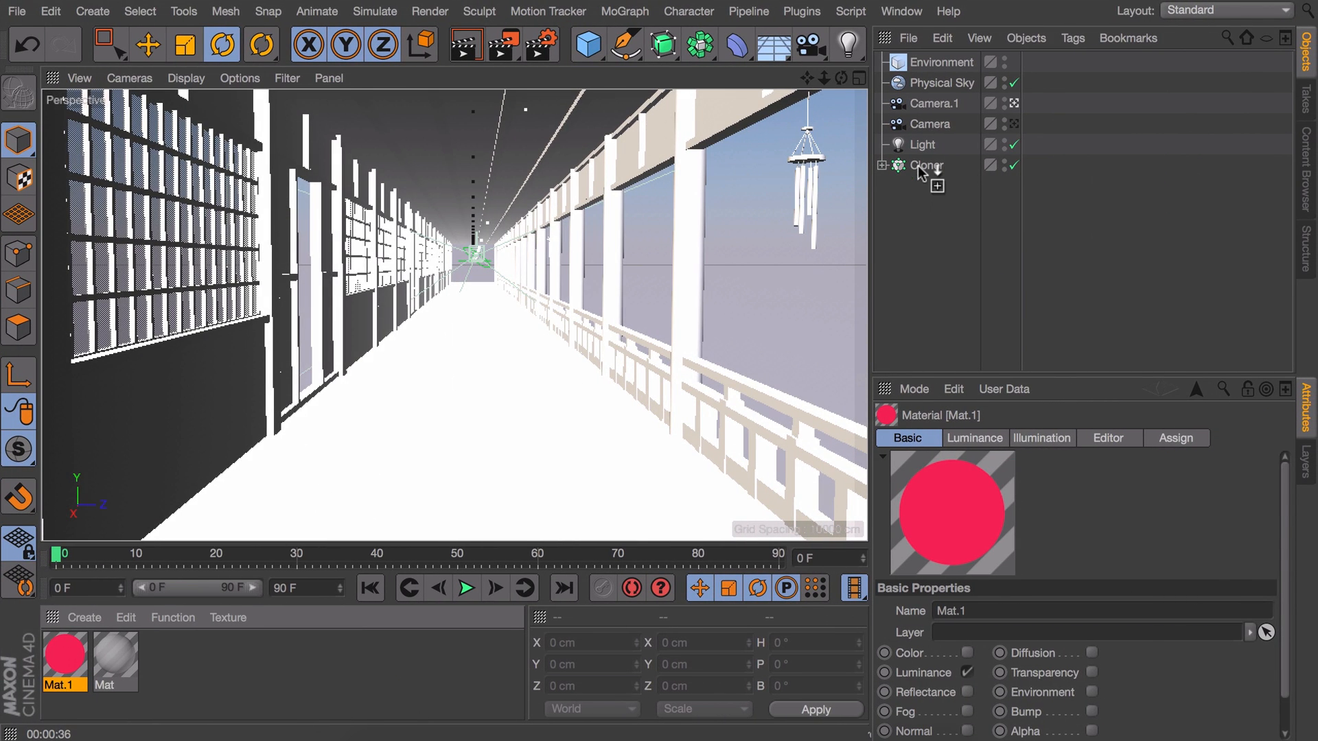
- Put Mat.1 on the Cloner, give the light Raytraced (Hard) shadows, disable the Physical Sky and render a preview
click(922, 144)
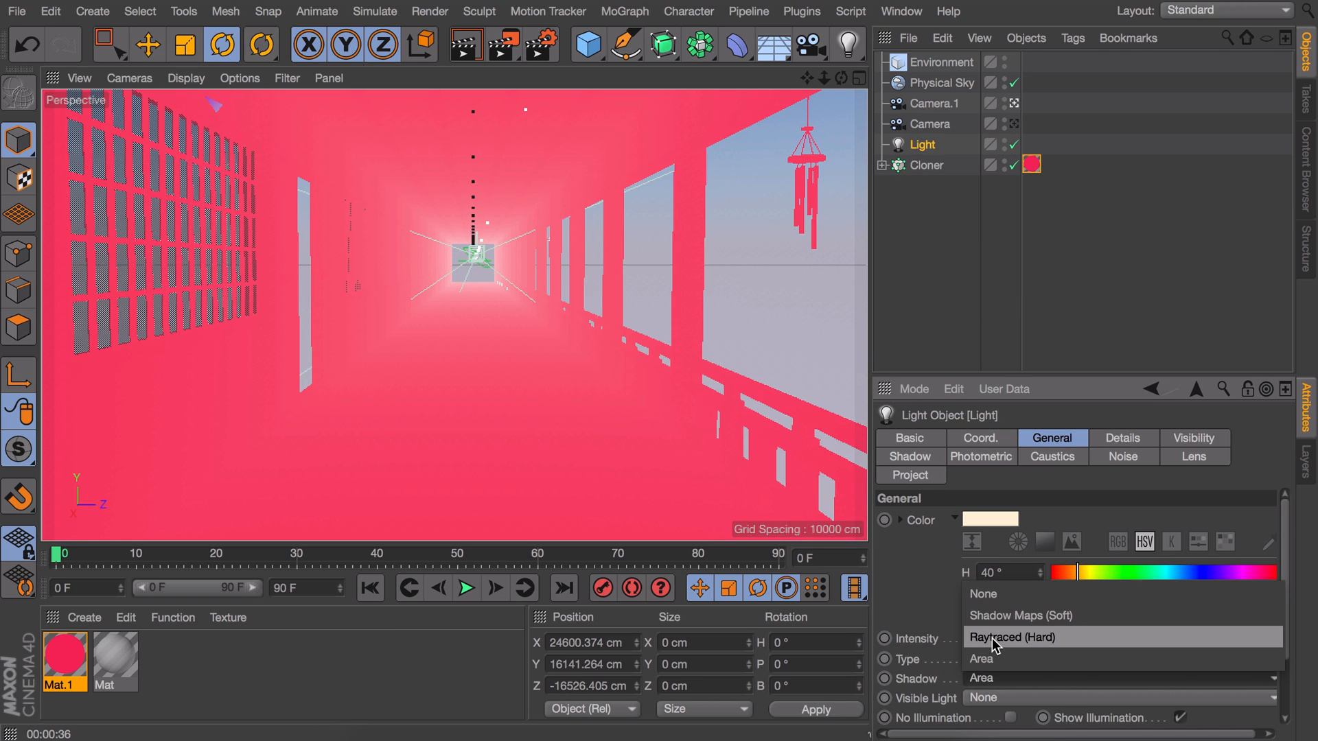
click(1001, 658)
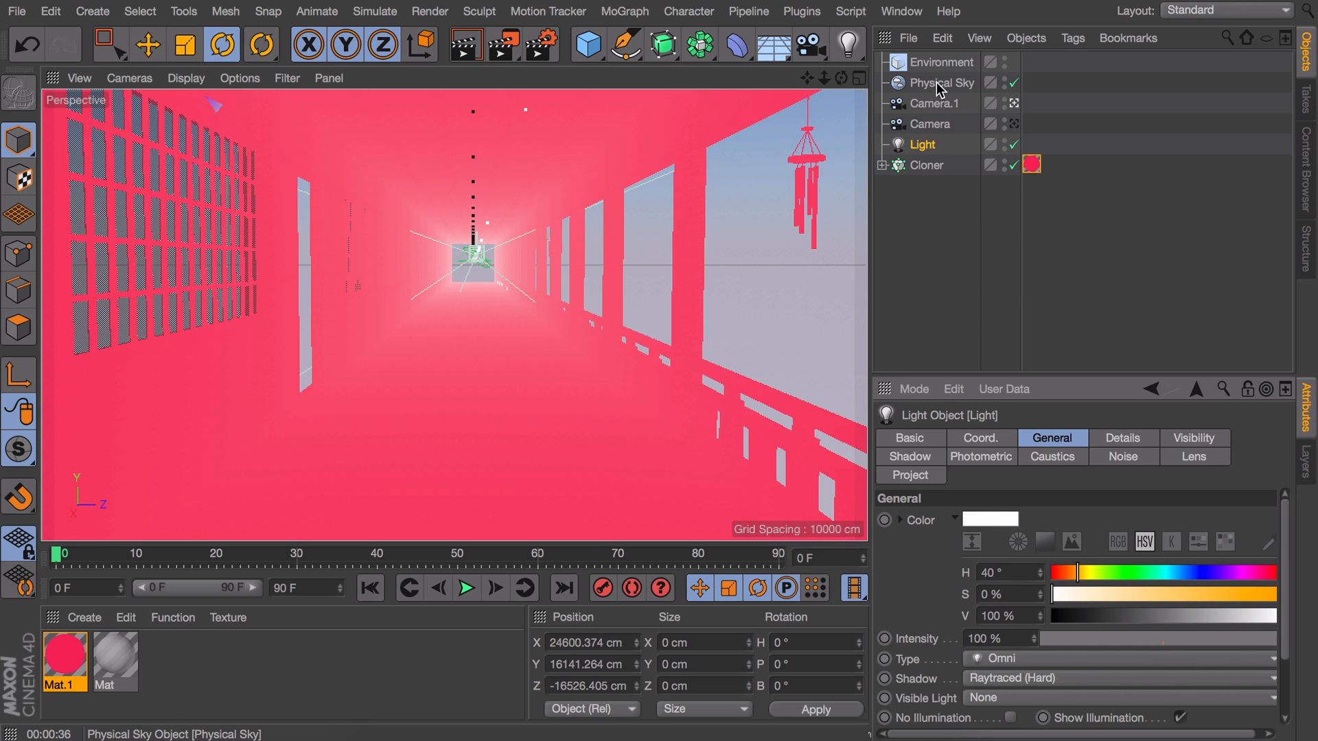
click(1013, 82)
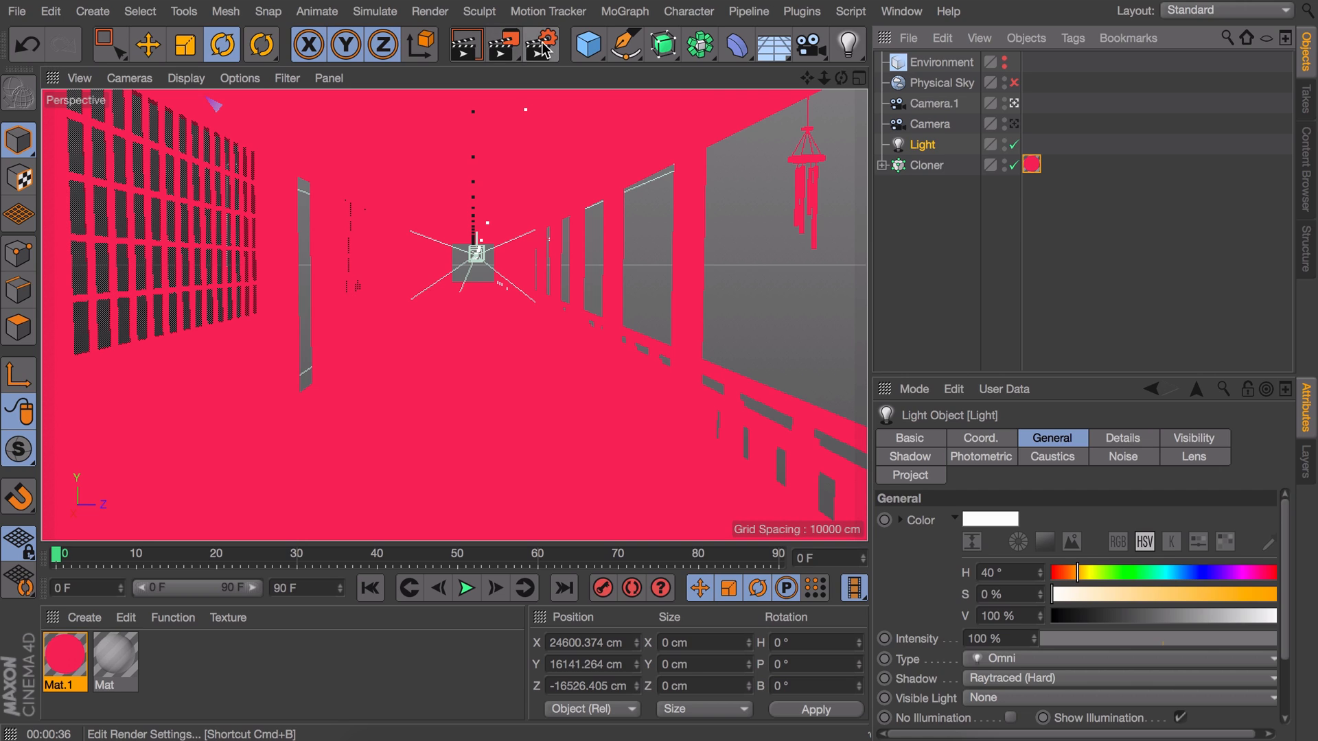
click(549, 44)
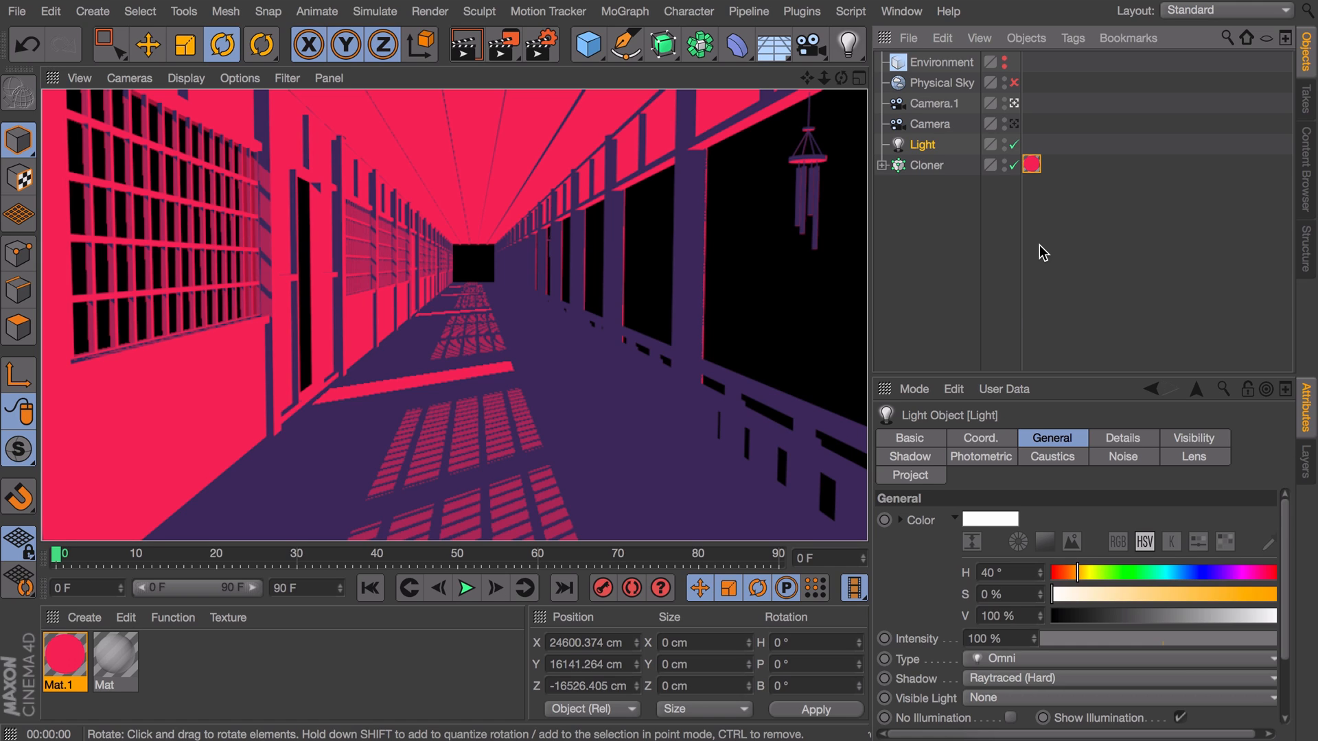
mouse_move(1015, 347)
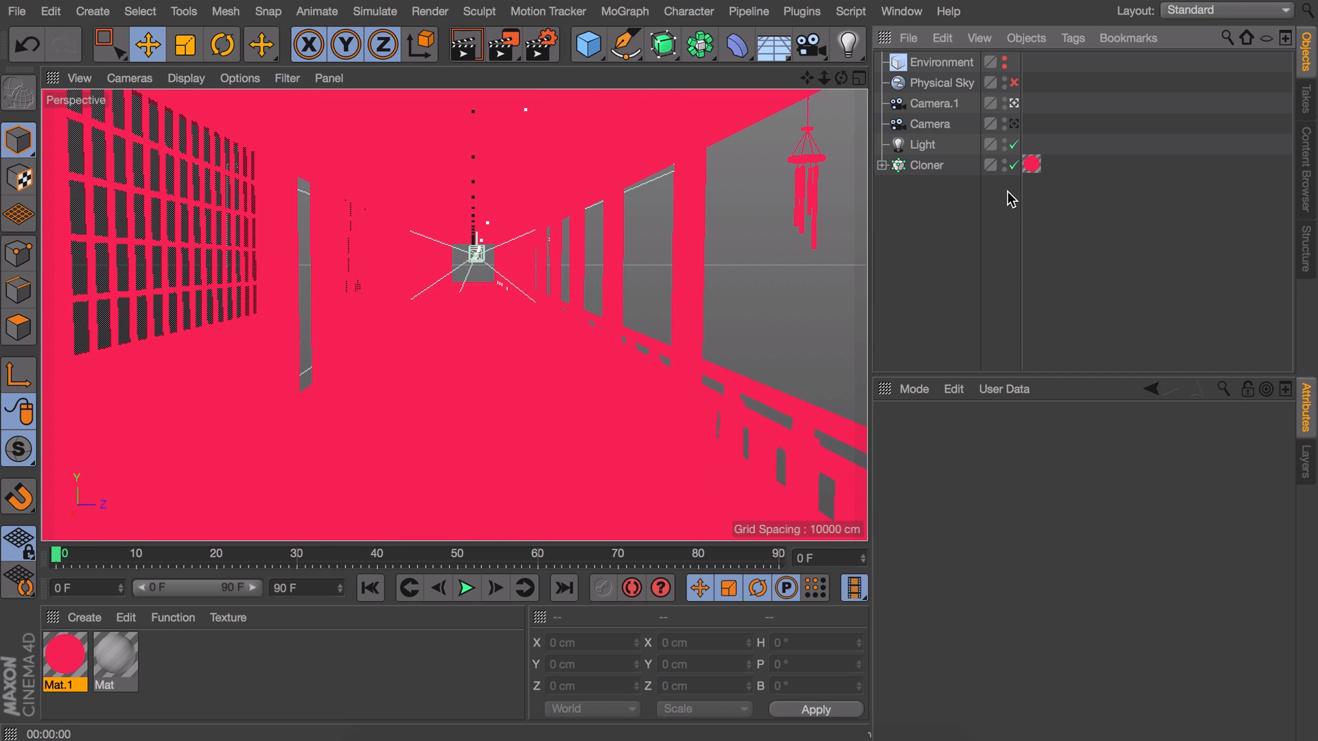
mouse_move(787, 220)
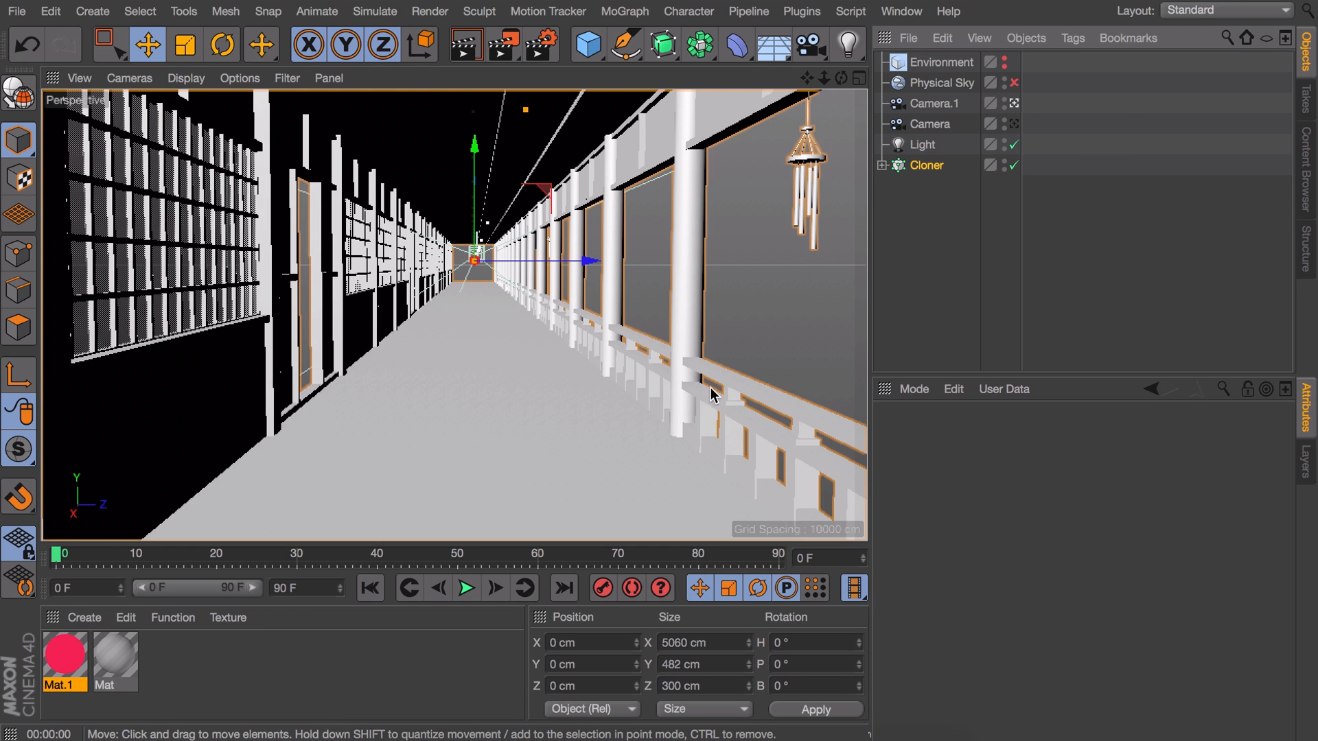
- Create Mat.2 with luminance enabled and a dark purple luminance colour
double_click(63, 661)
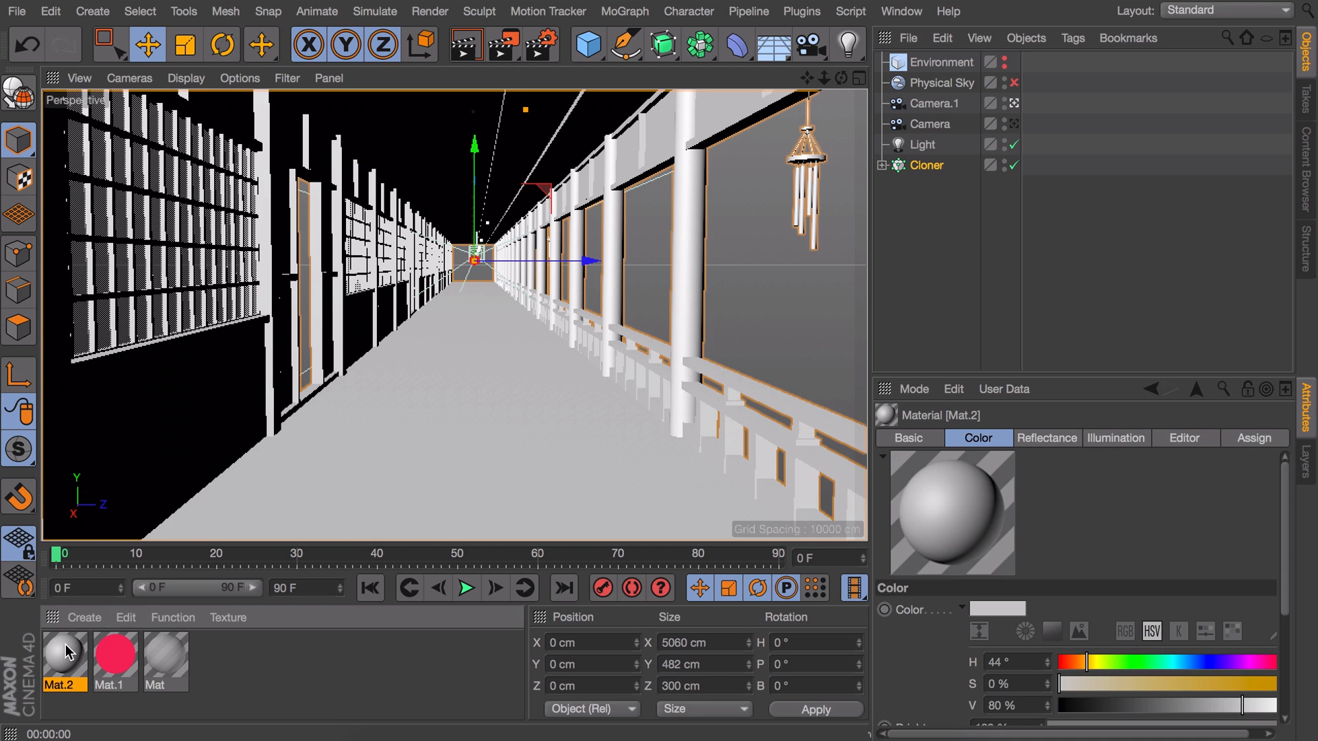
double_click(63, 658)
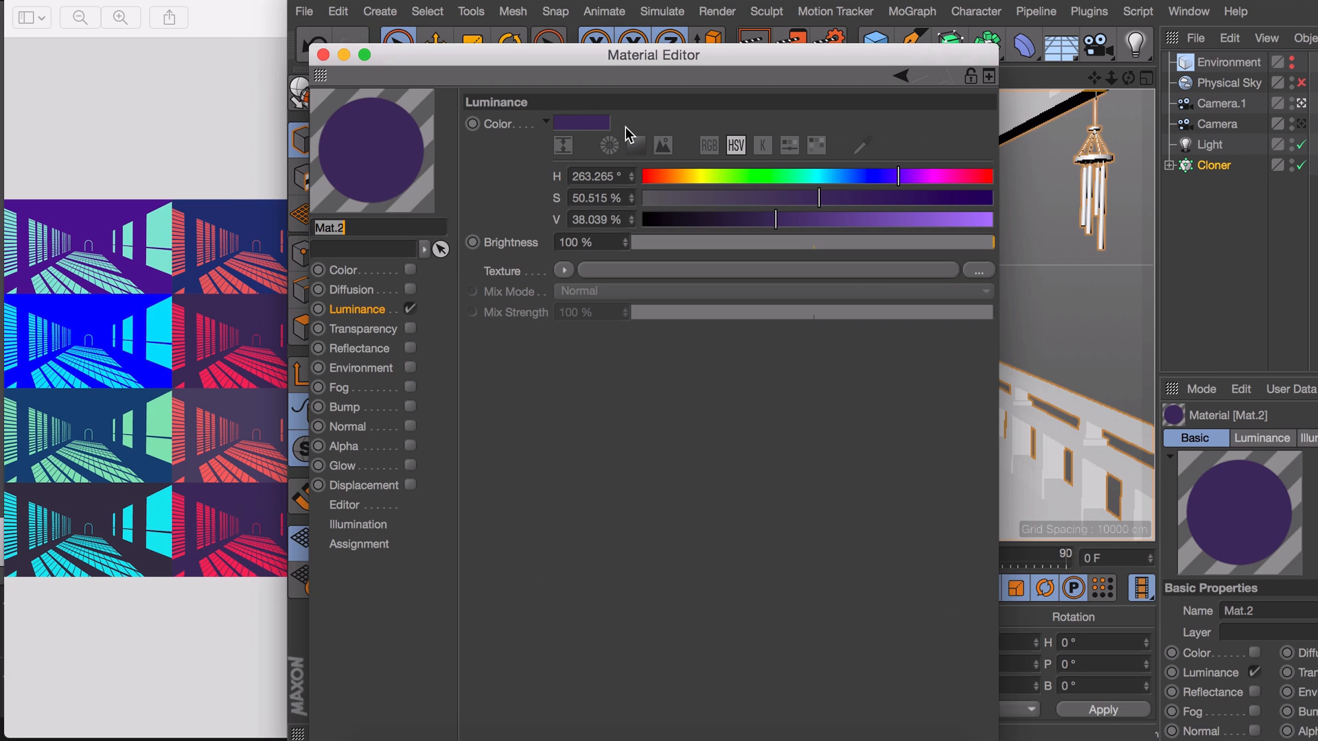
click(338, 11)
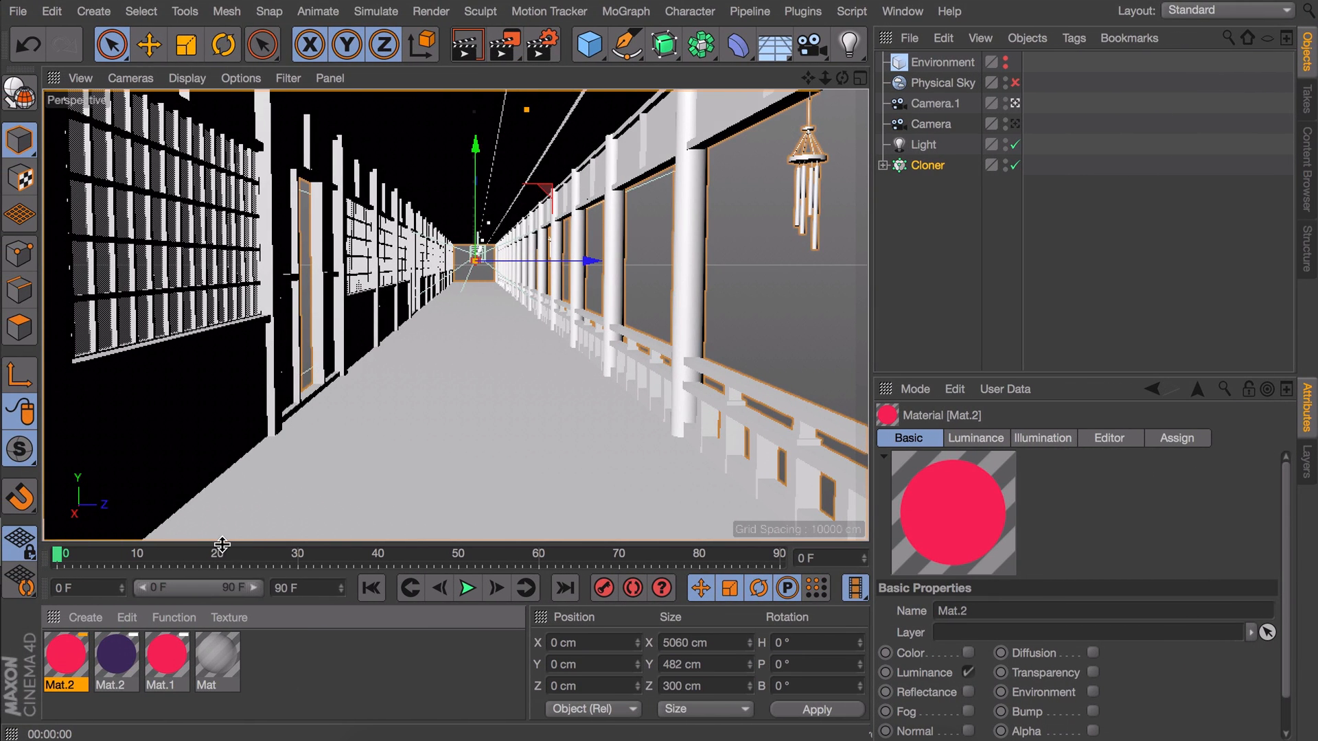
click(115, 655)
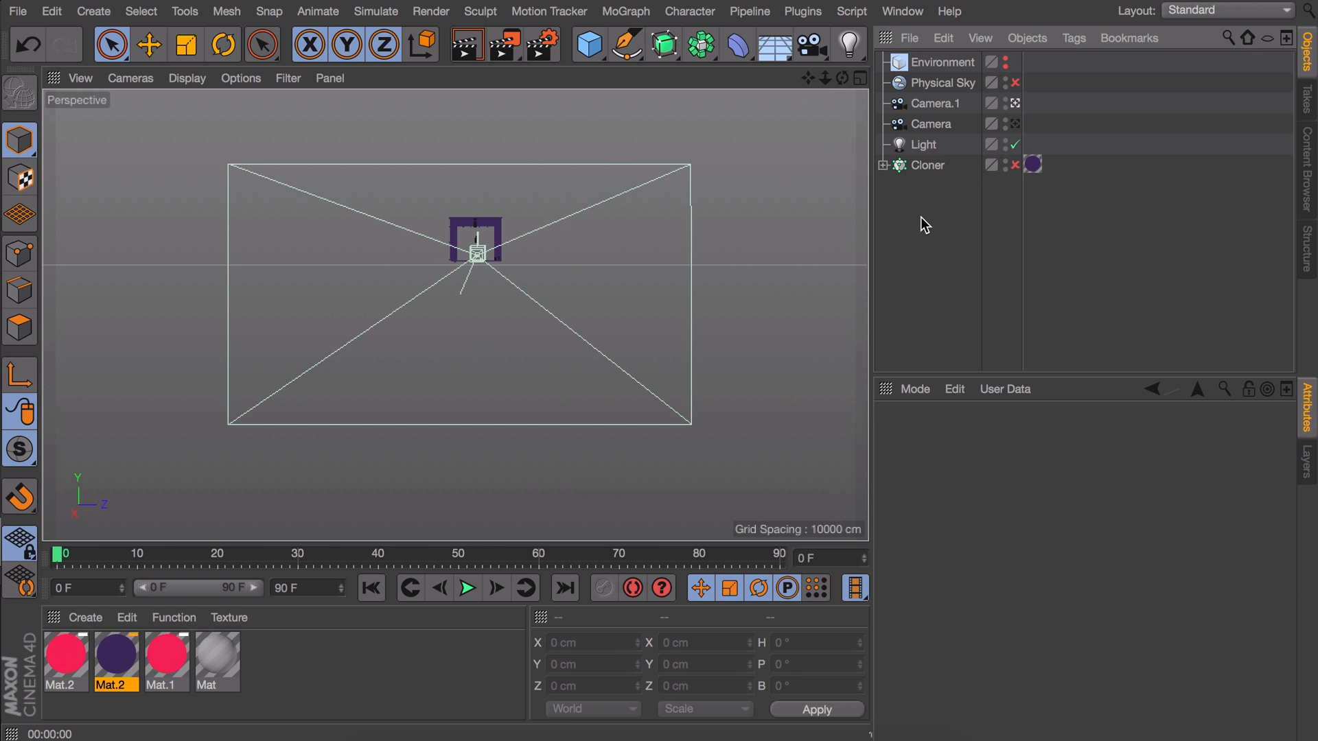
- Assign the pink and purple materials on the corridor, re-enable the Cloner and add a pink Floor
click(149, 43)
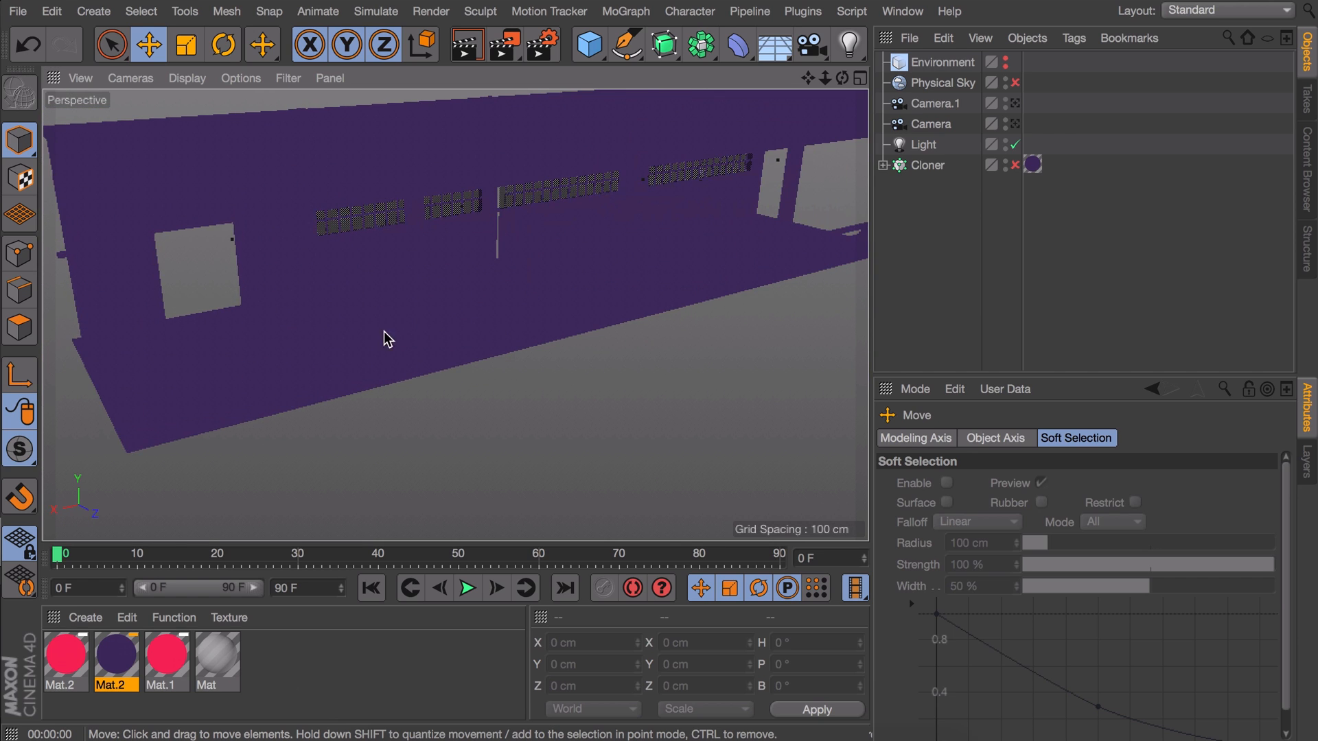
drag(383, 339, 412, 437)
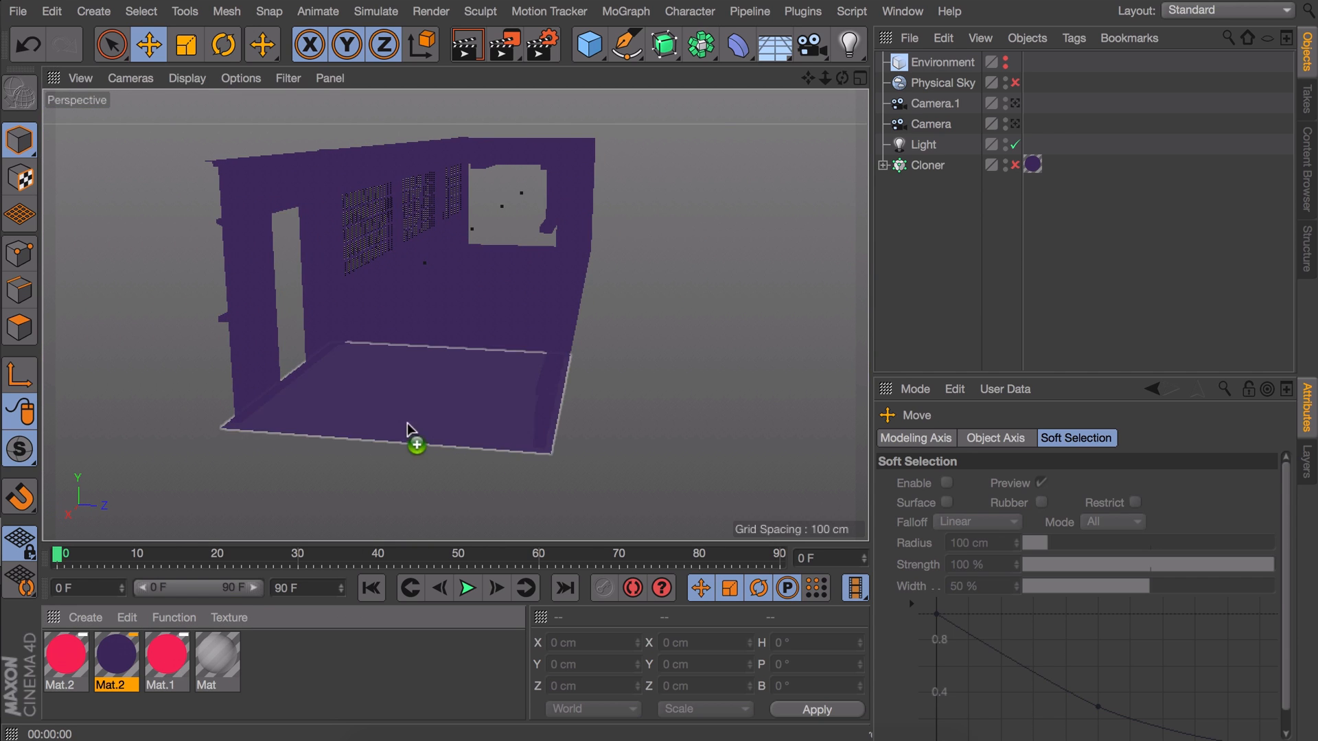
click(1033, 165)
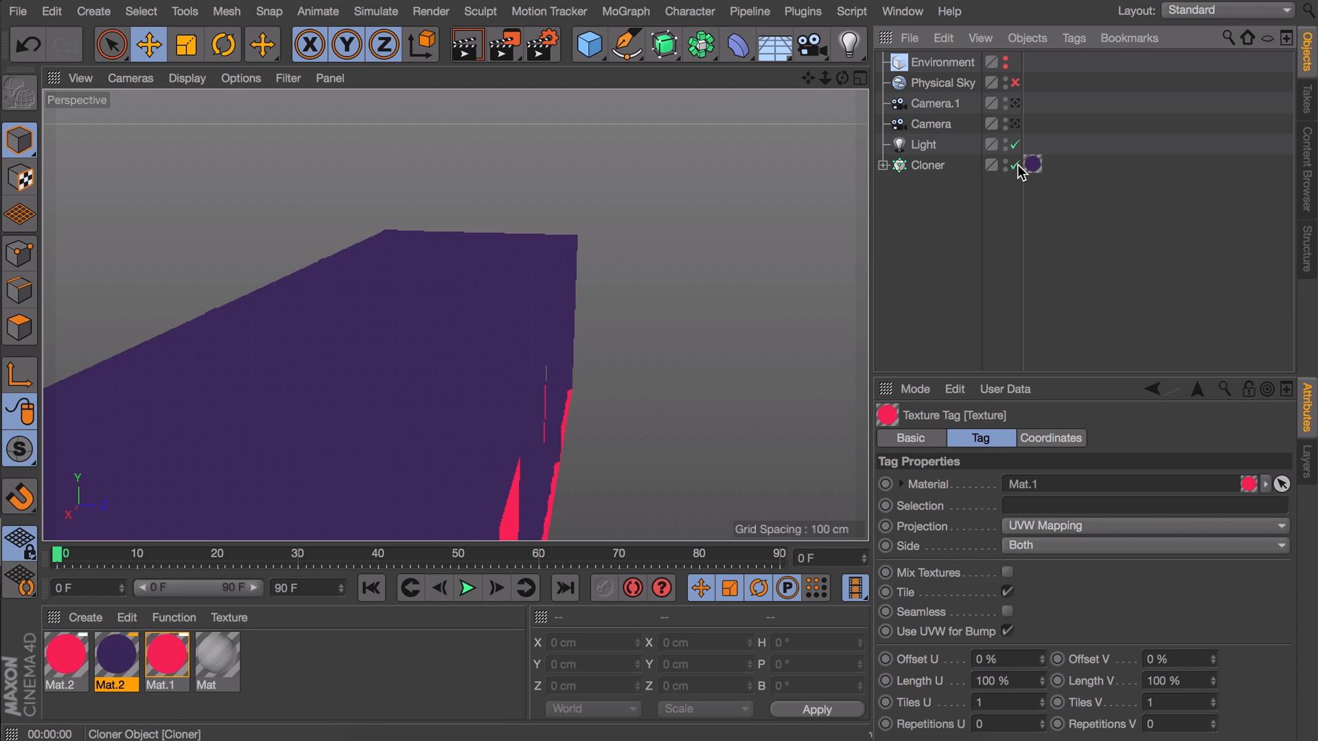
click(1017, 103)
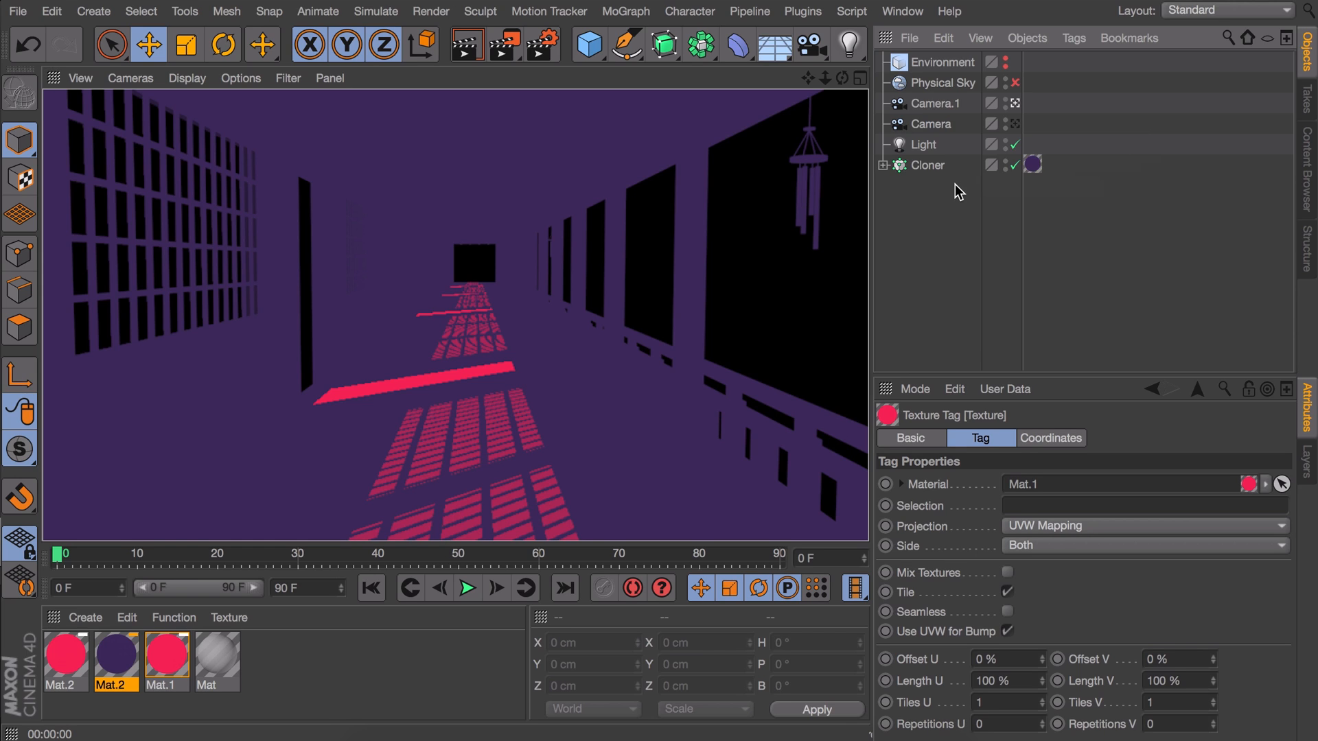
mouse_move(934, 239)
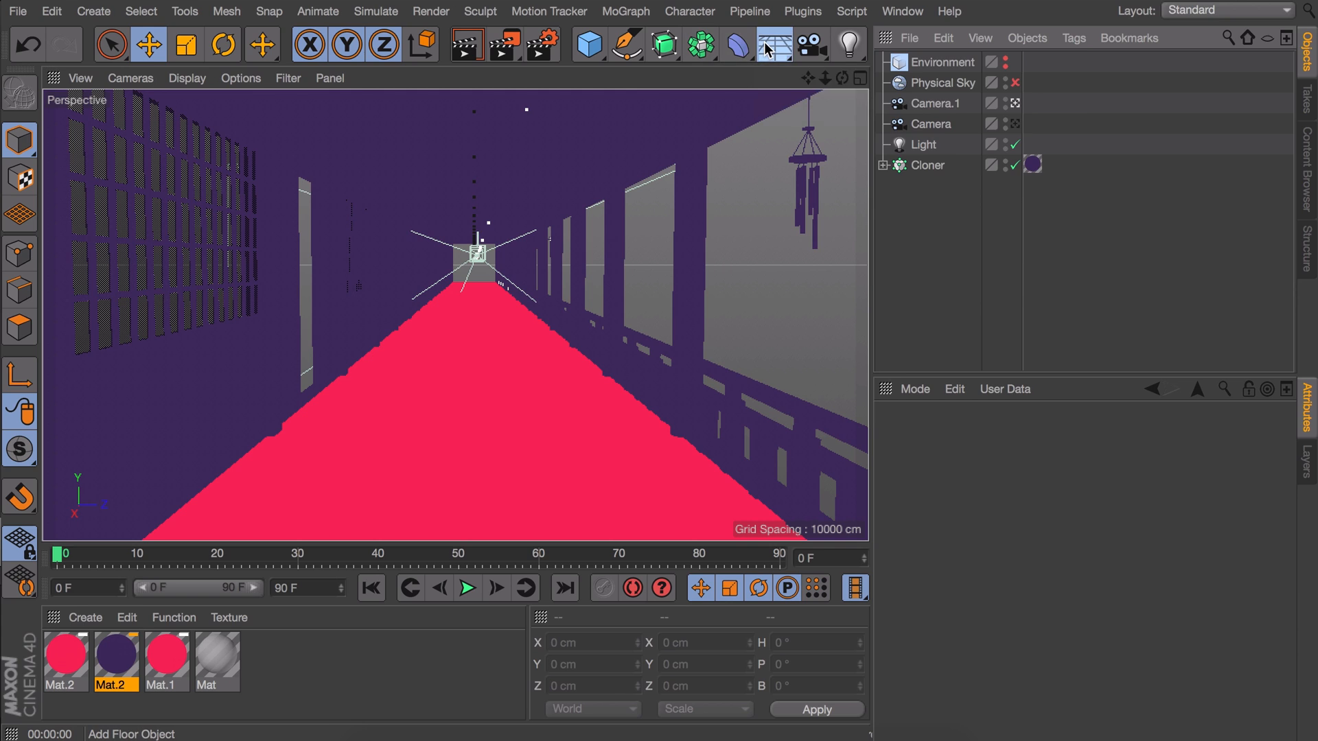
click(773, 44)
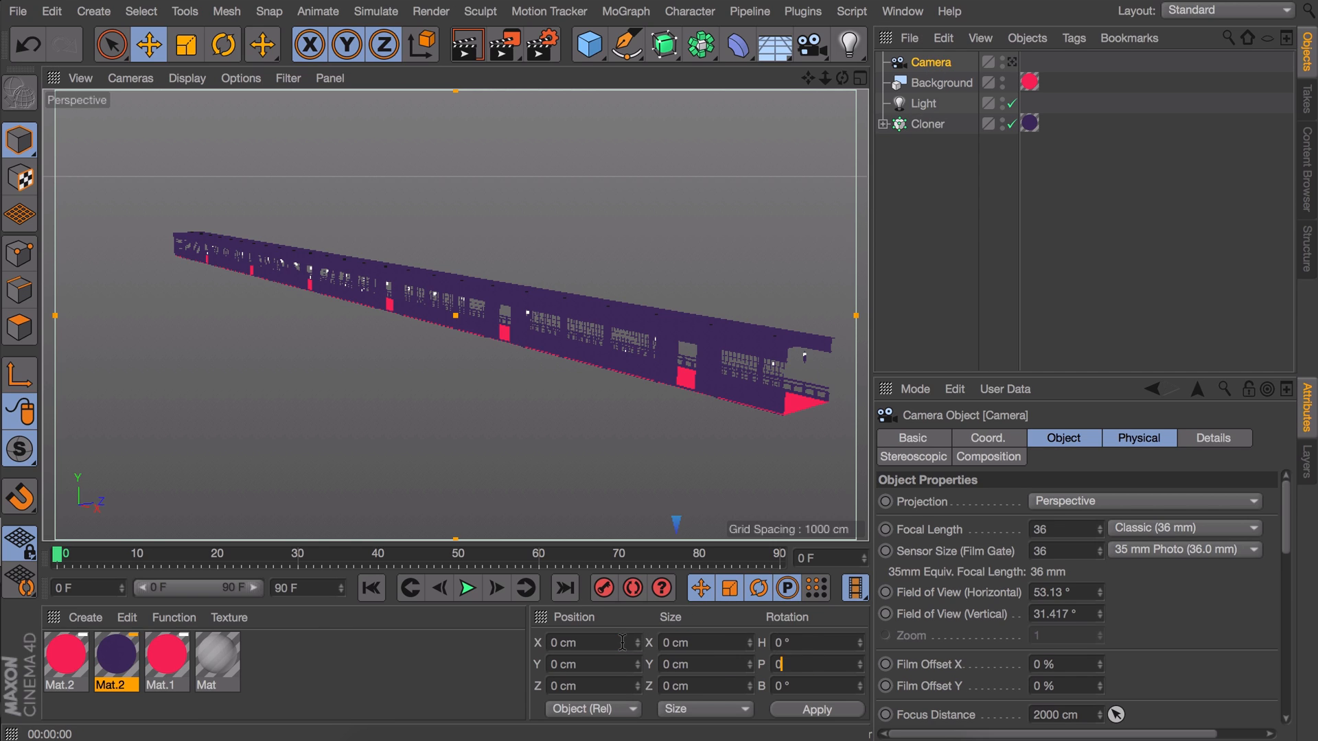
- Turn the camera 90 degrees down the hallway and exit the camera view to see it from outside
click(223, 44)
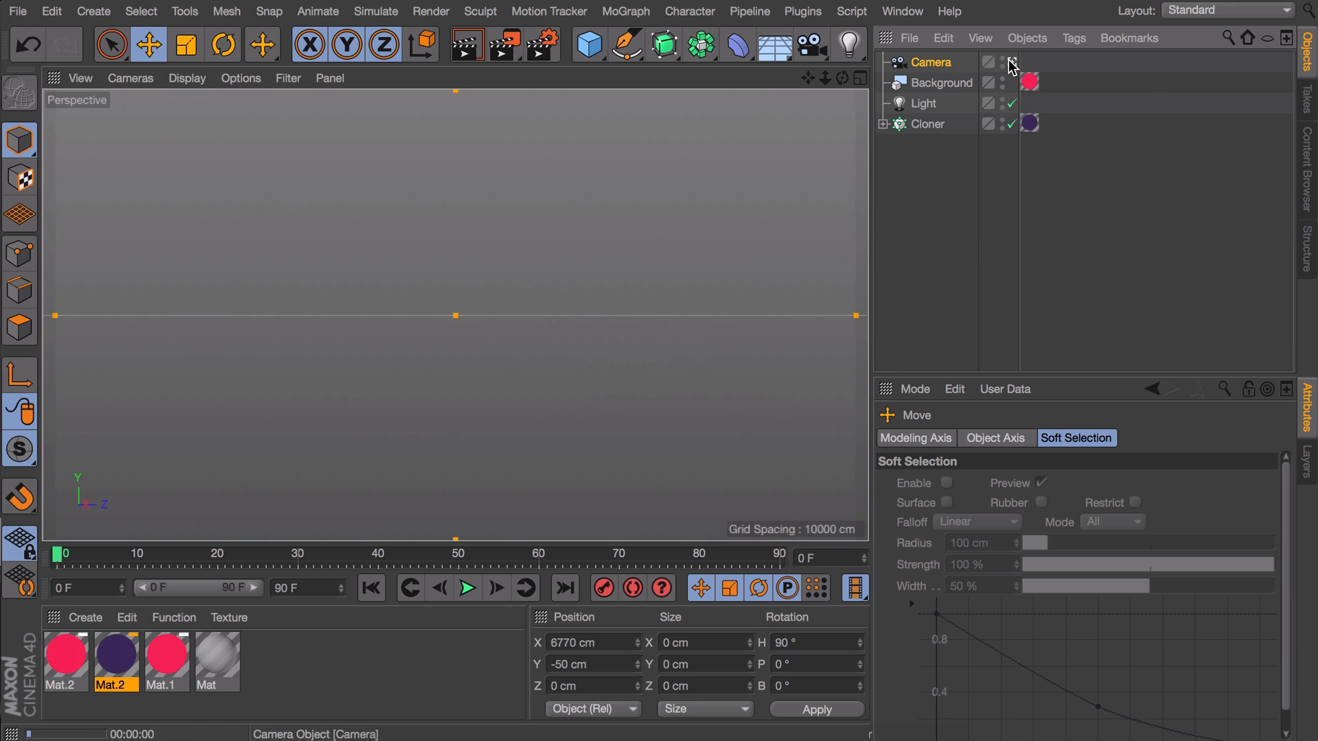
click(1010, 61)
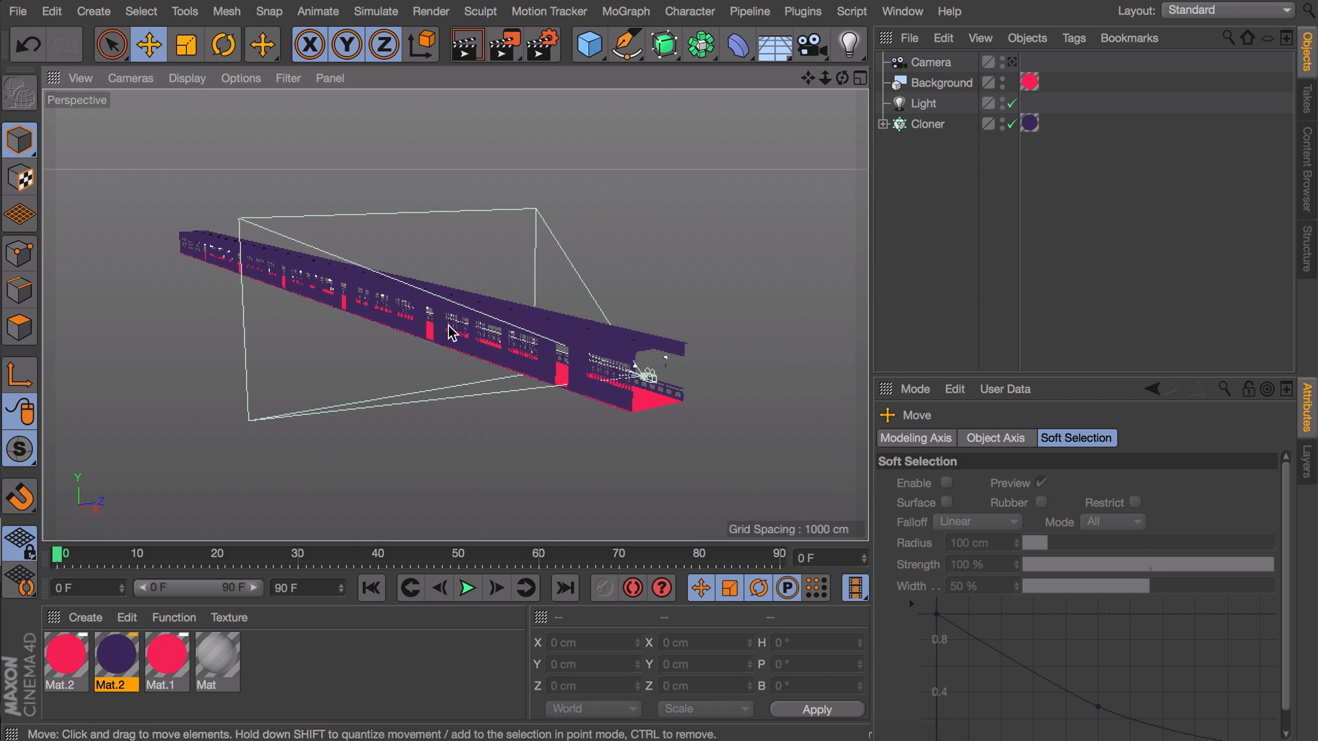
mouse_move(739, 211)
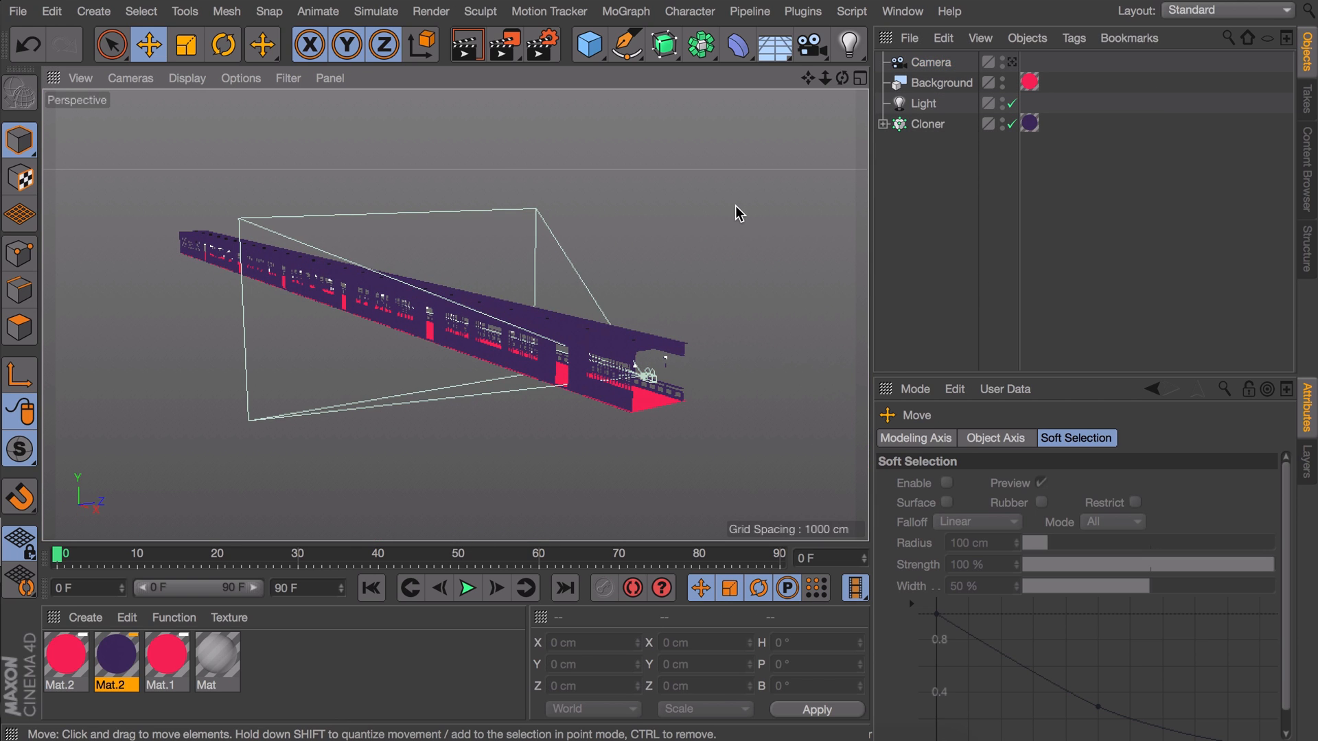
mouse_move(626, 44)
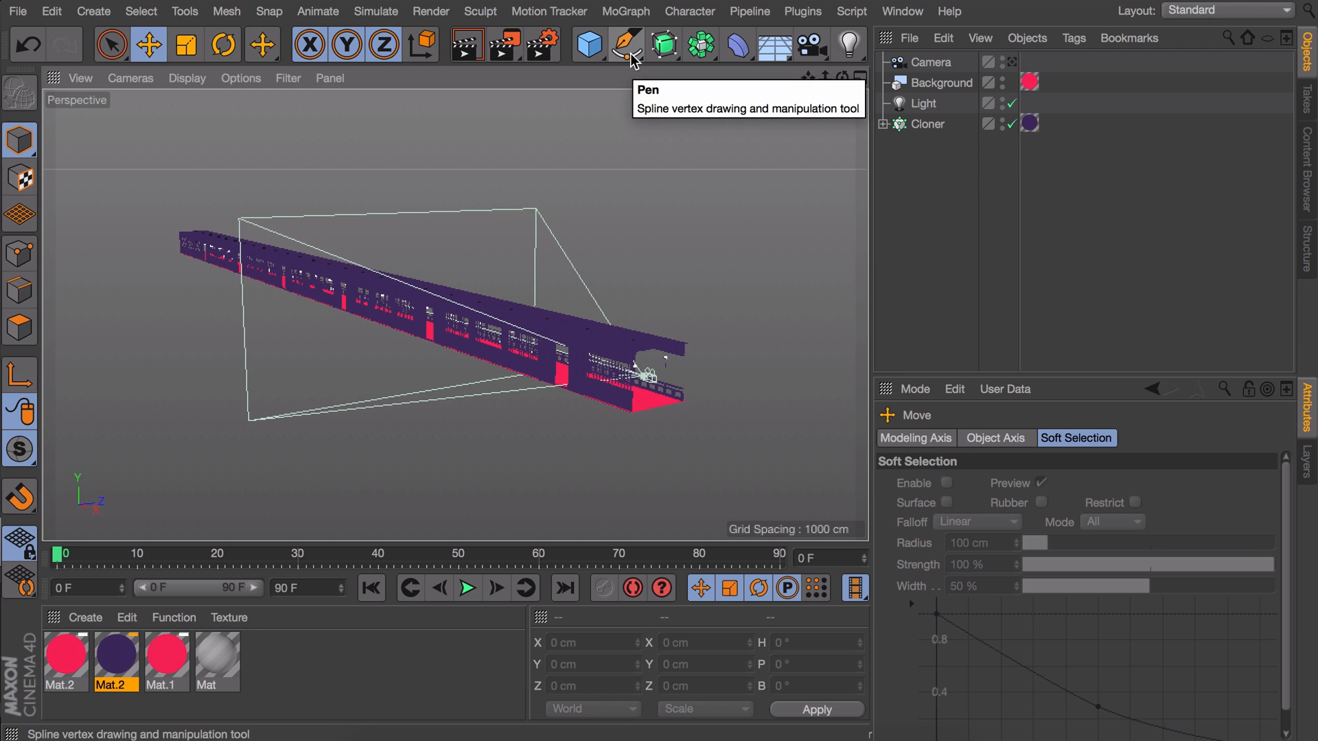
- Draw a two-point Pen spline about 1120 cm long down the corridor in Top view
click(626, 44)
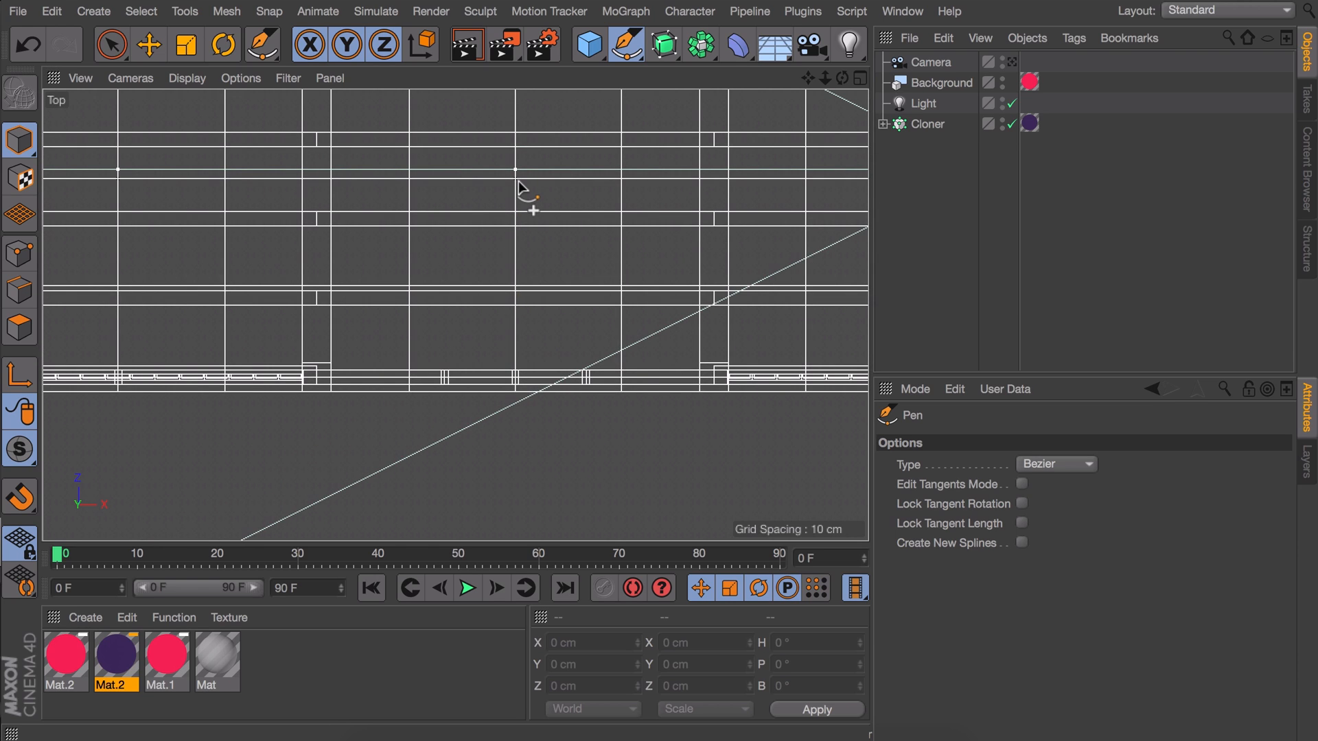
mouse_move(340, 194)
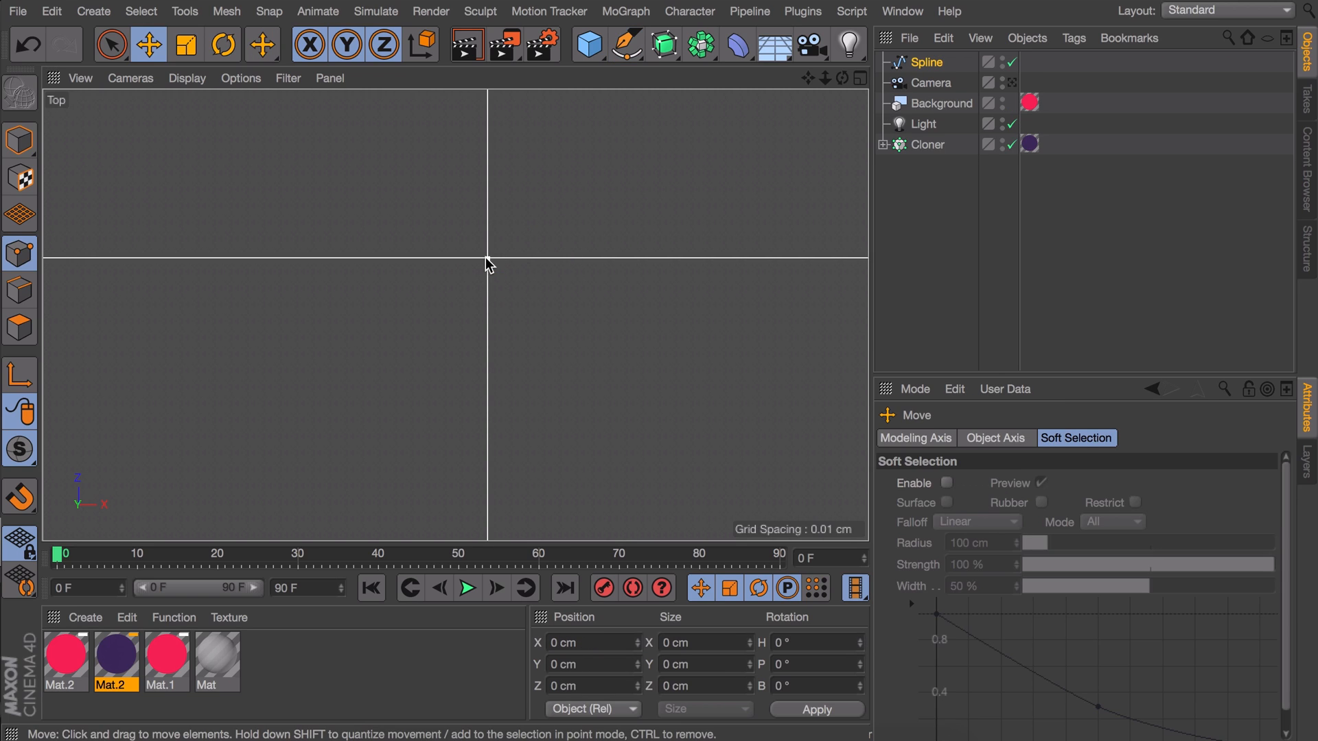
drag(490, 265, 294, 268)
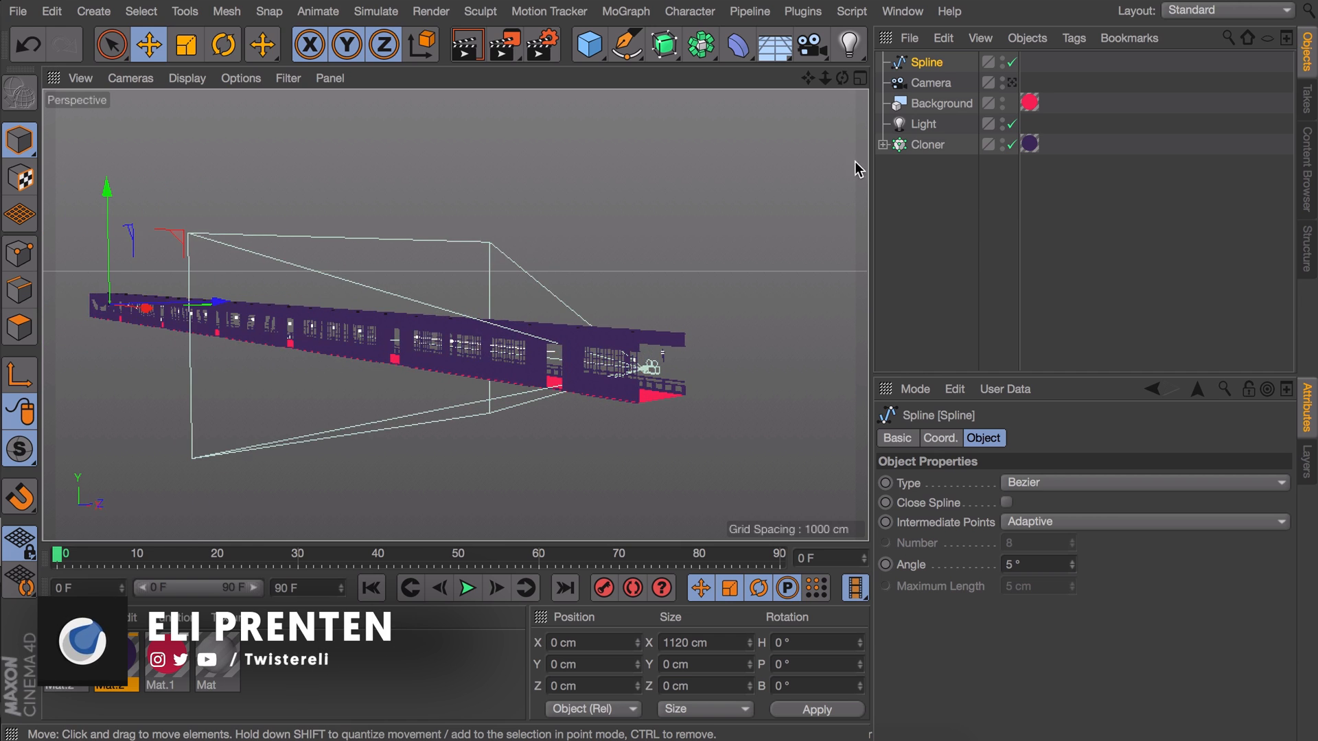
- Give the Camera an Align to Spline tag on the Spline, keyframing Position 0% at frame 0 to 100% at frame 90
right_click(928, 82)
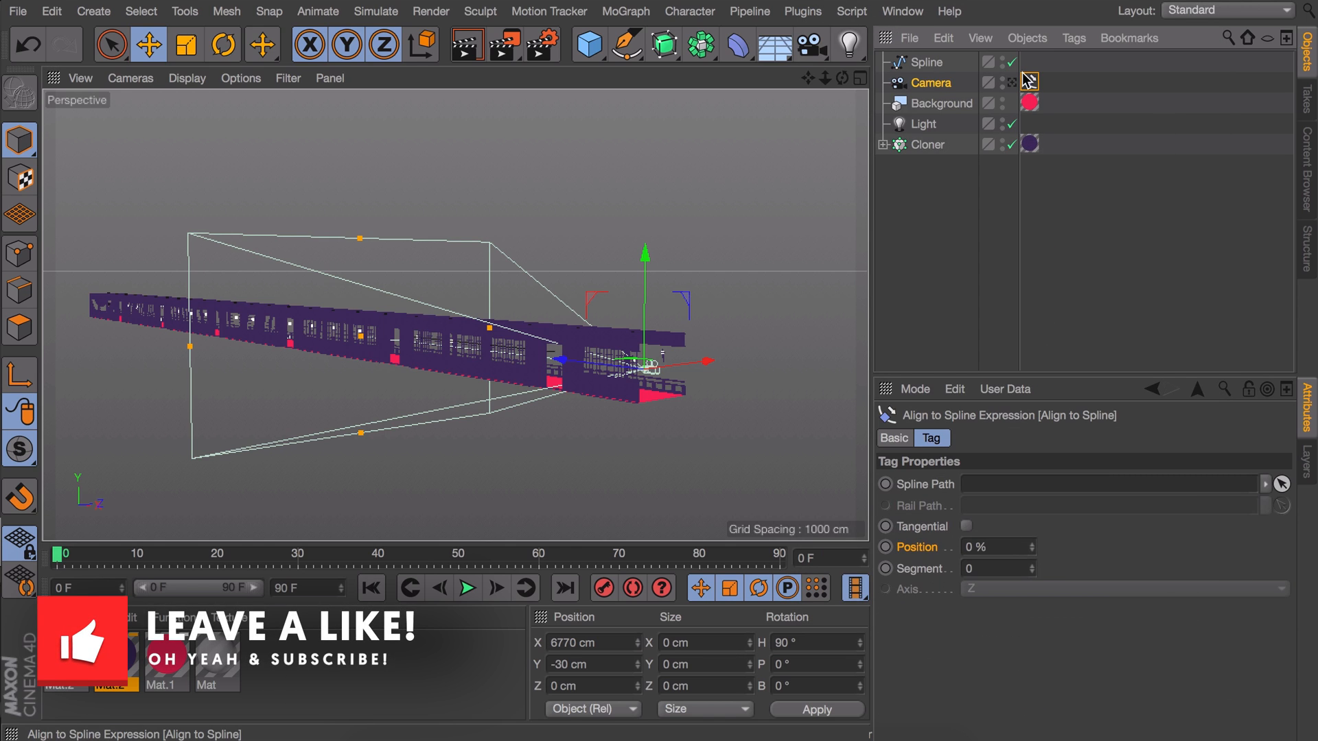
click(928, 62)
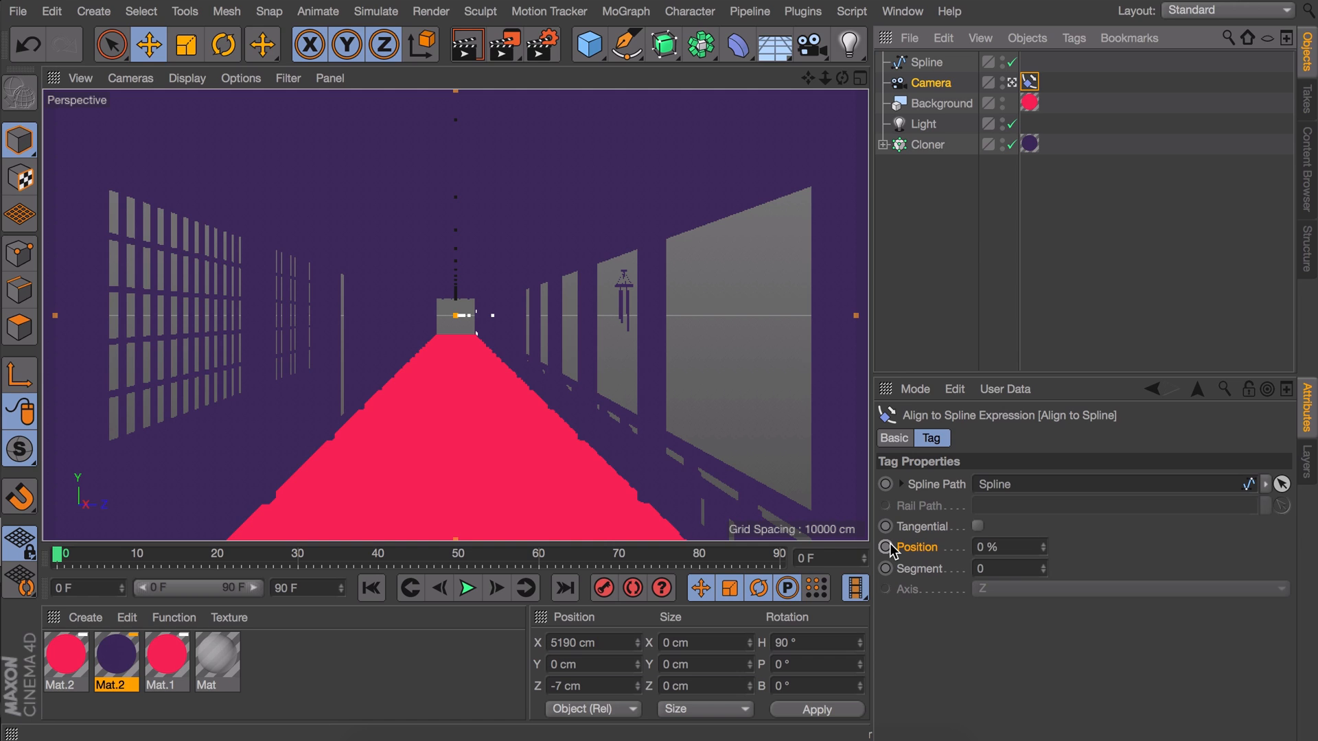
click(886, 548)
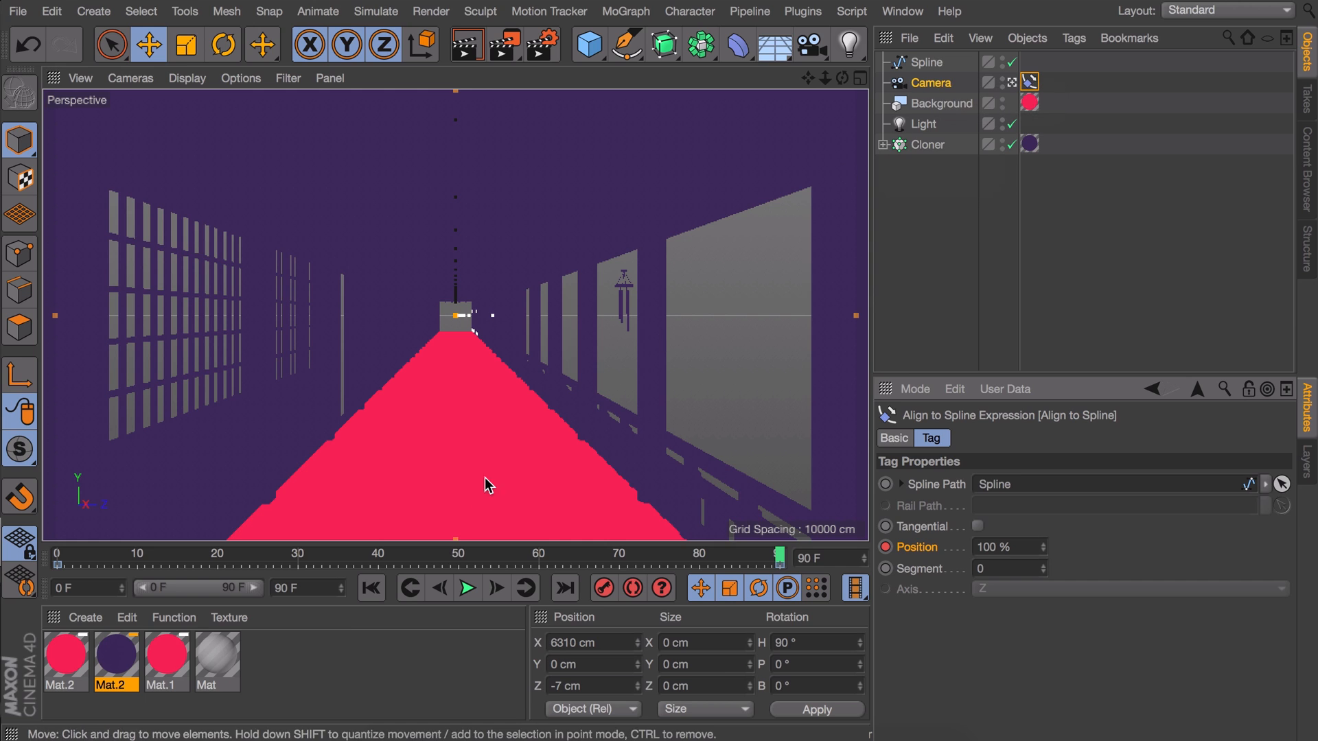
- Play back the animation to check the camera travelling down the corridor path
click(467, 587)
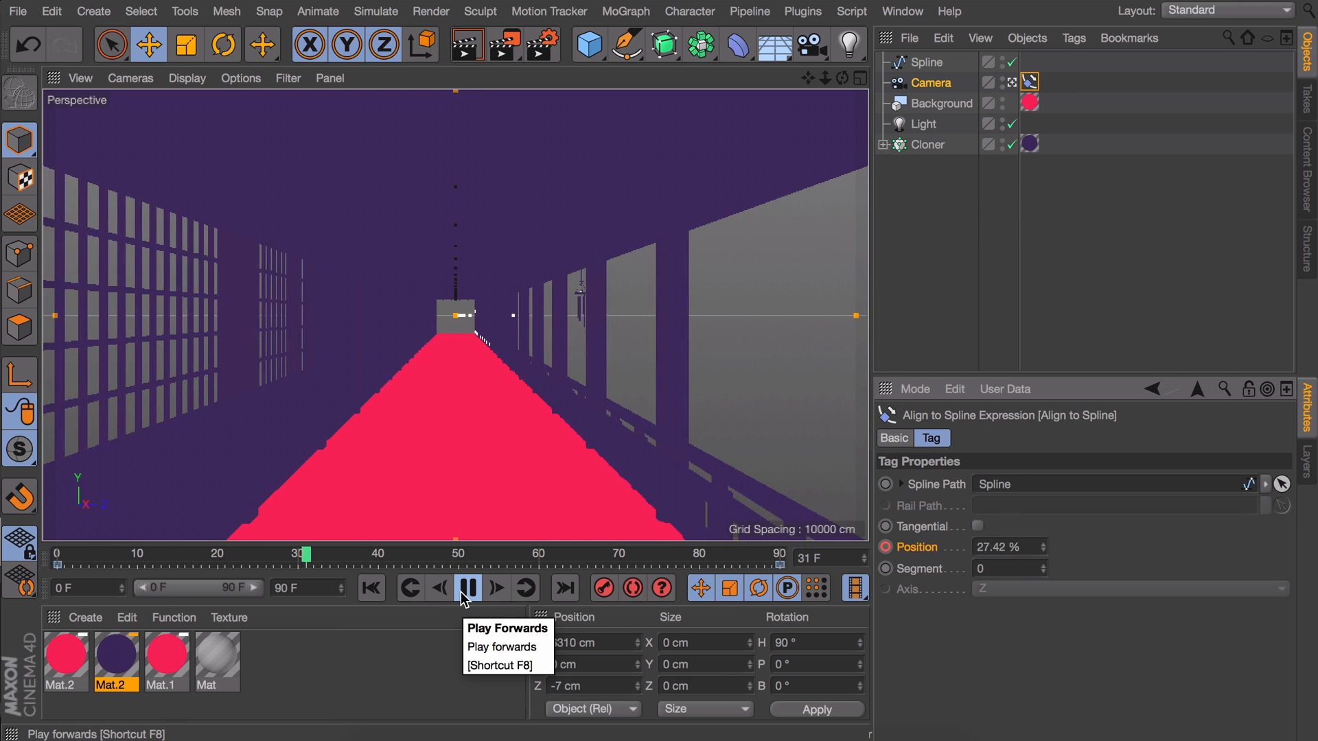
click(928, 62)
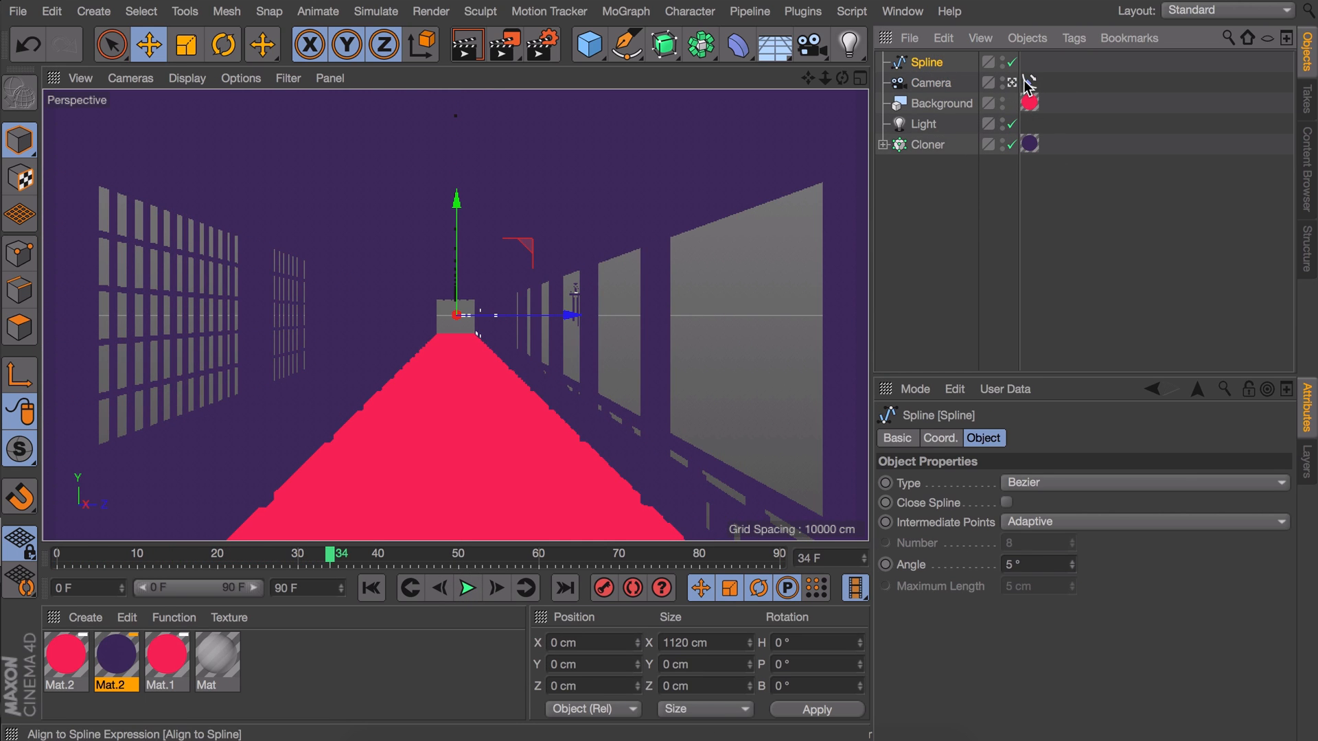
click(1028, 81)
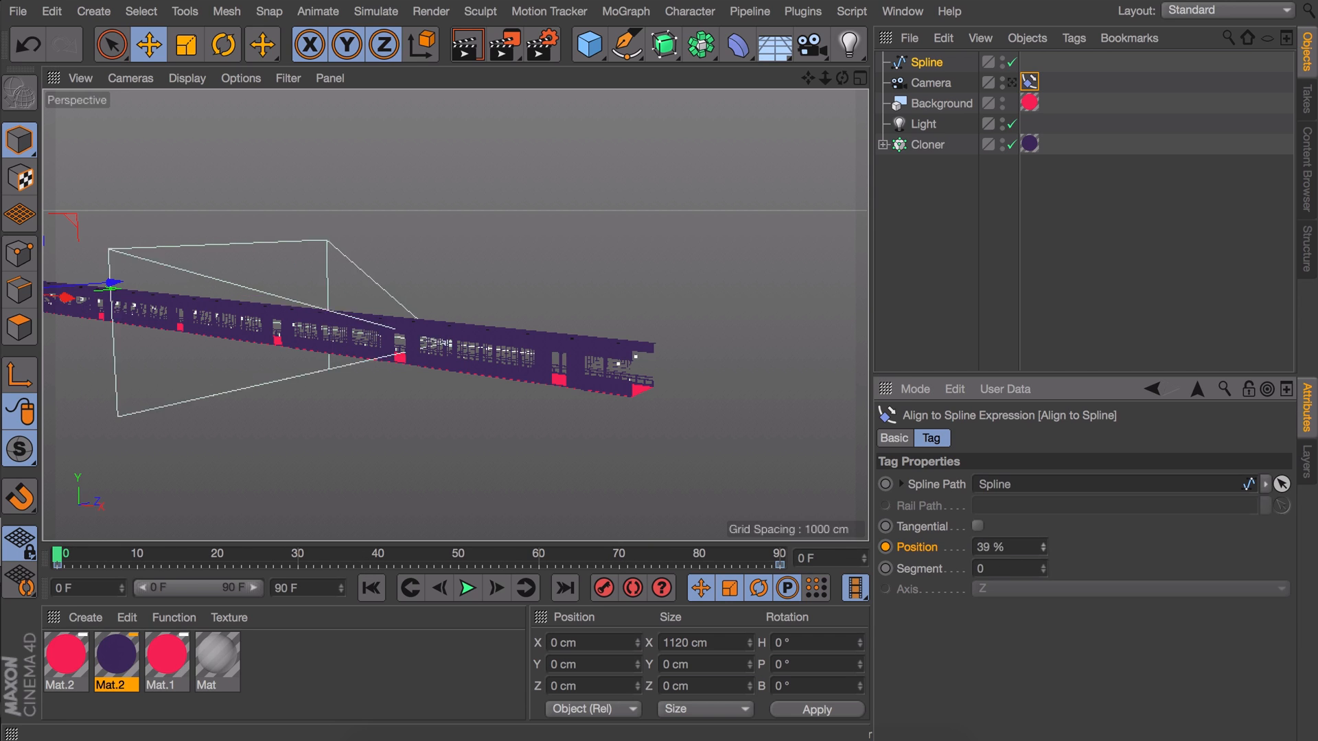
click(466, 587)
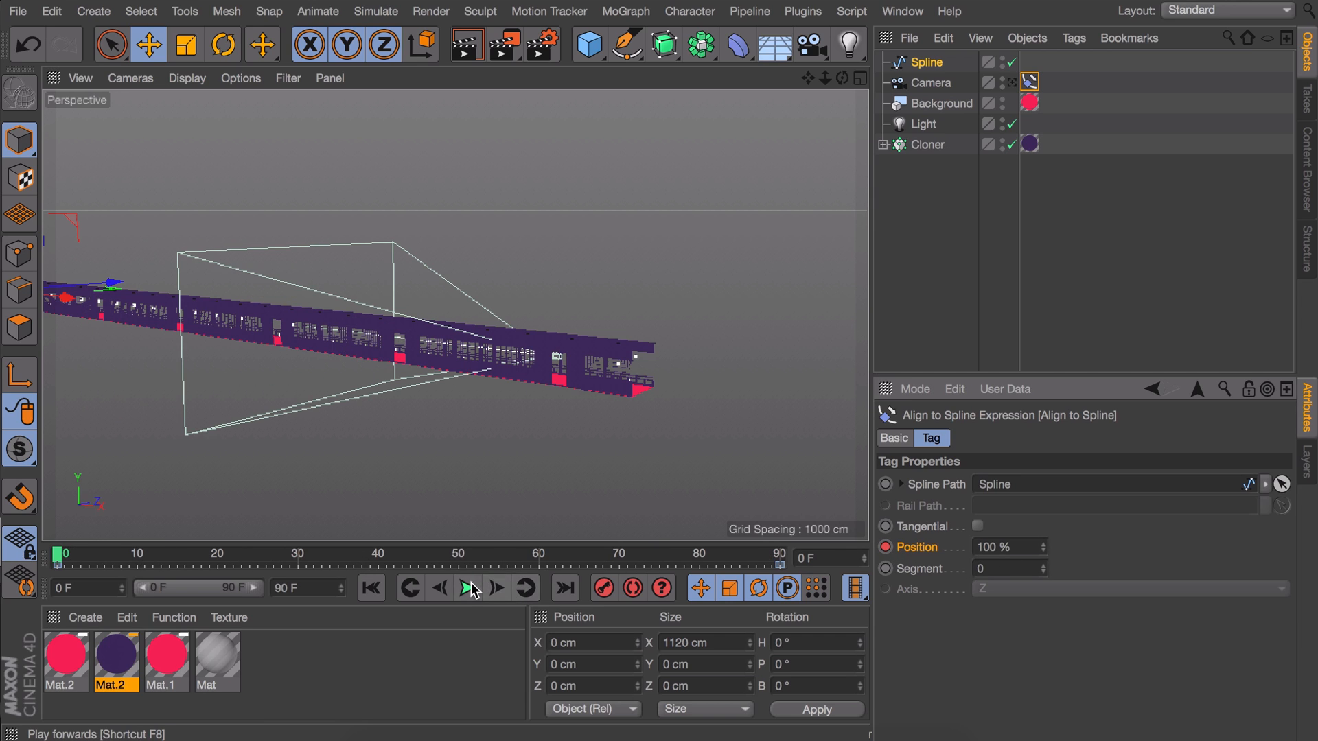
click(467, 587)
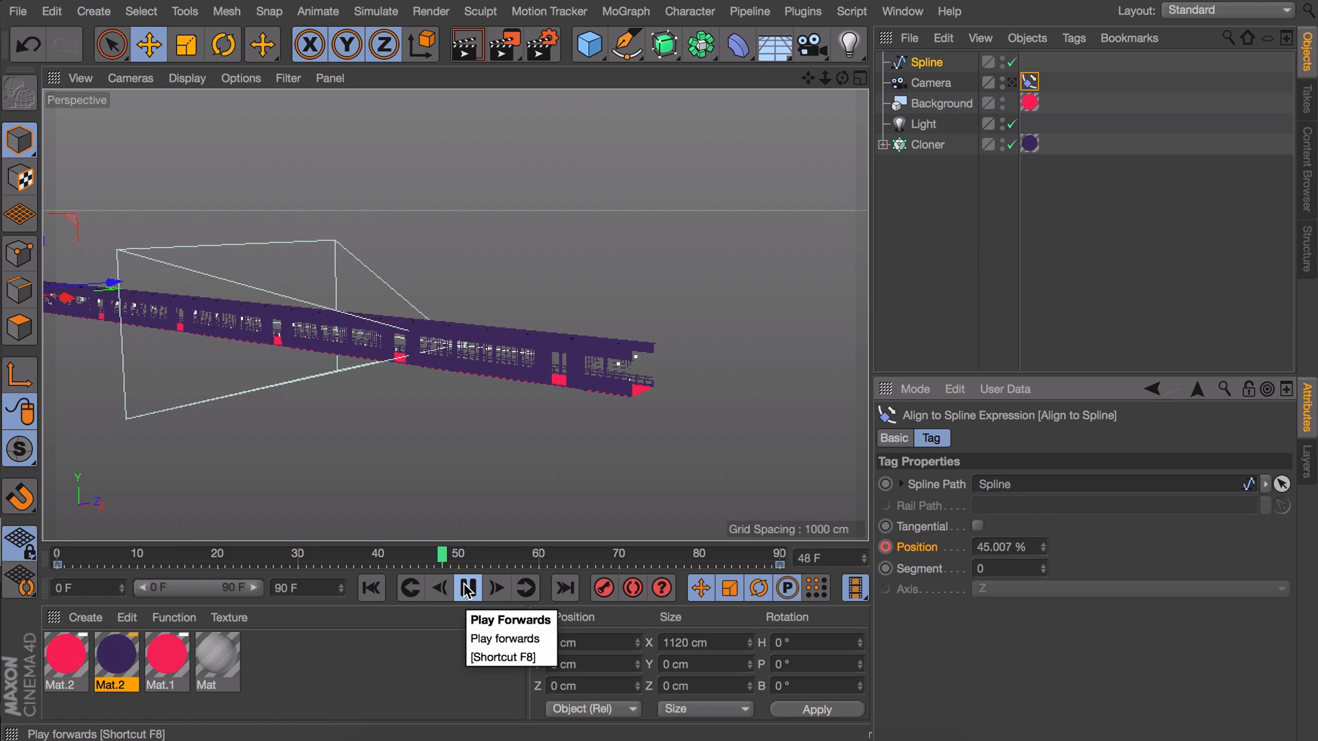
click(468, 588)
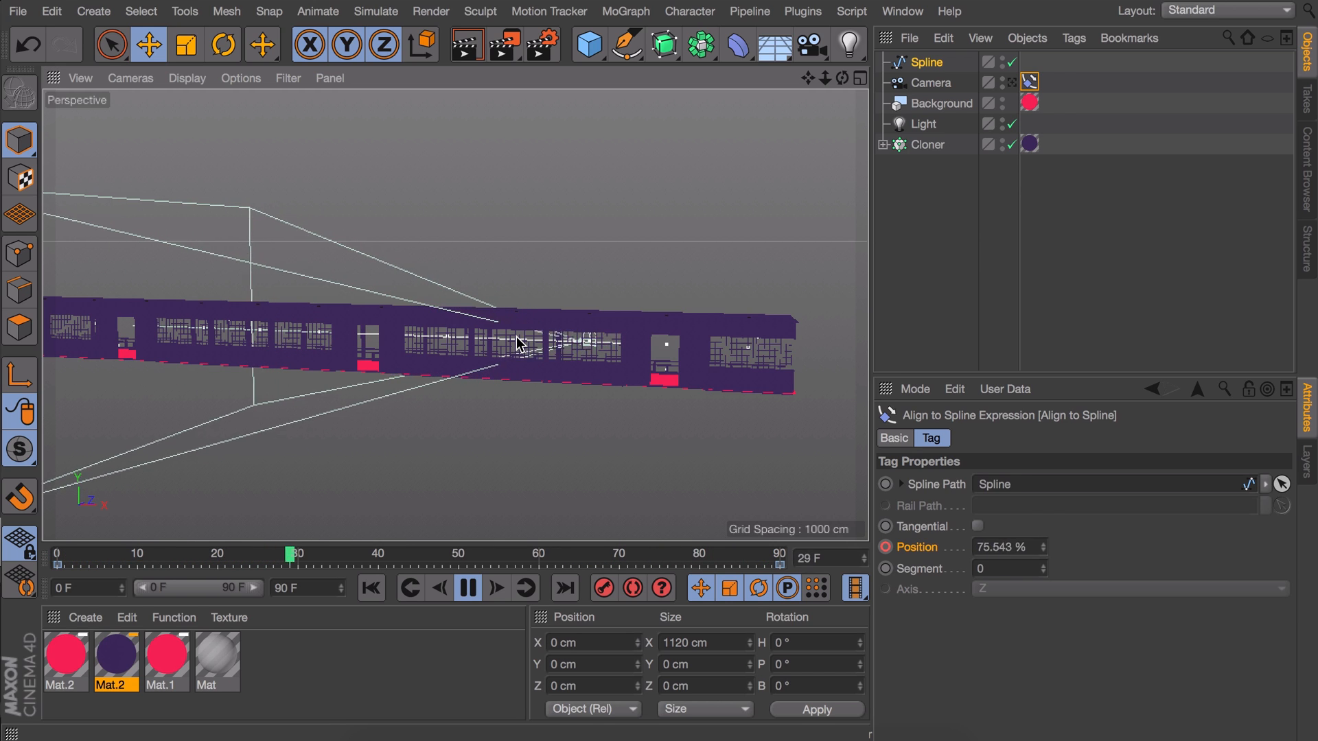
click(467, 587)
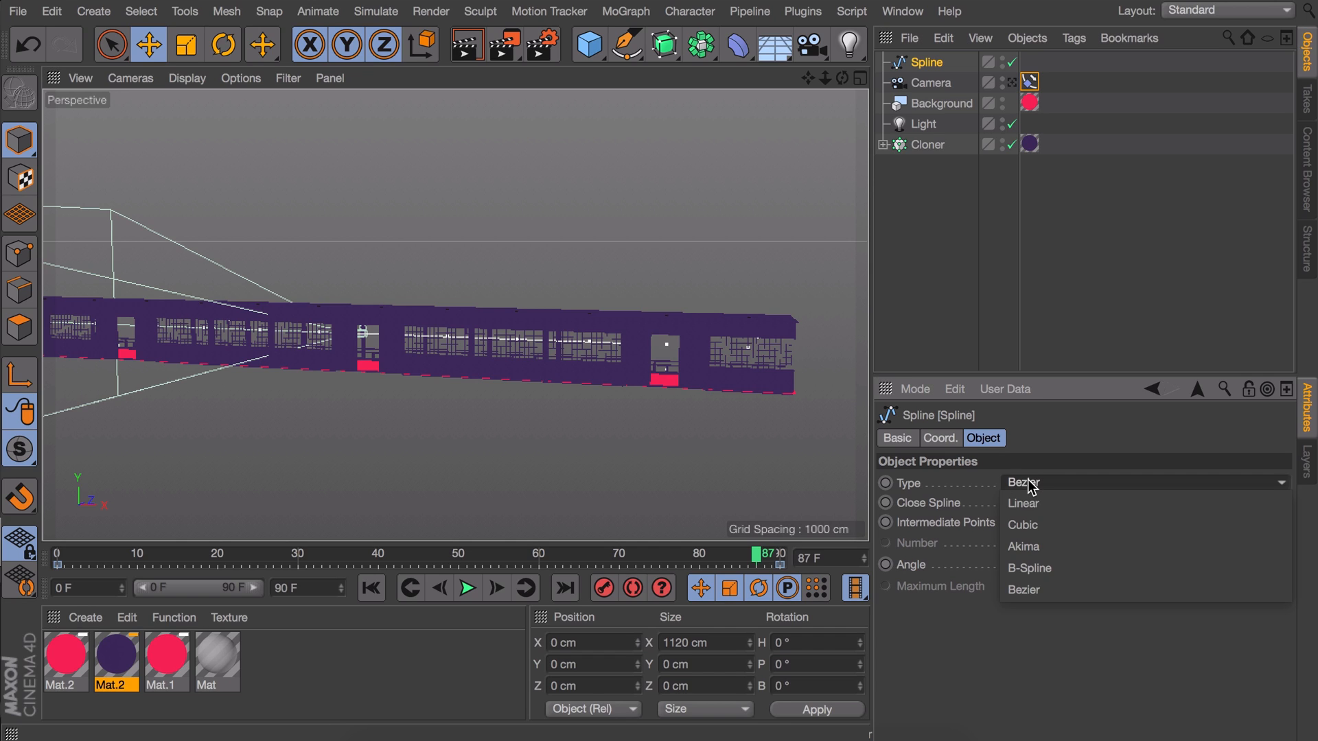
- Set the path spline's Type to Linear and reselect the camera's Align to Spline tag
click(1023, 502)
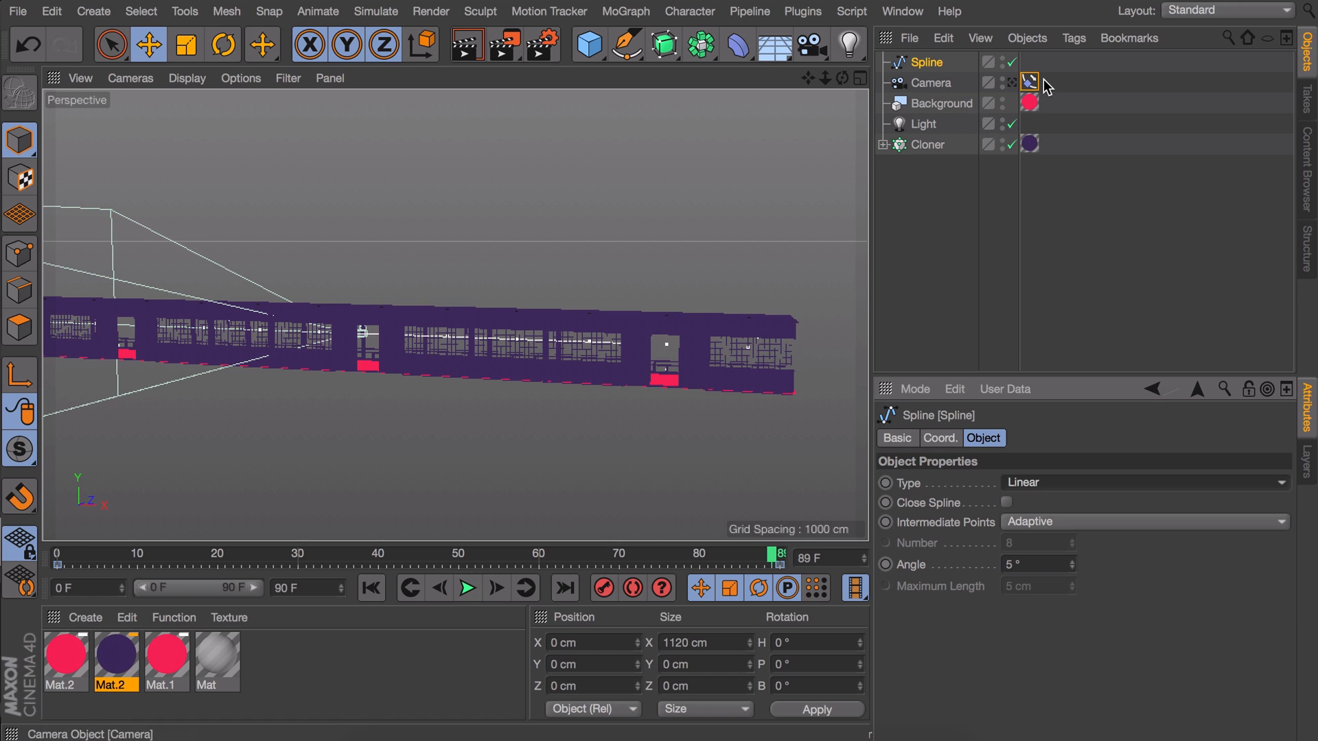
click(1028, 81)
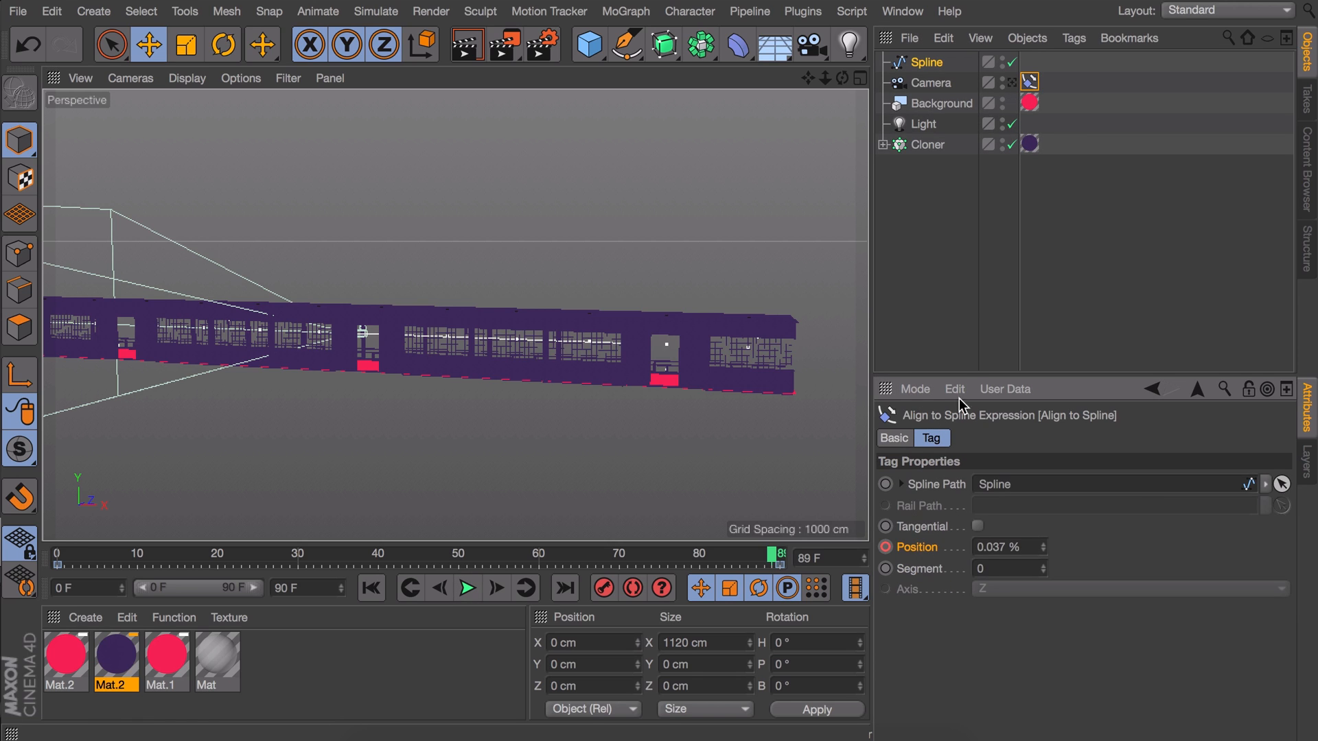
- In the F-Curve Timeline, set the Align to Spline position keys to Linear interpolation
click(902, 11)
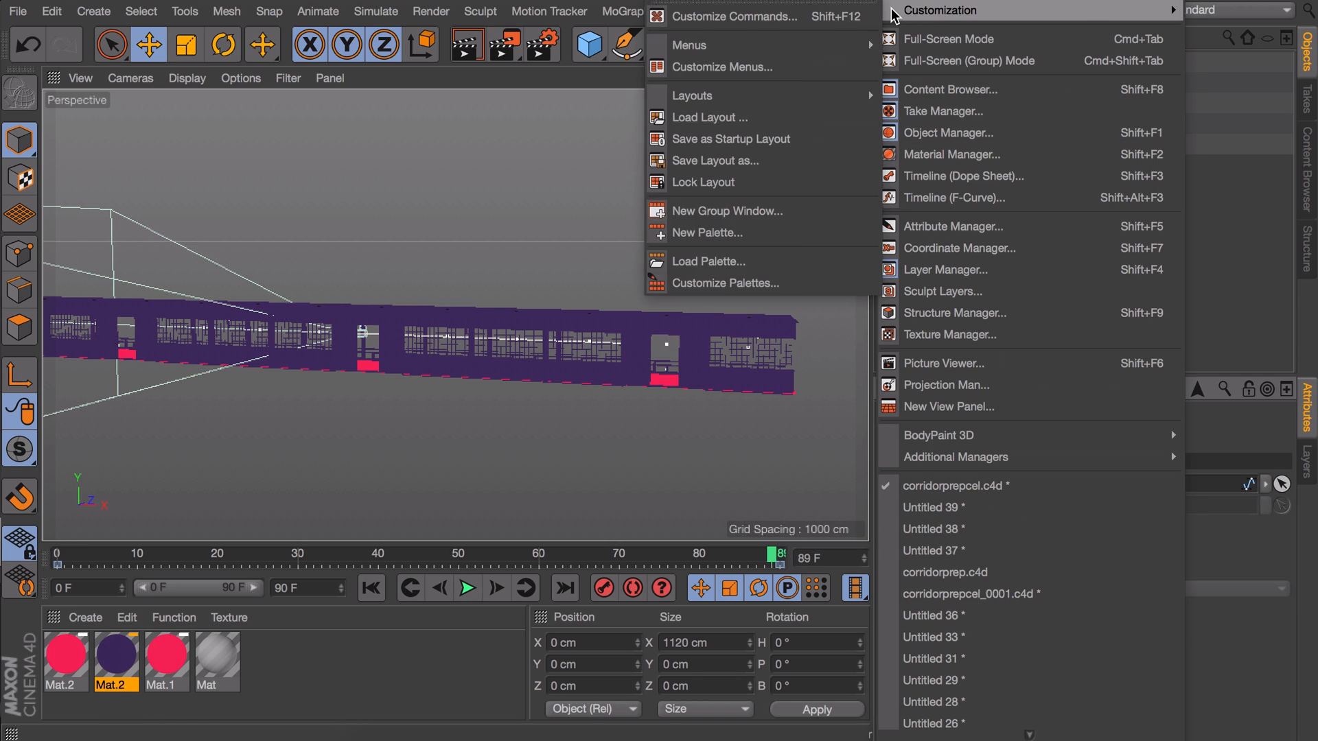
mouse_move(954, 198)
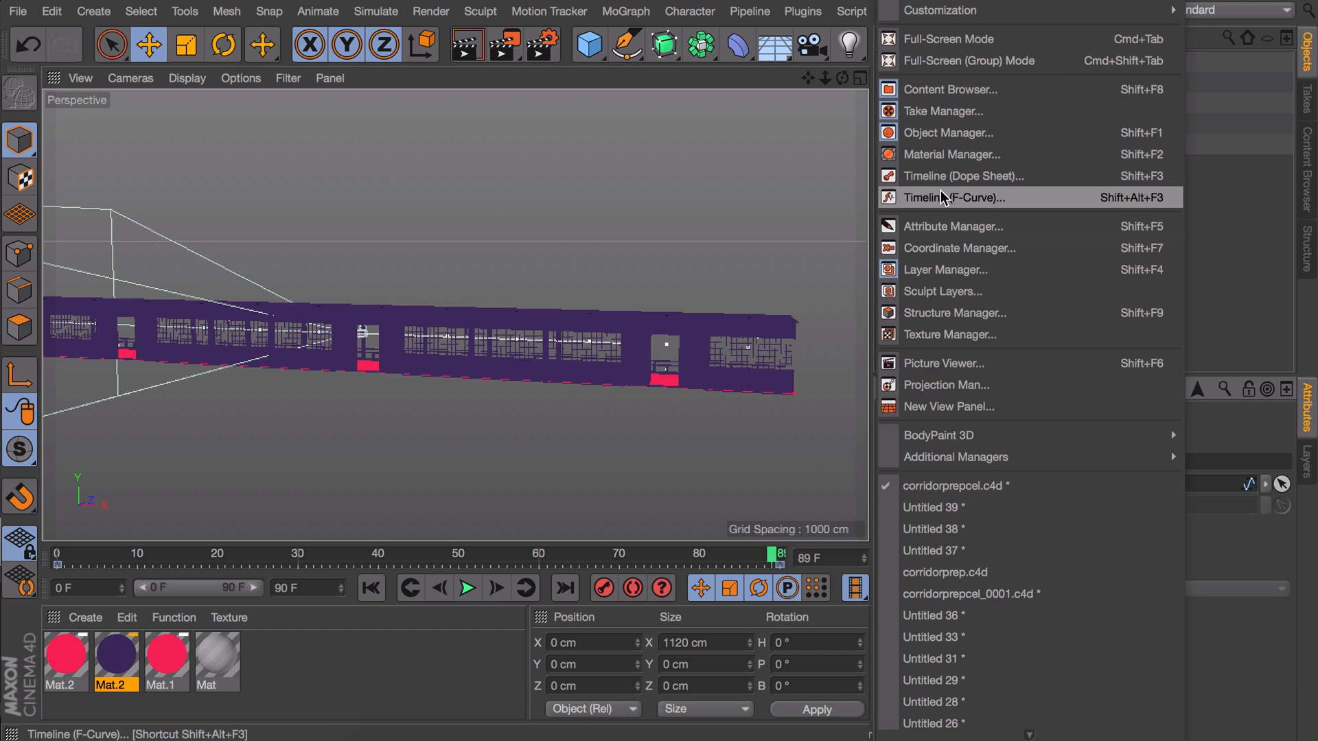
click(953, 196)
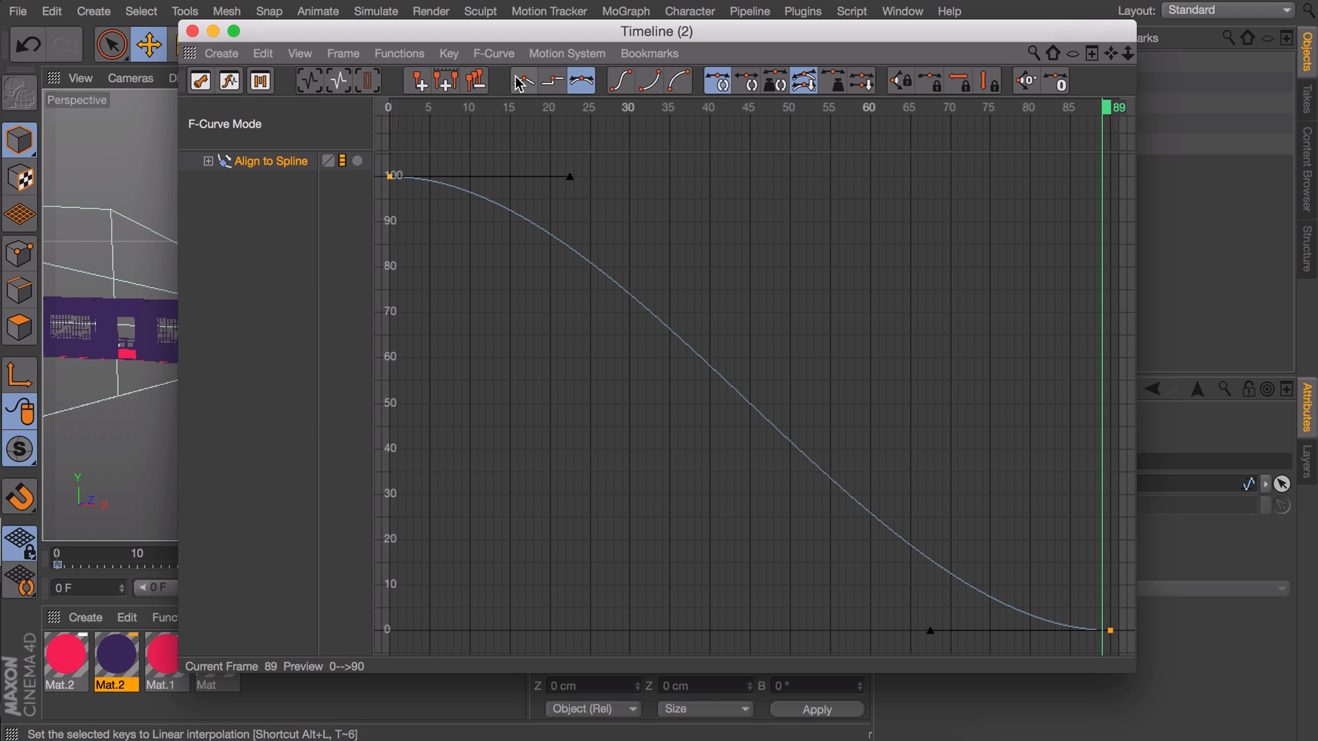
click(552, 81)
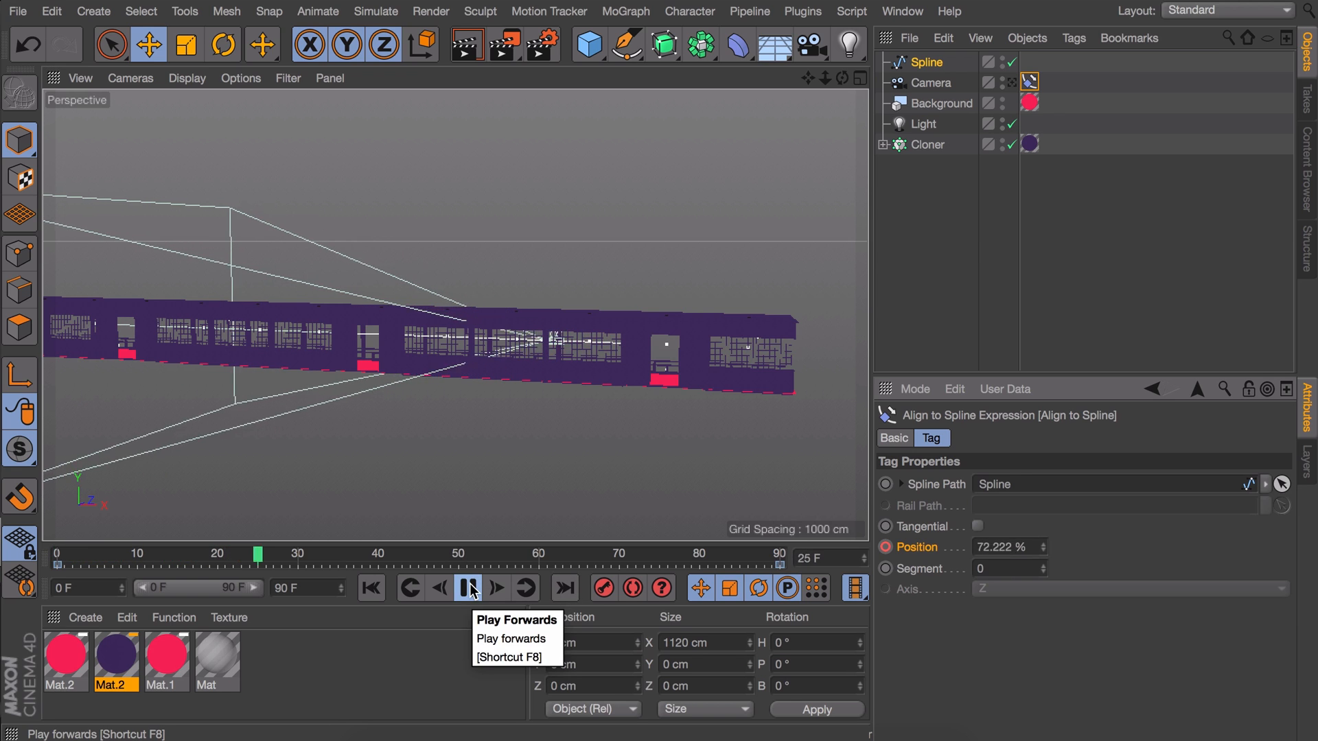
click(469, 588)
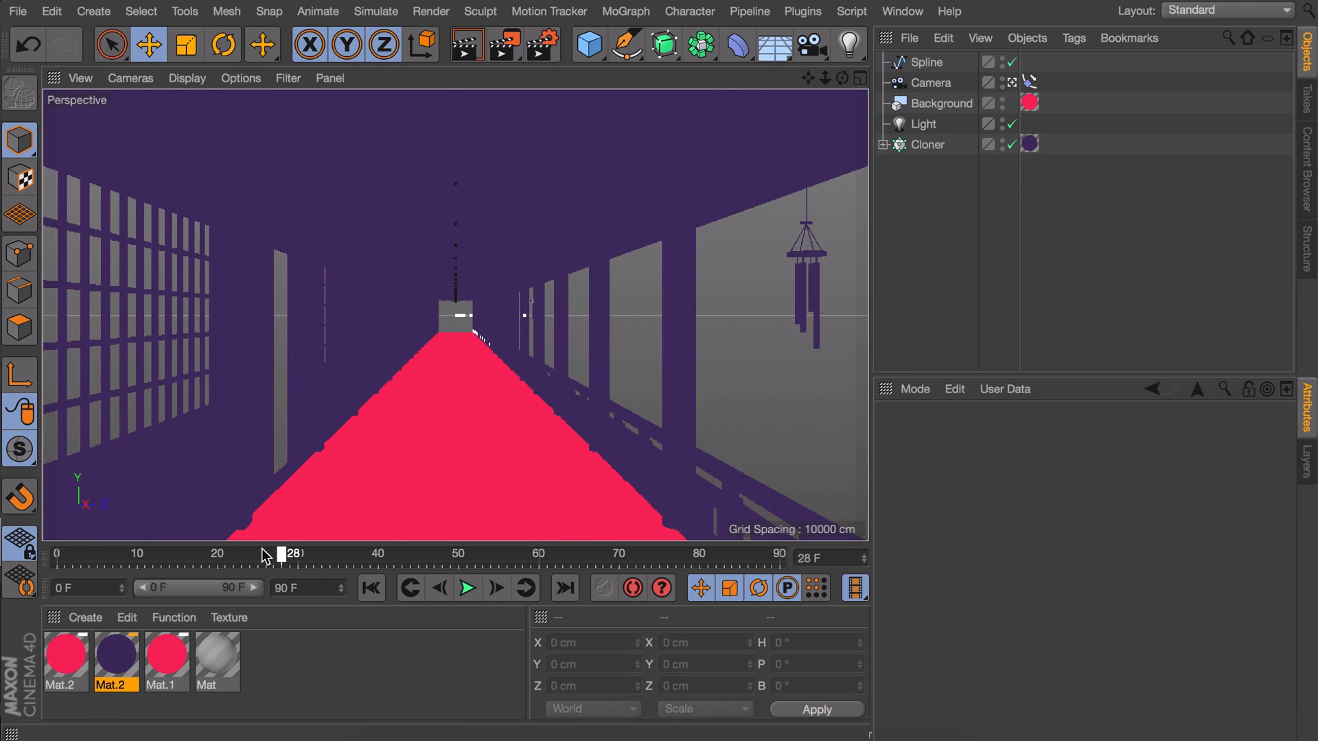
drag(281, 552, 780, 552)
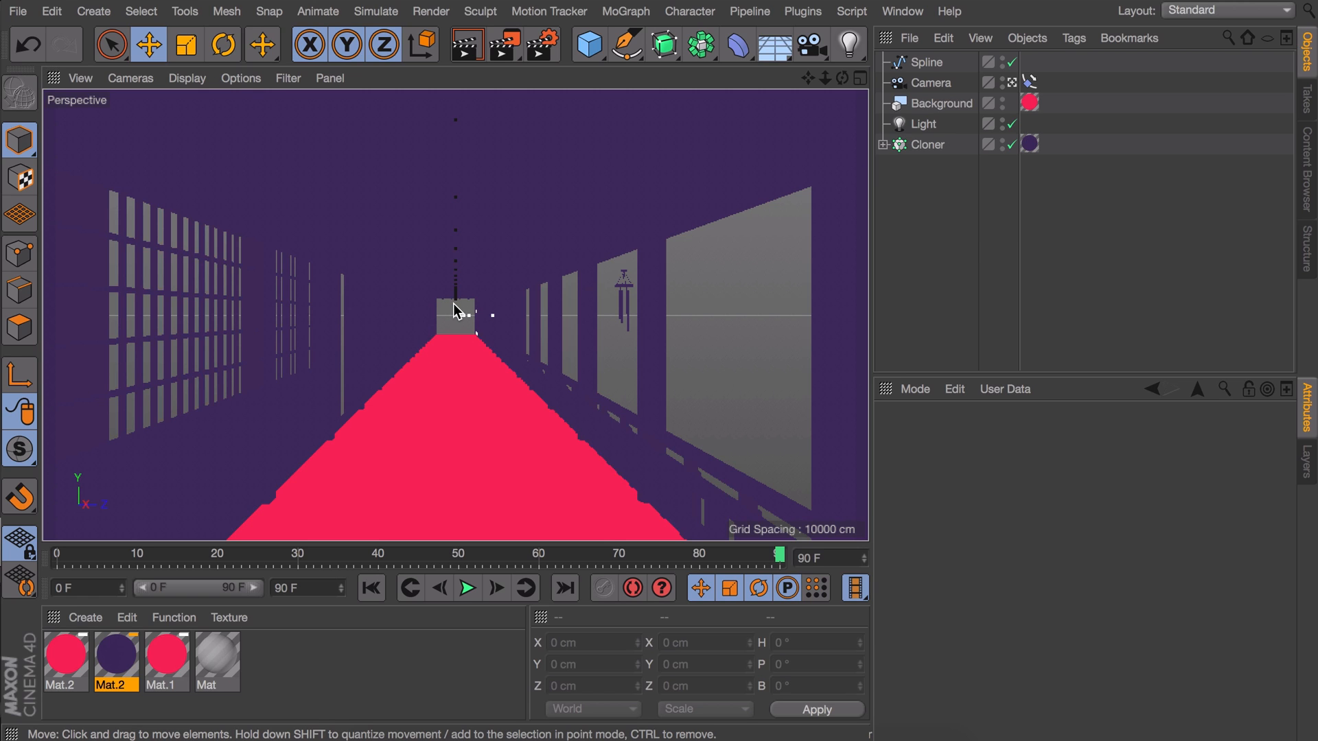
click(466, 587)
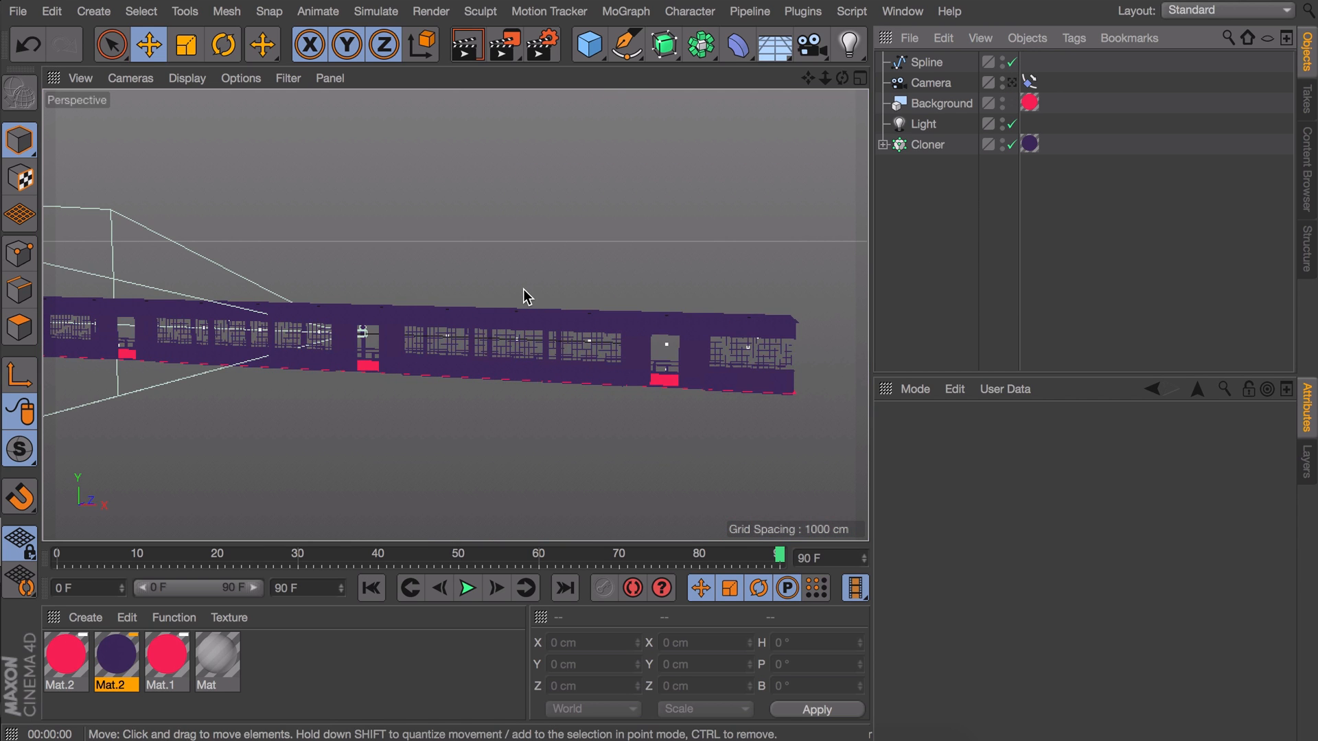
- Size and place Plane.1 as the pink corridor floor and render the active view to preview it
click(588, 44)
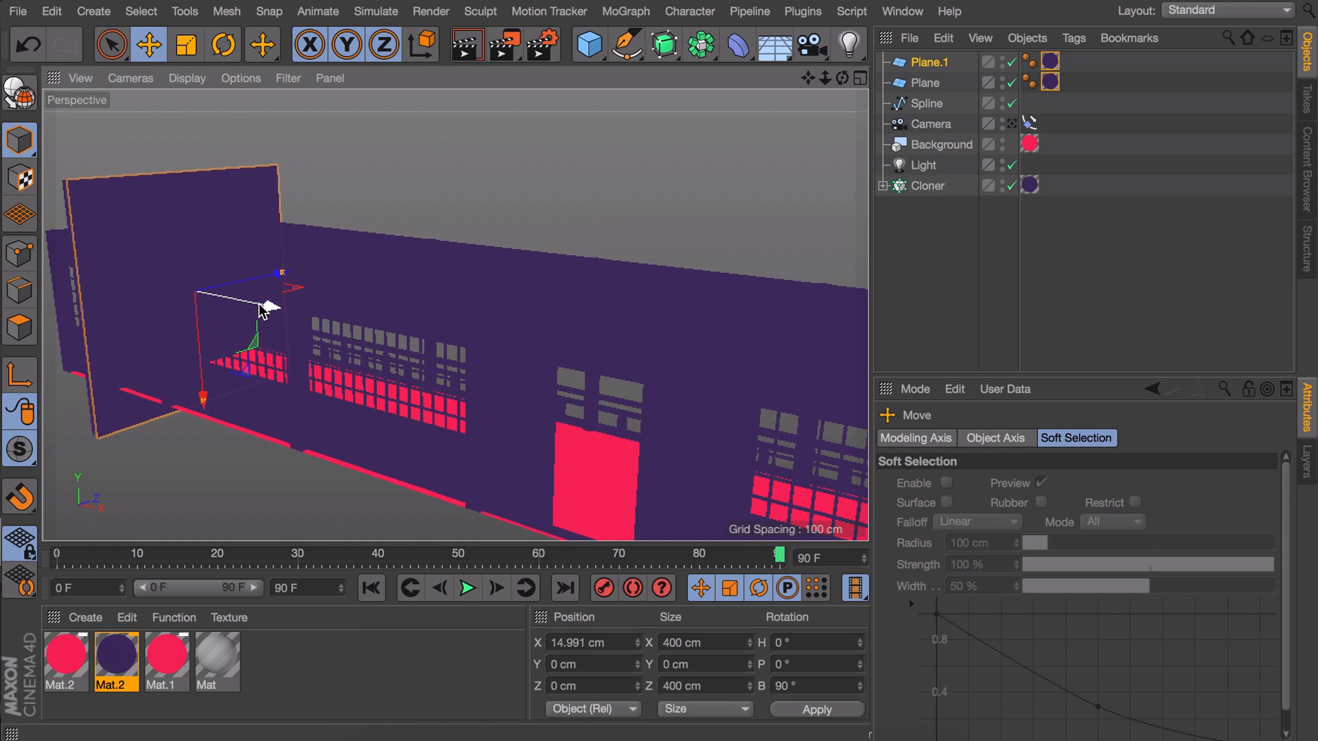
click(185, 44)
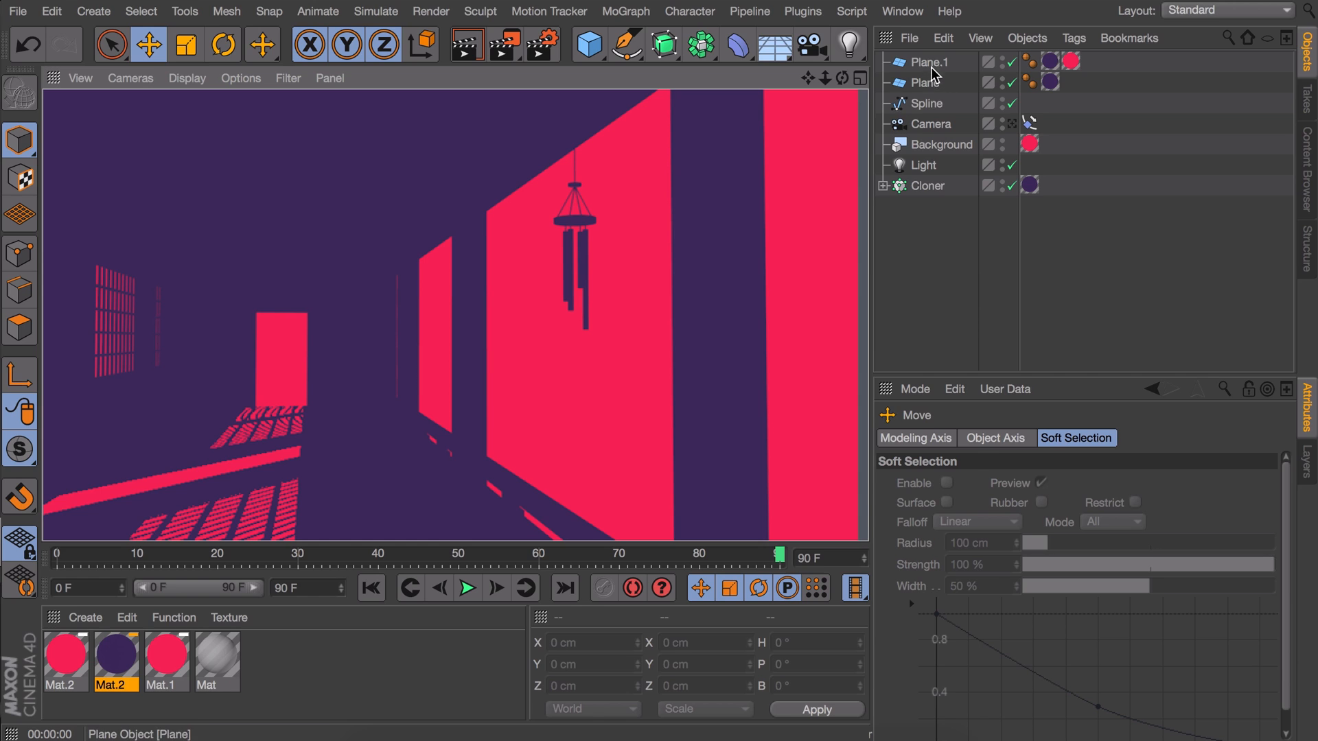
click(927, 62)
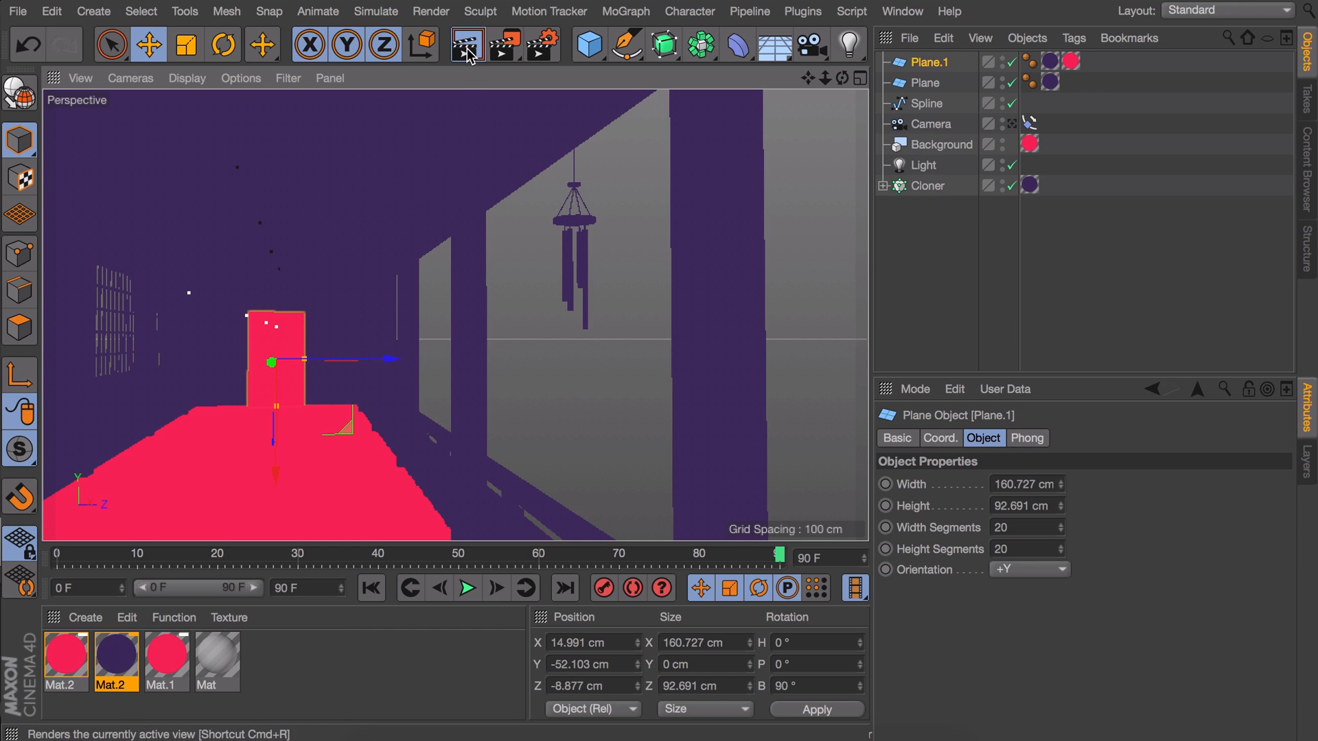
click(467, 44)
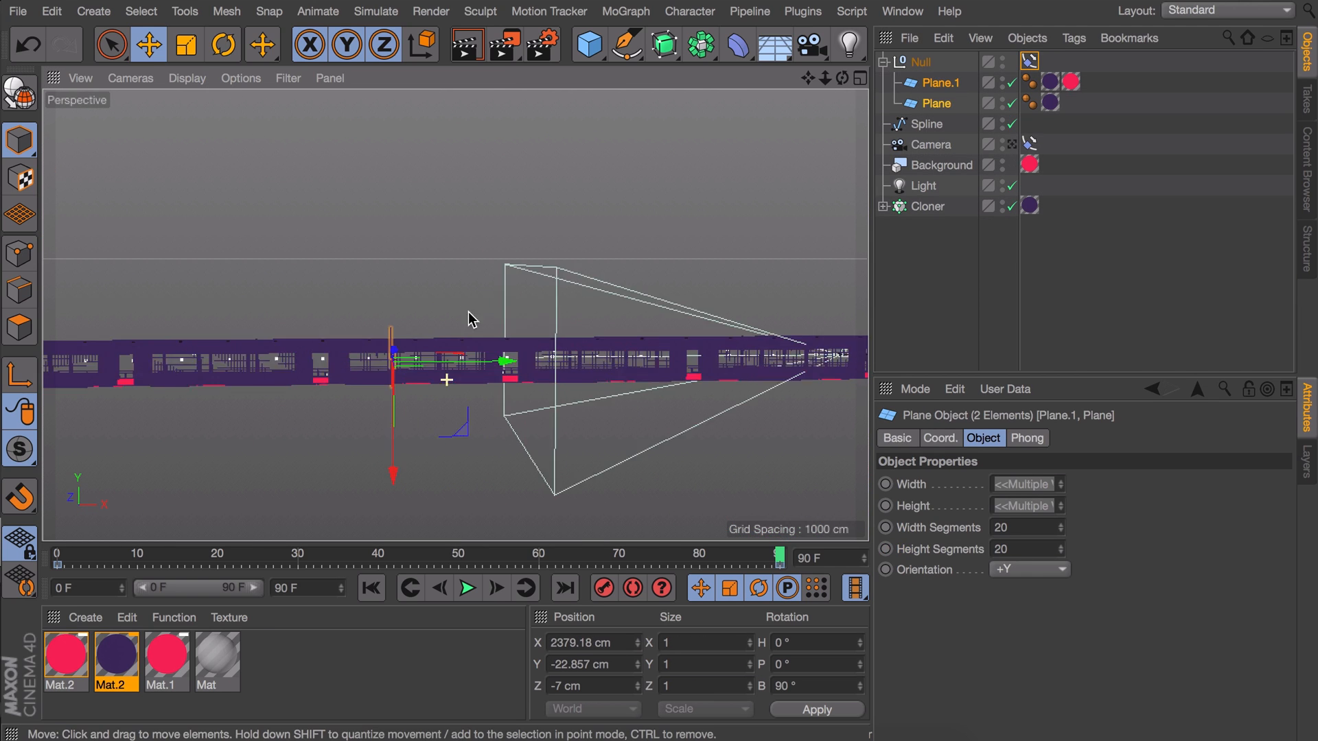
- Slide the grouped floor Null along the corridor and scrub the timeline to check coverage
drag(773, 553, 249, 553)
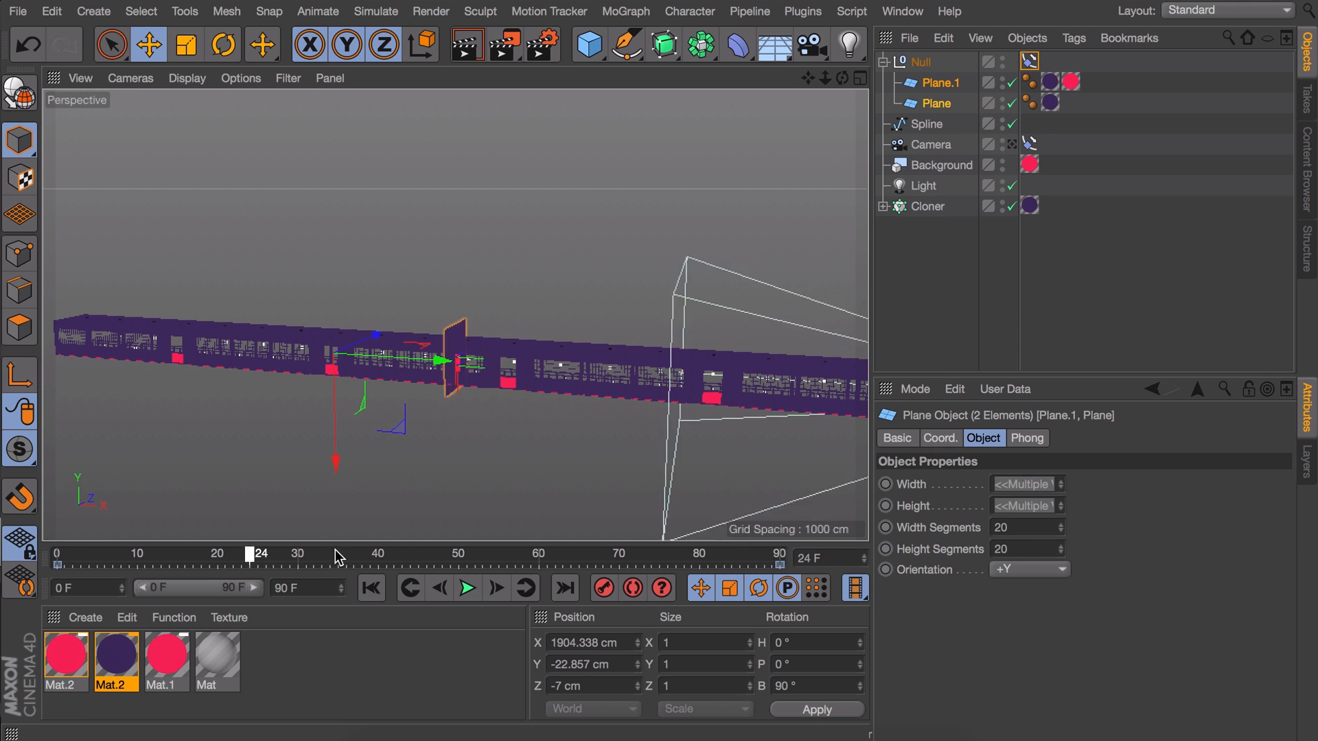
drag(259, 553, 387, 554)
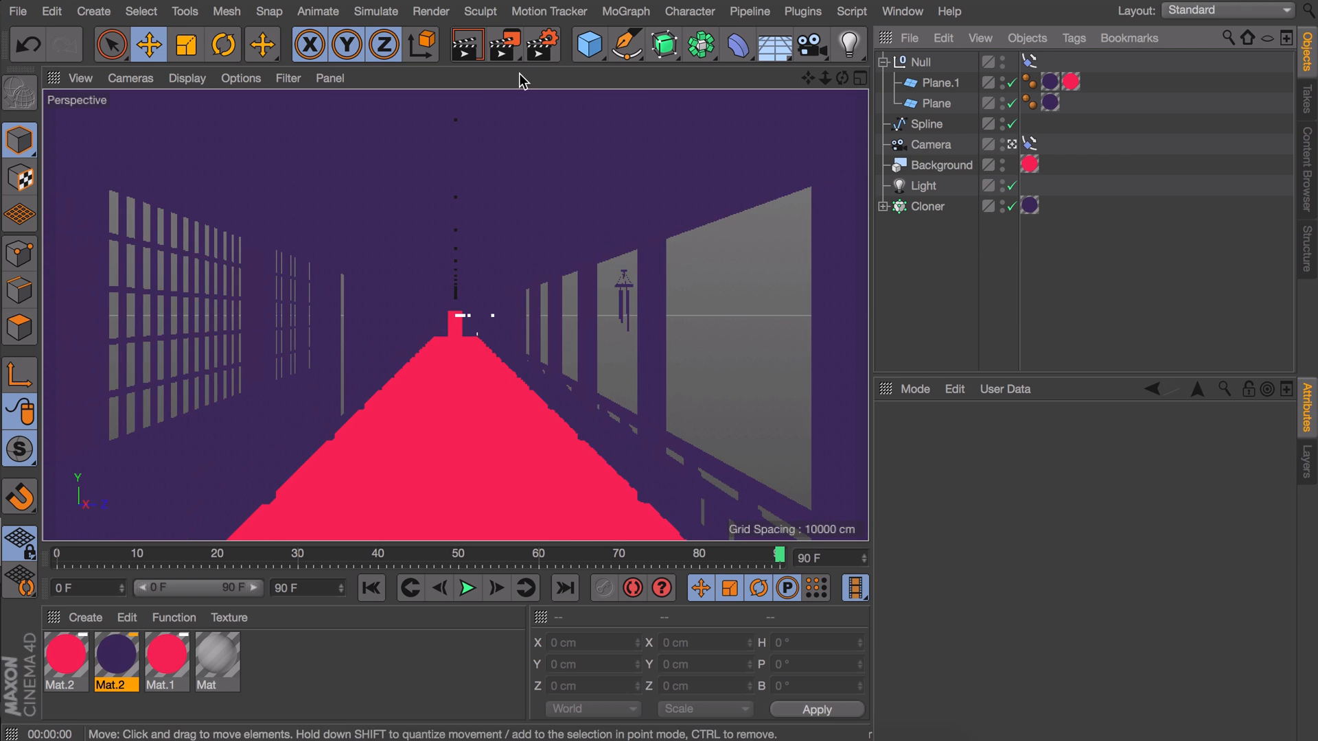
click(467, 589)
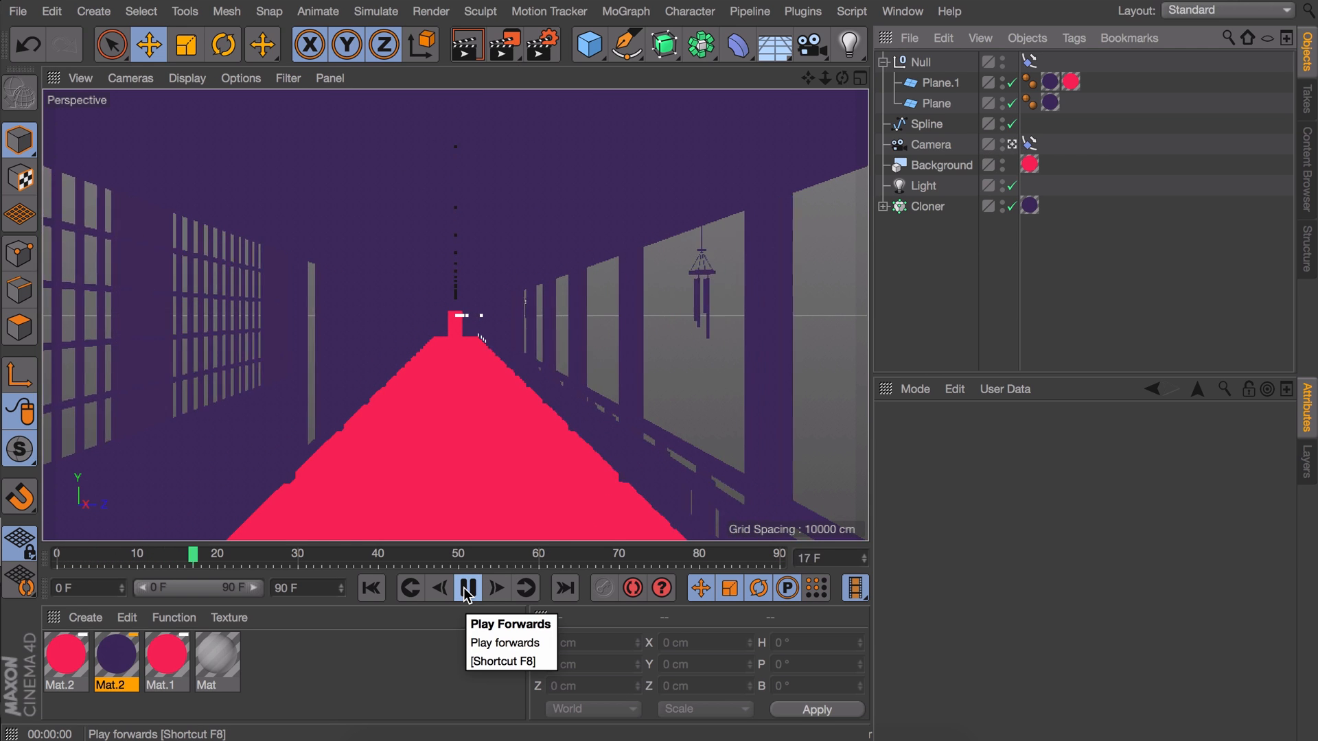
- Play the camera flythrough down the pink-floored corridor, then stop playback
click(467, 588)
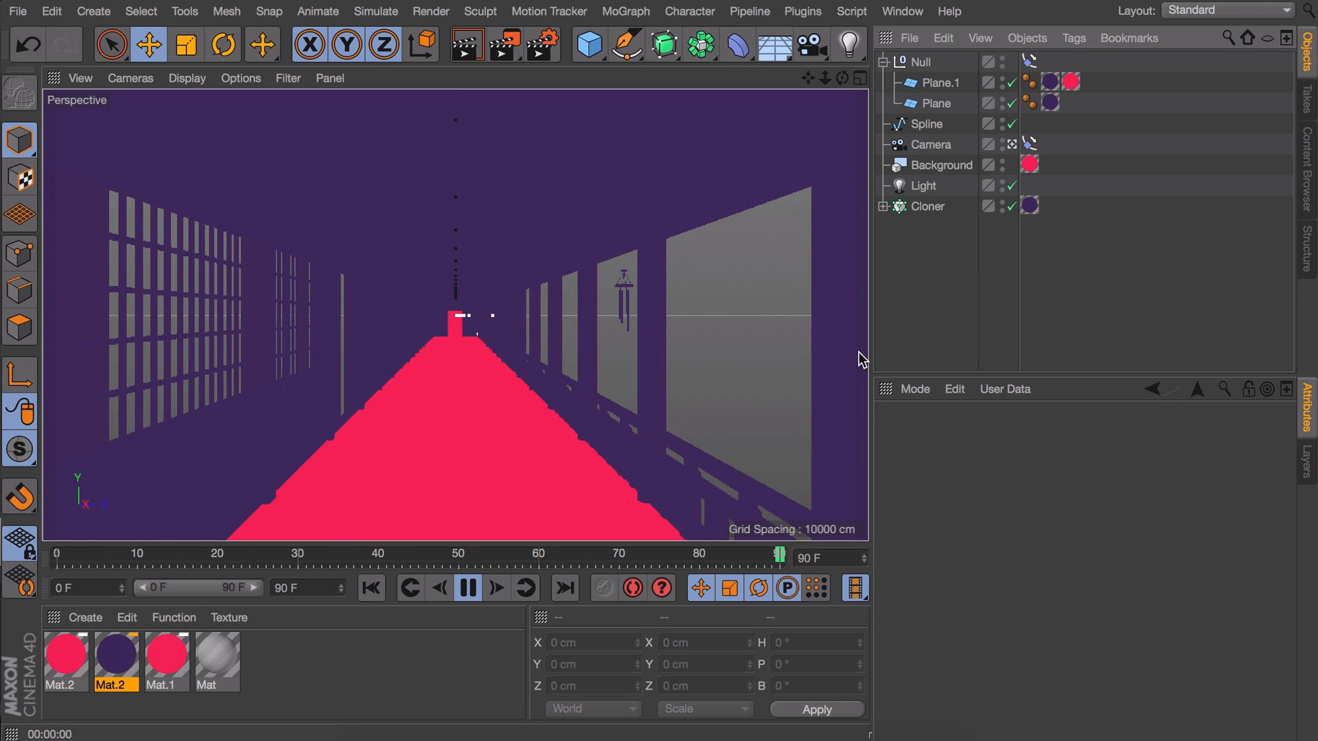
click(467, 588)
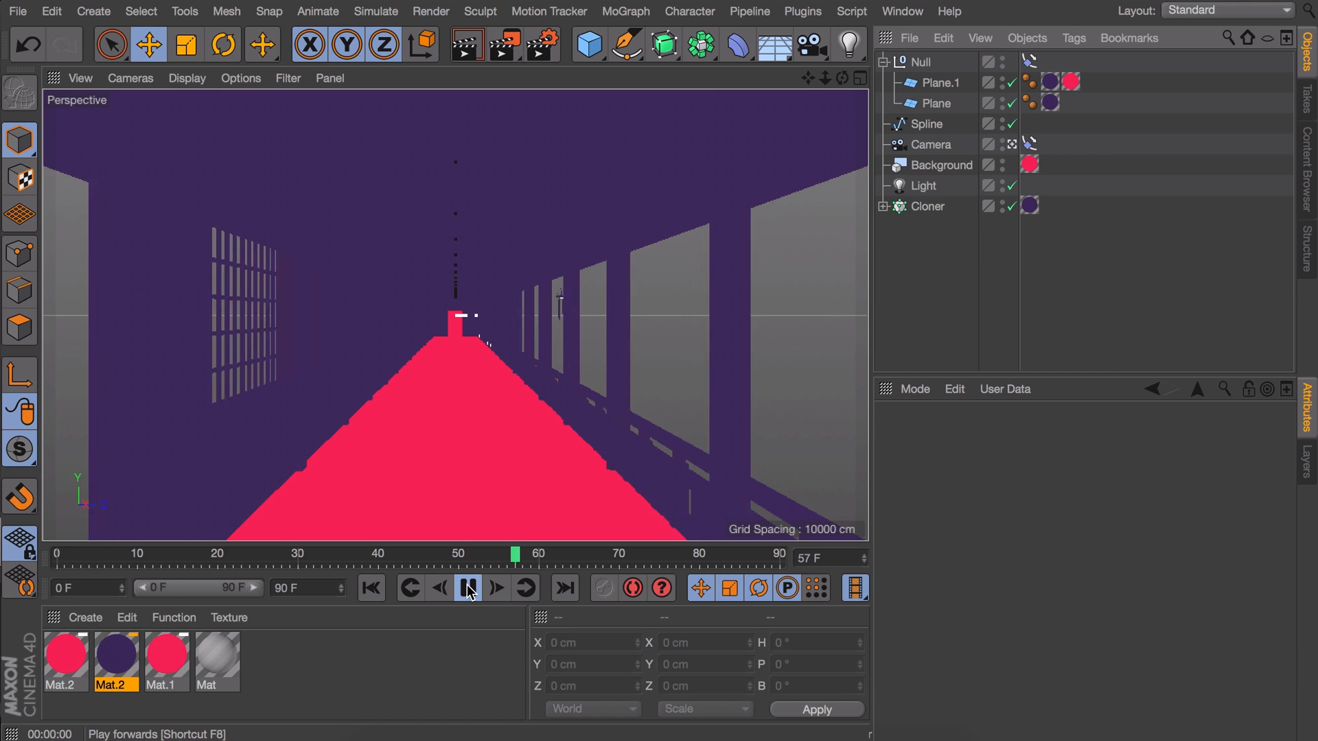
click(467, 588)
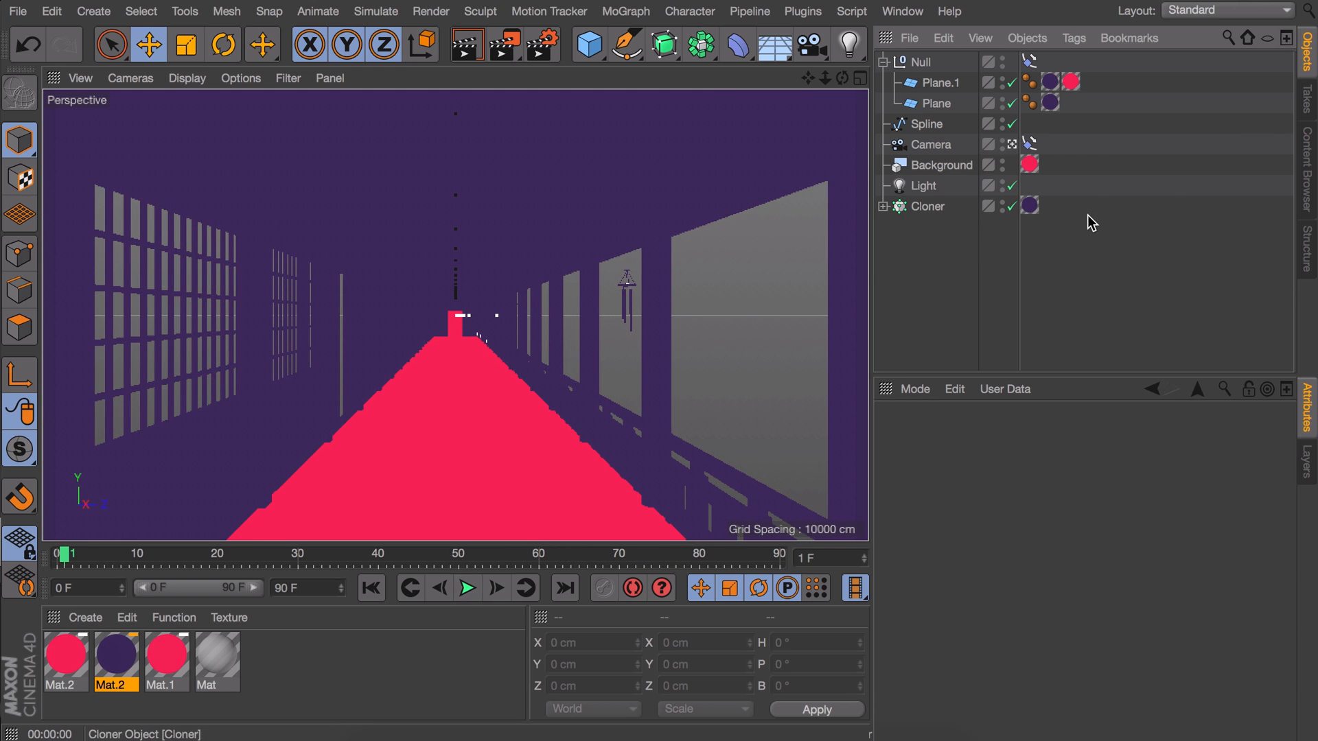
mouse_move(634, 302)
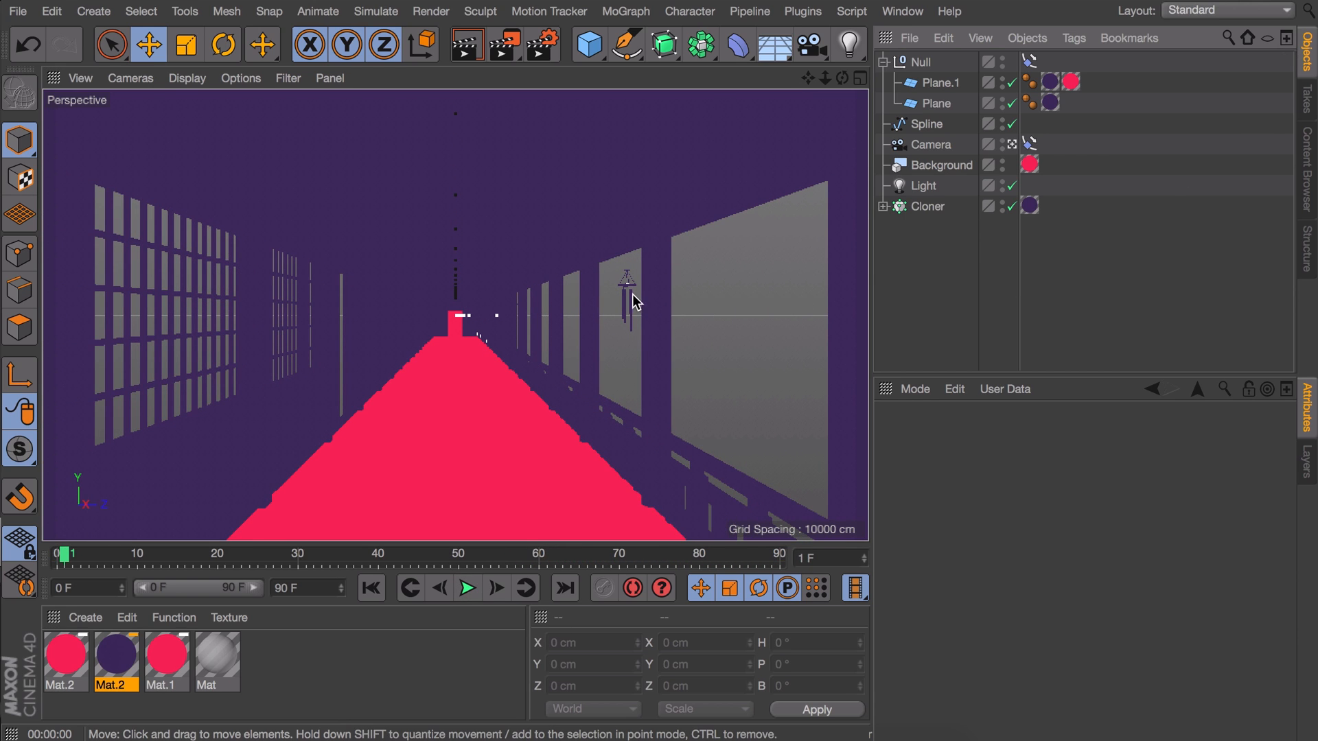
- Select the chime's Shear deformer and bend it to about 8% strength at -70° angle
click(928, 206)
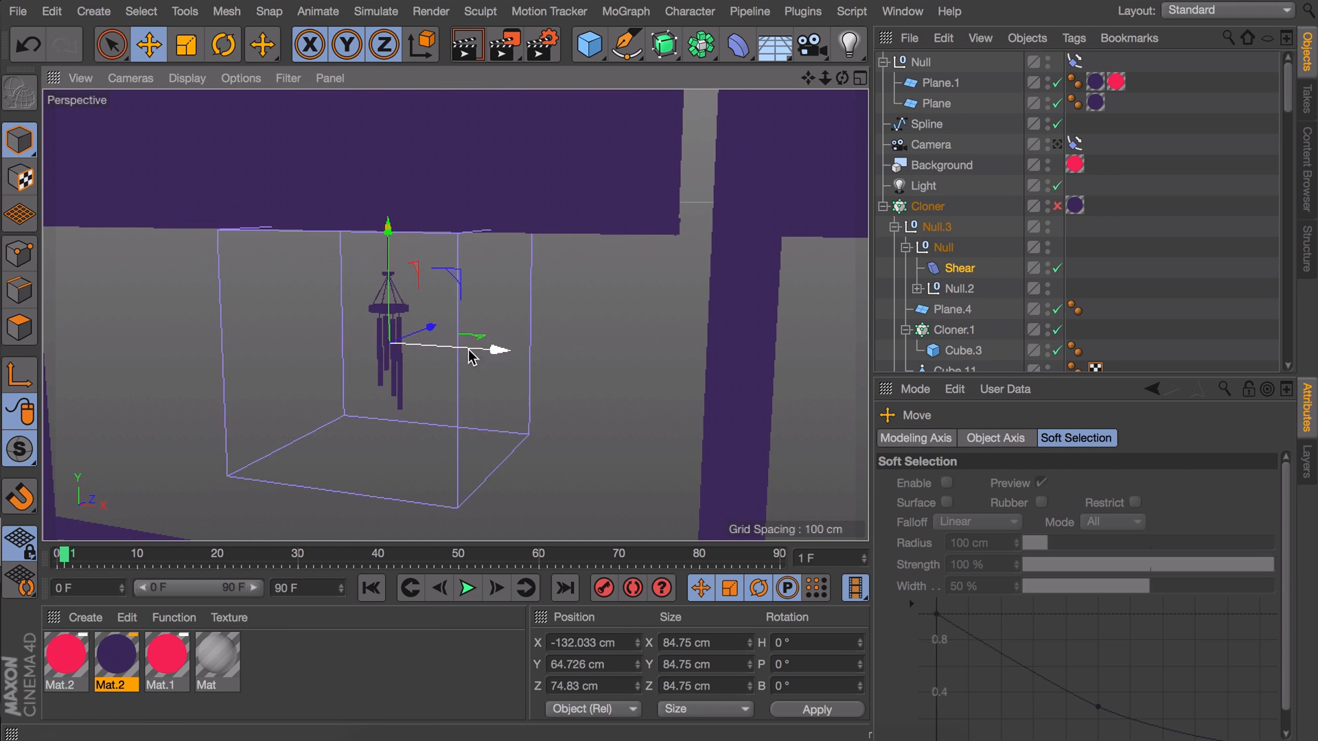
click(957, 268)
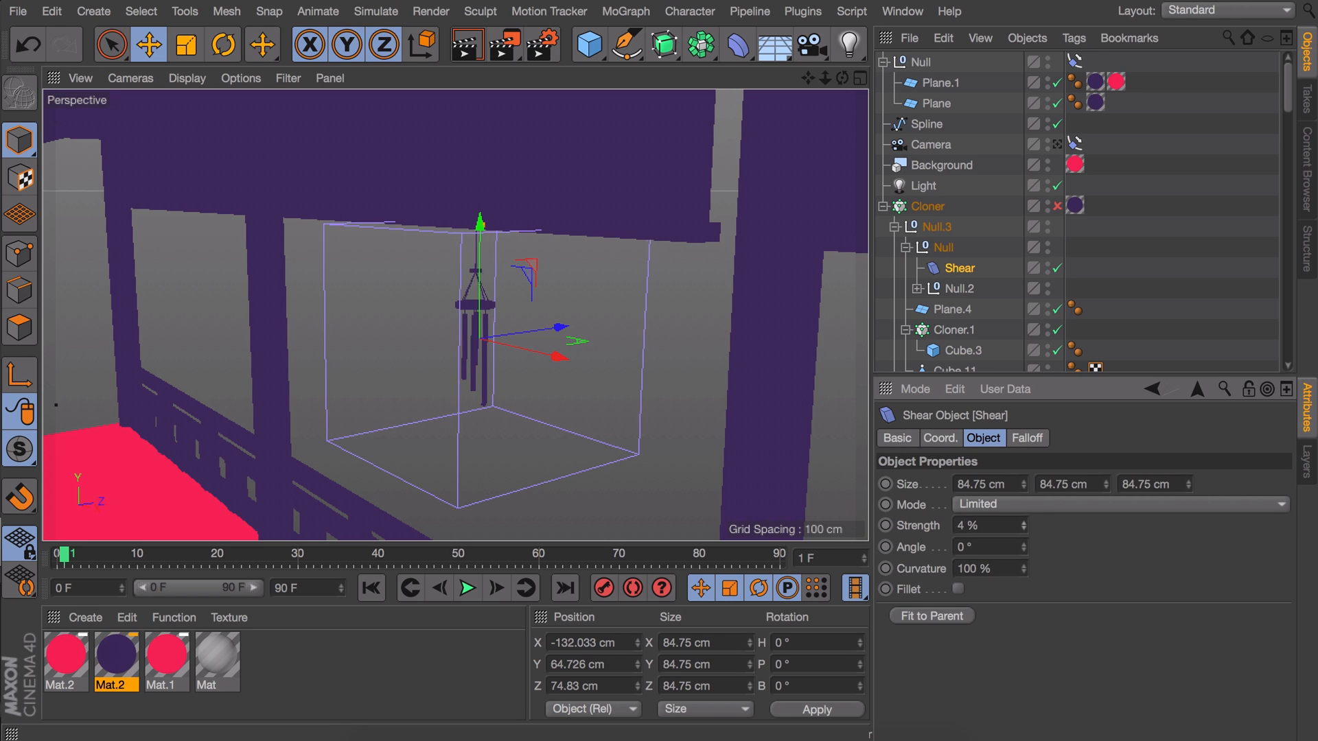
drag(987, 526, 971, 526)
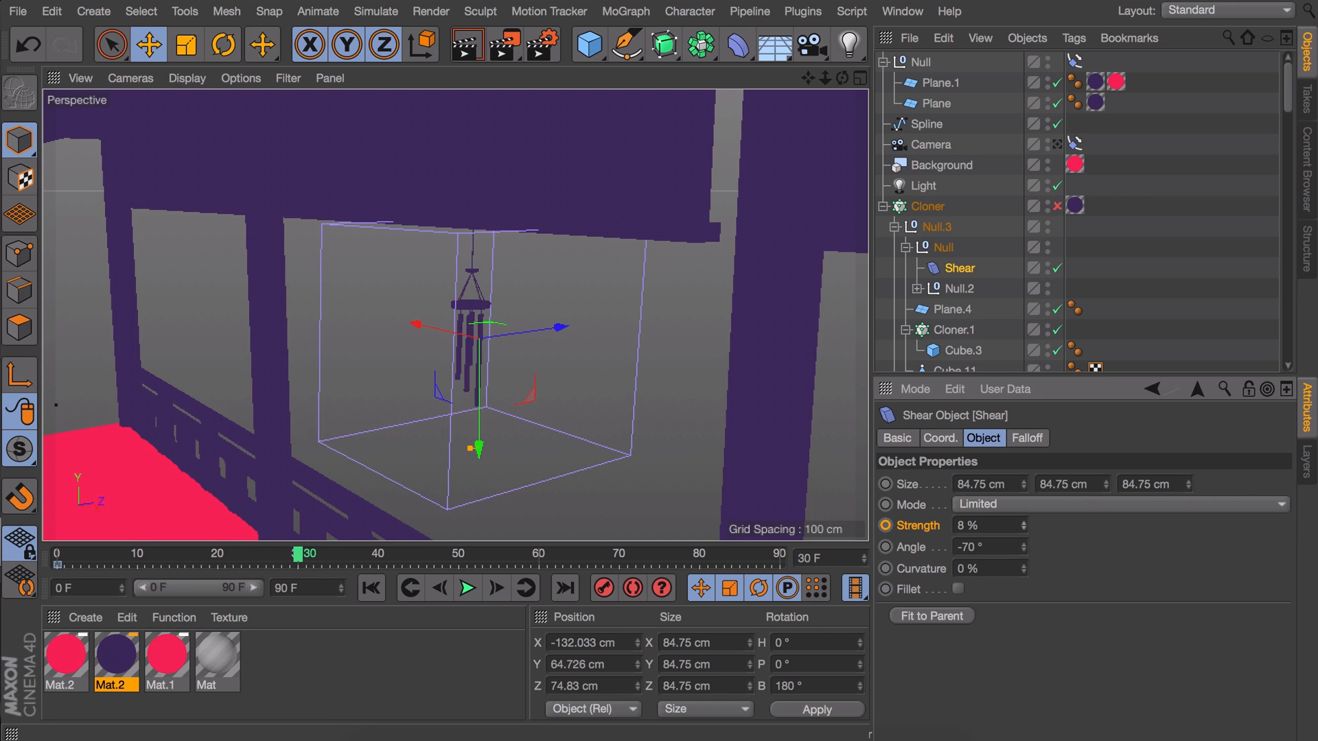
- Key a raised shear strength at frame 30 and zero strength at frame 90
drag(987, 526, 992, 526)
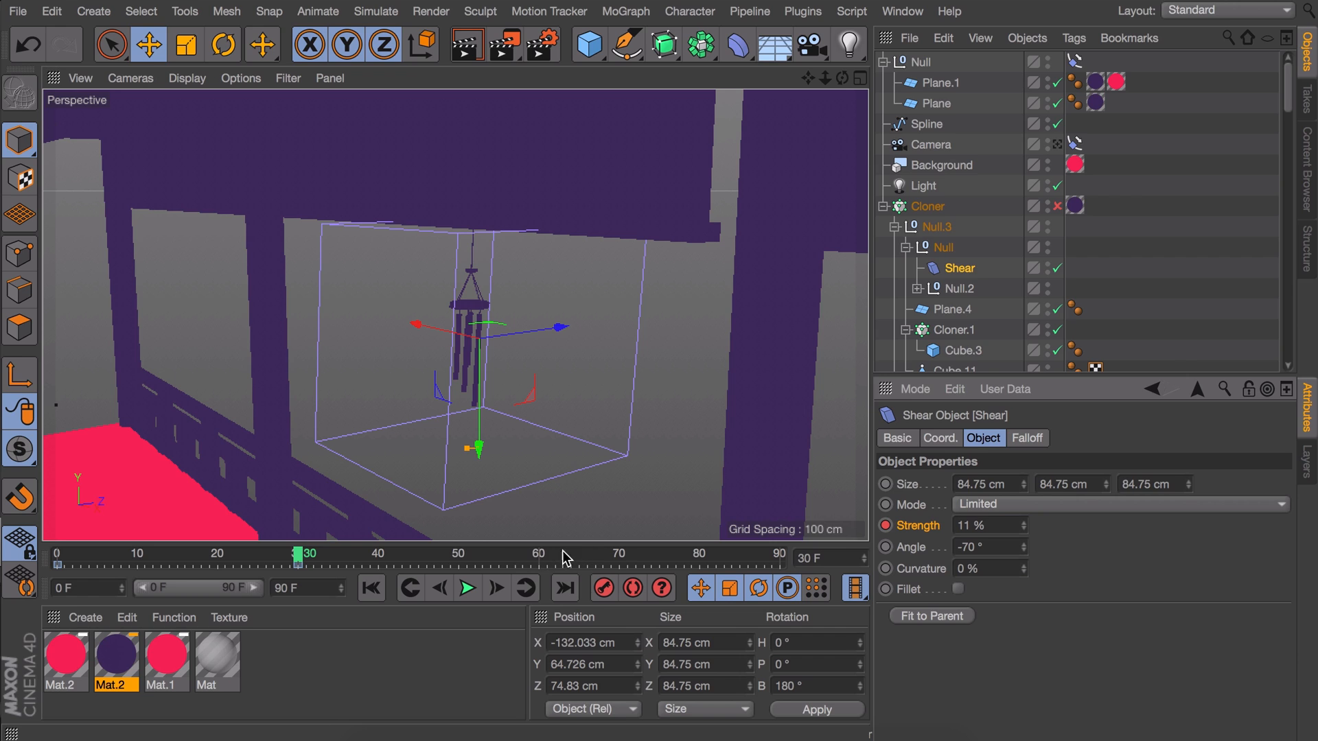
click(549, 554)
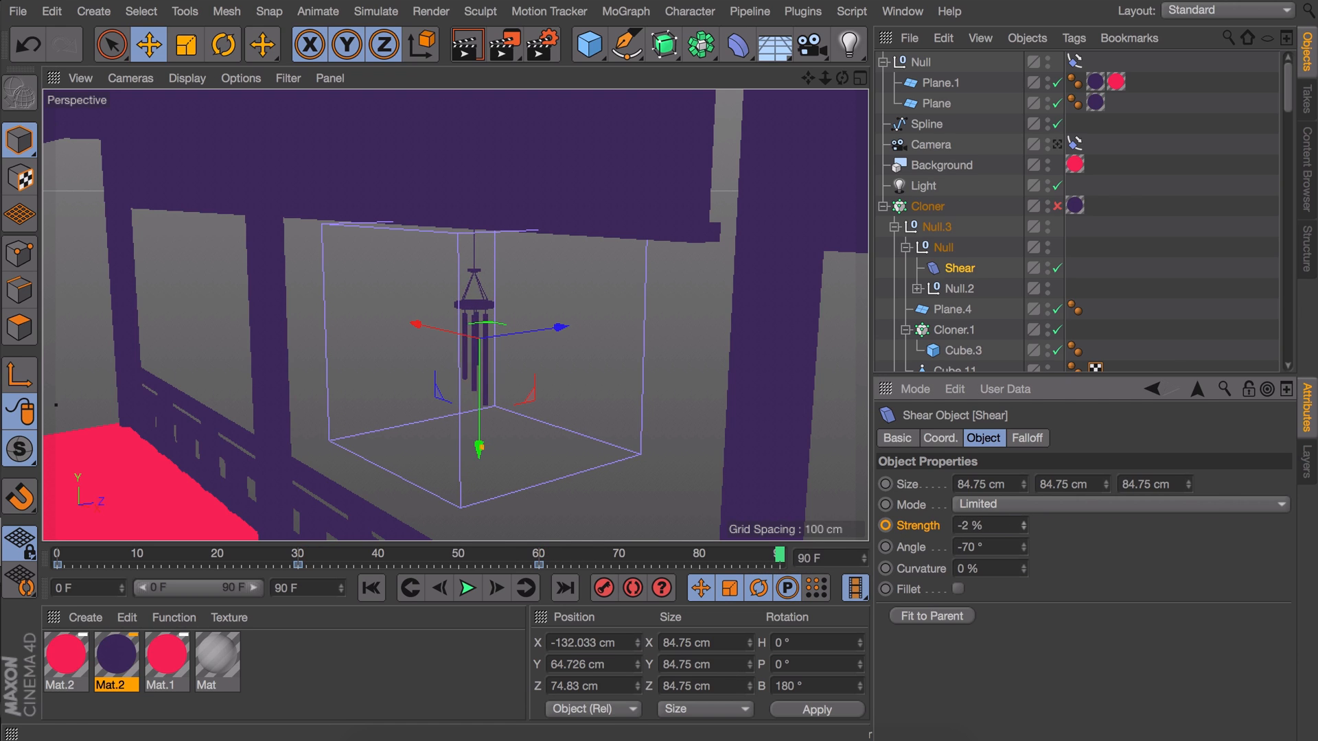
click(563, 589)
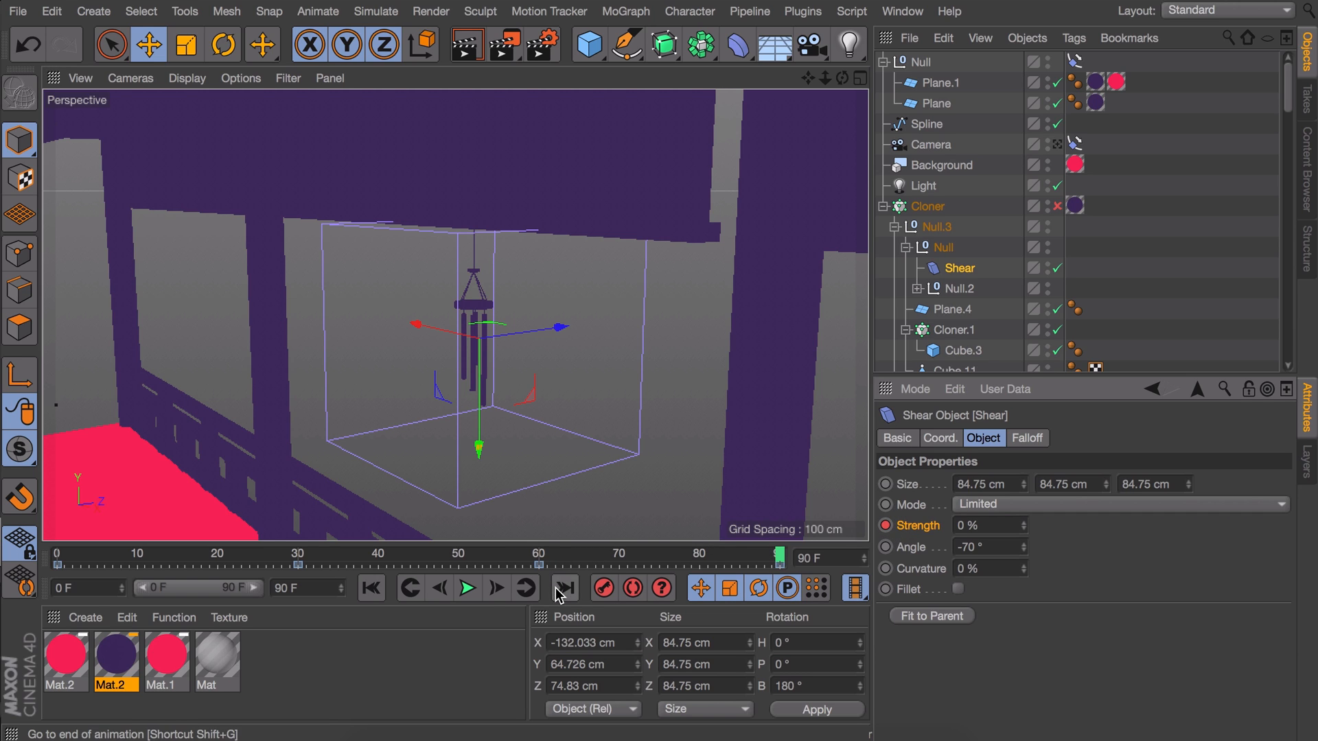
click(467, 588)
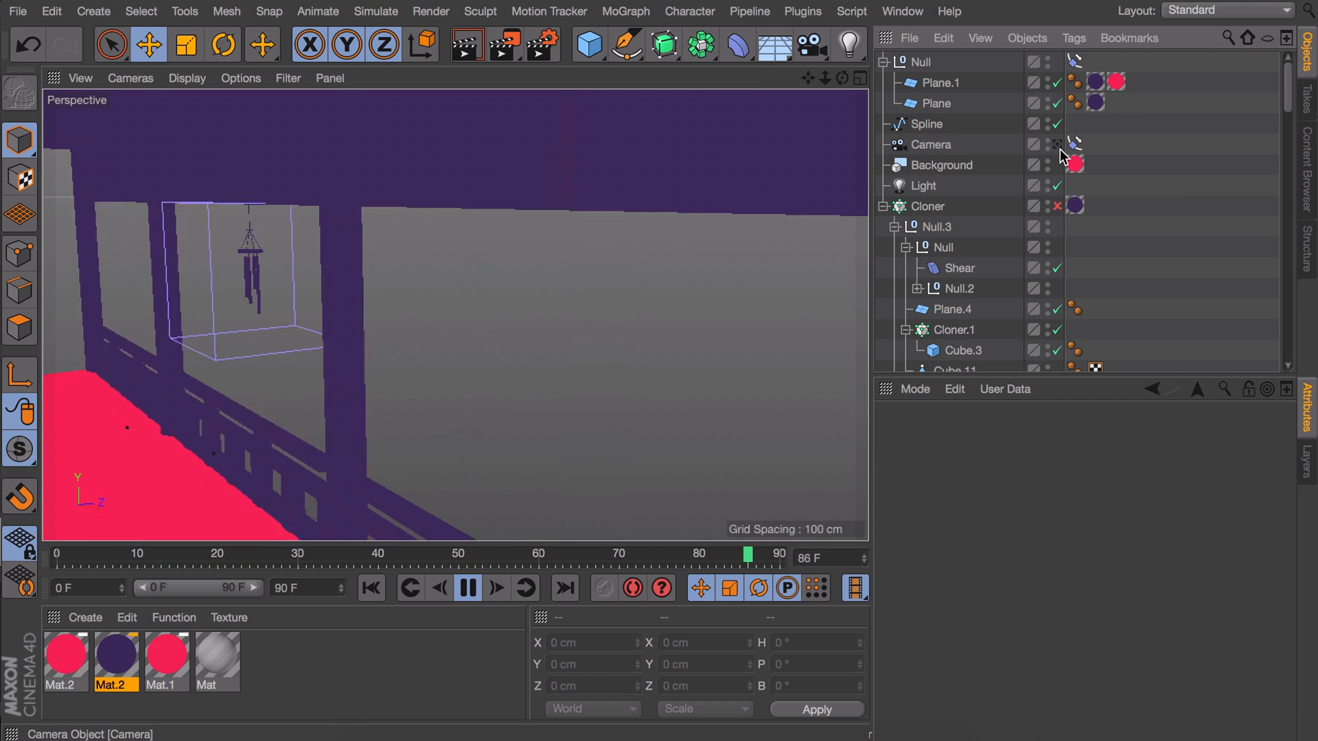
- Play the swaying chime through the scene camera, then stop playback
click(930, 145)
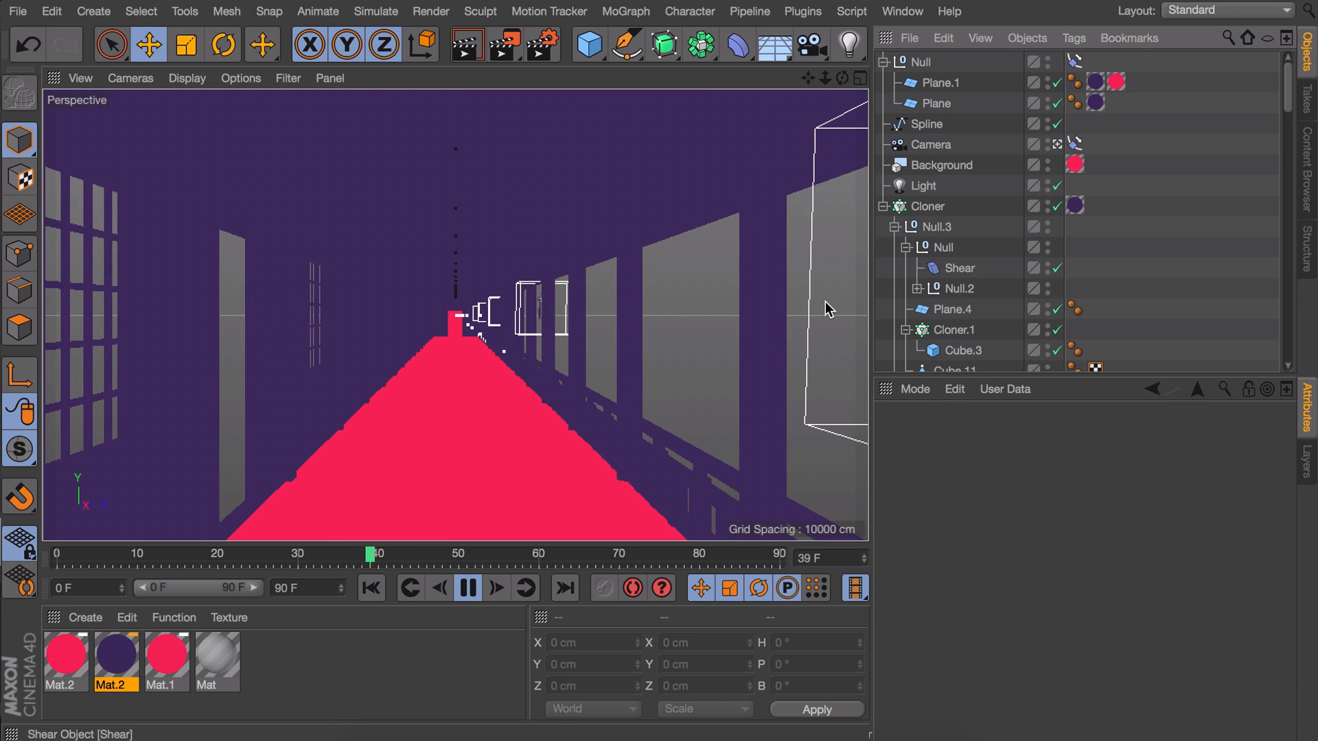
click(467, 587)
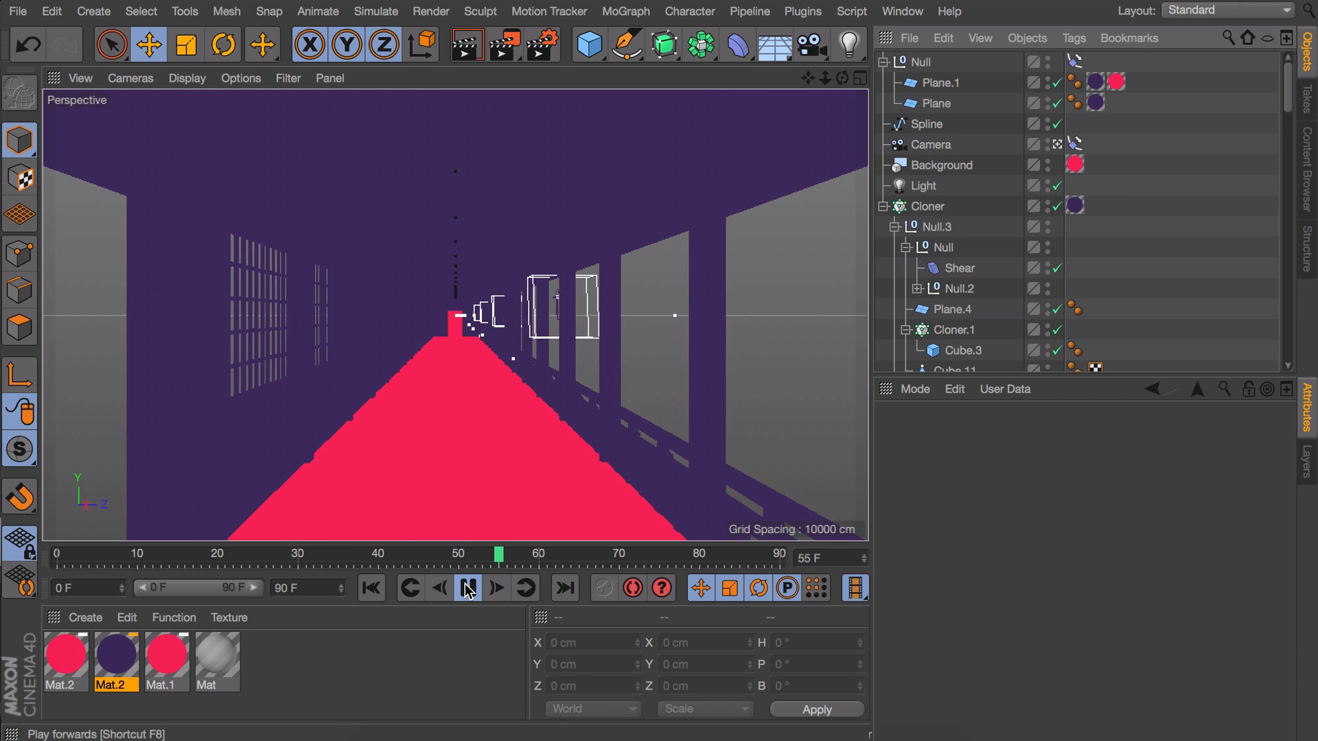
click(467, 588)
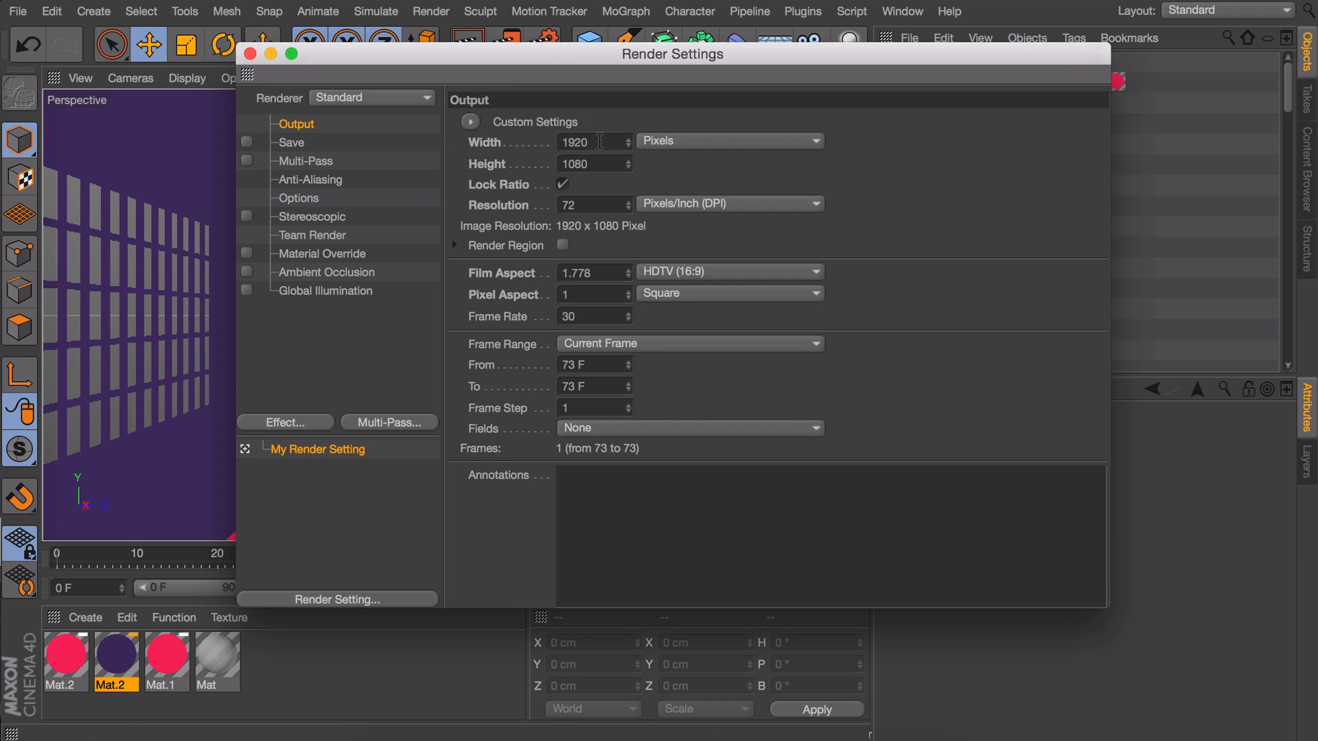
- Set render width to 960 (960×540 with Lock Ratio) and choose the frame range
text(960)
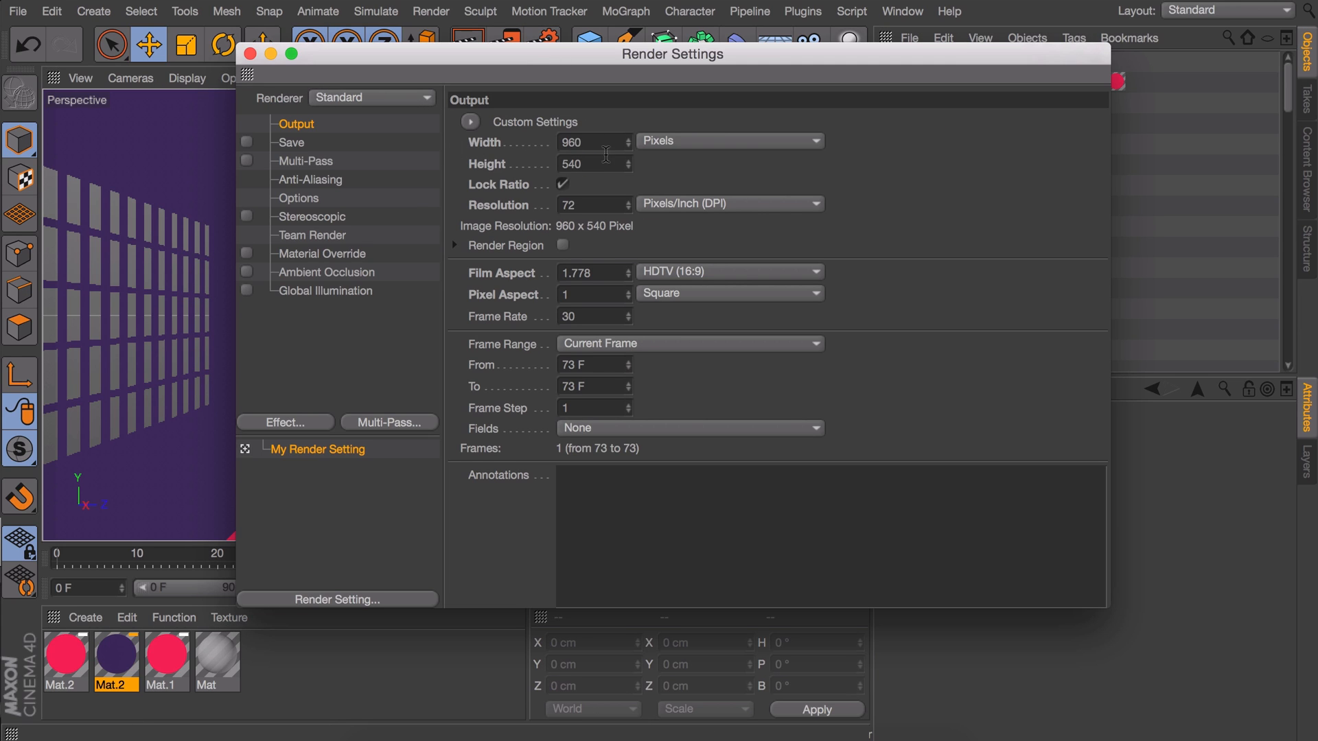
mouse_move(631, 361)
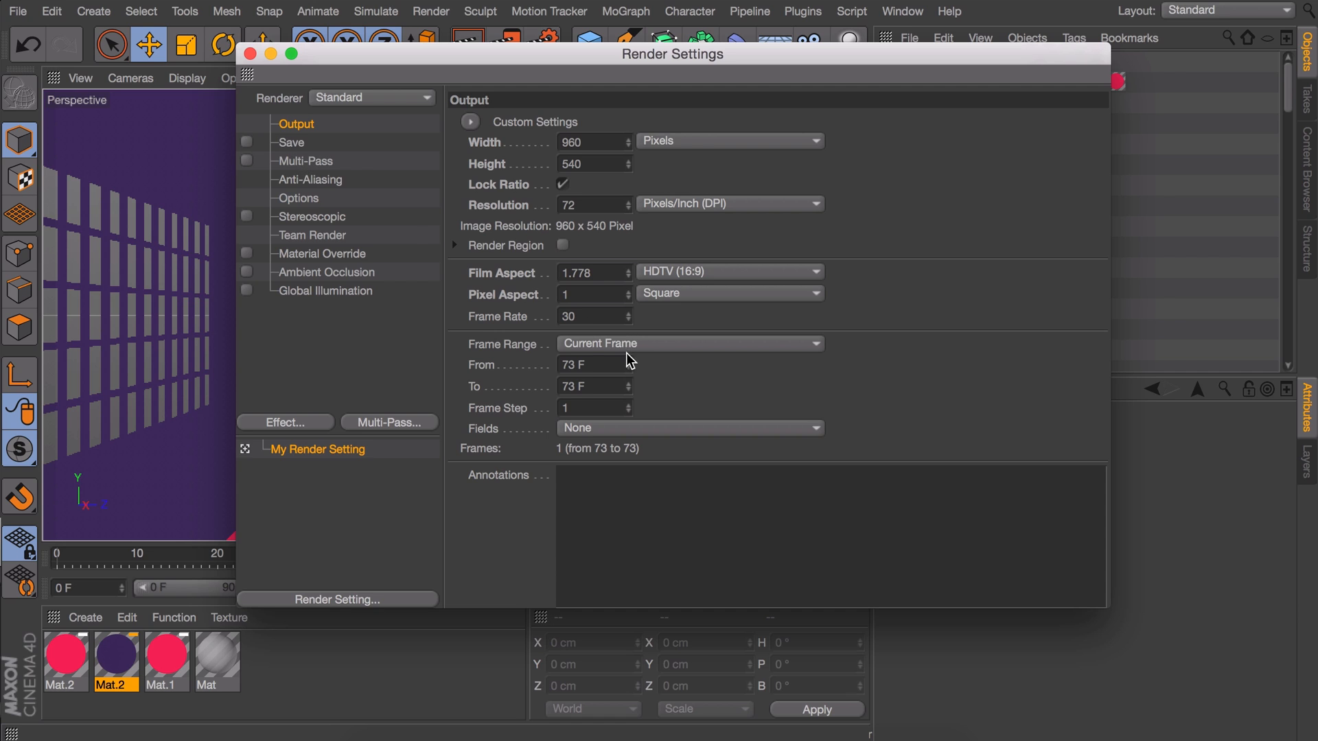
click(689, 343)
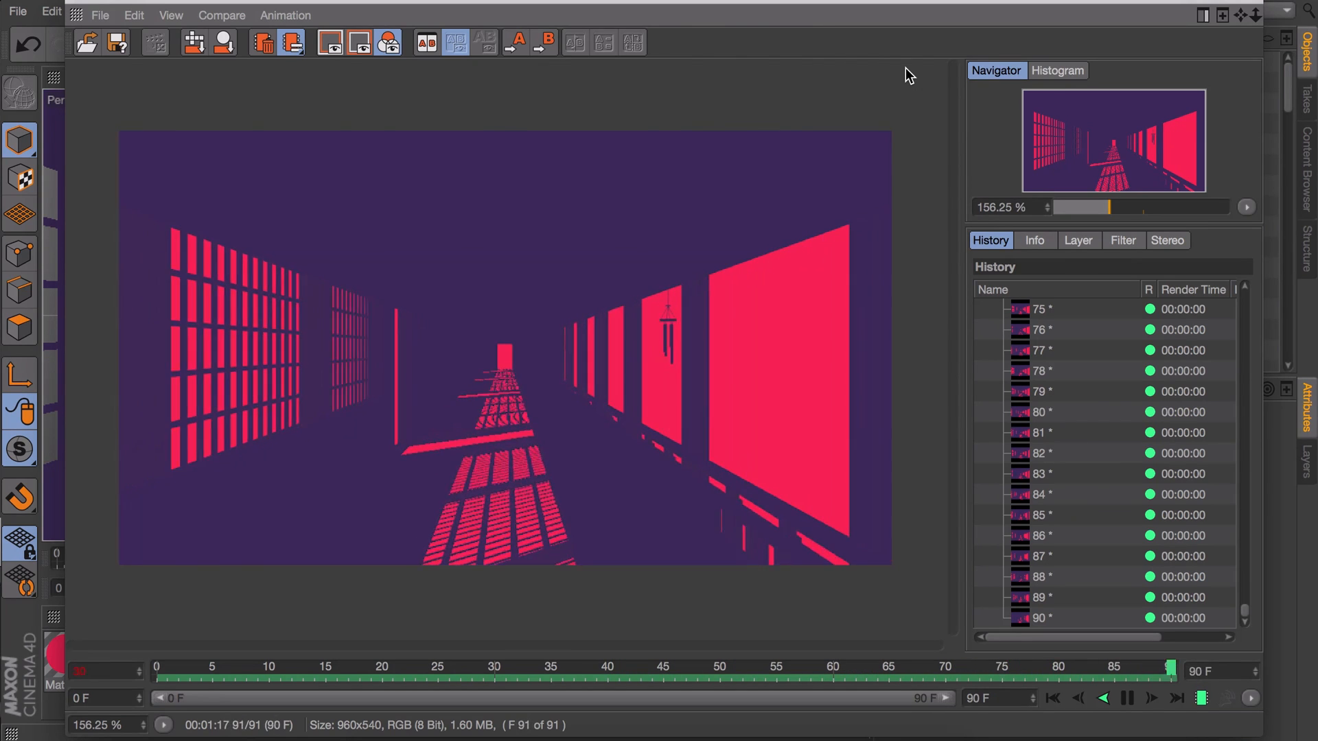
- Scrub the Picture Viewer through the 91 rendered frames to check the loop and chime sway
click(832, 667)
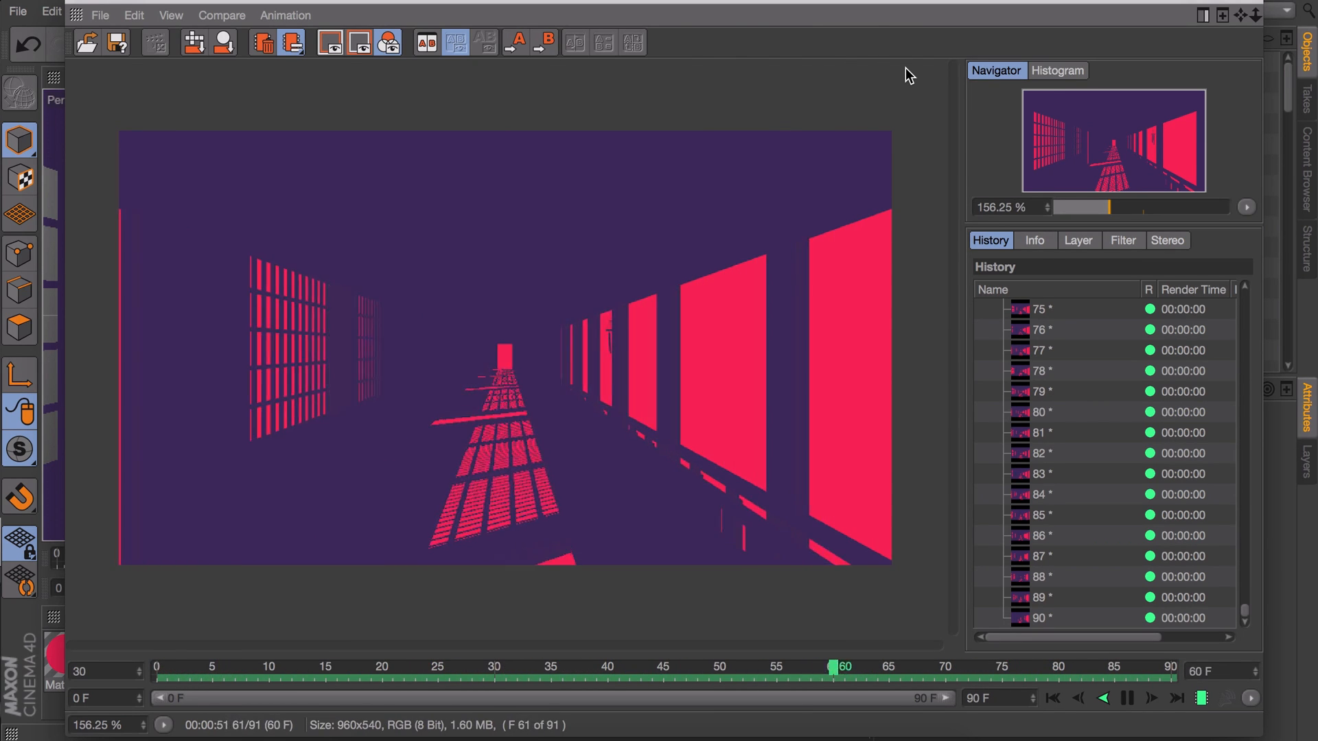
drag(832, 668, 486, 668)
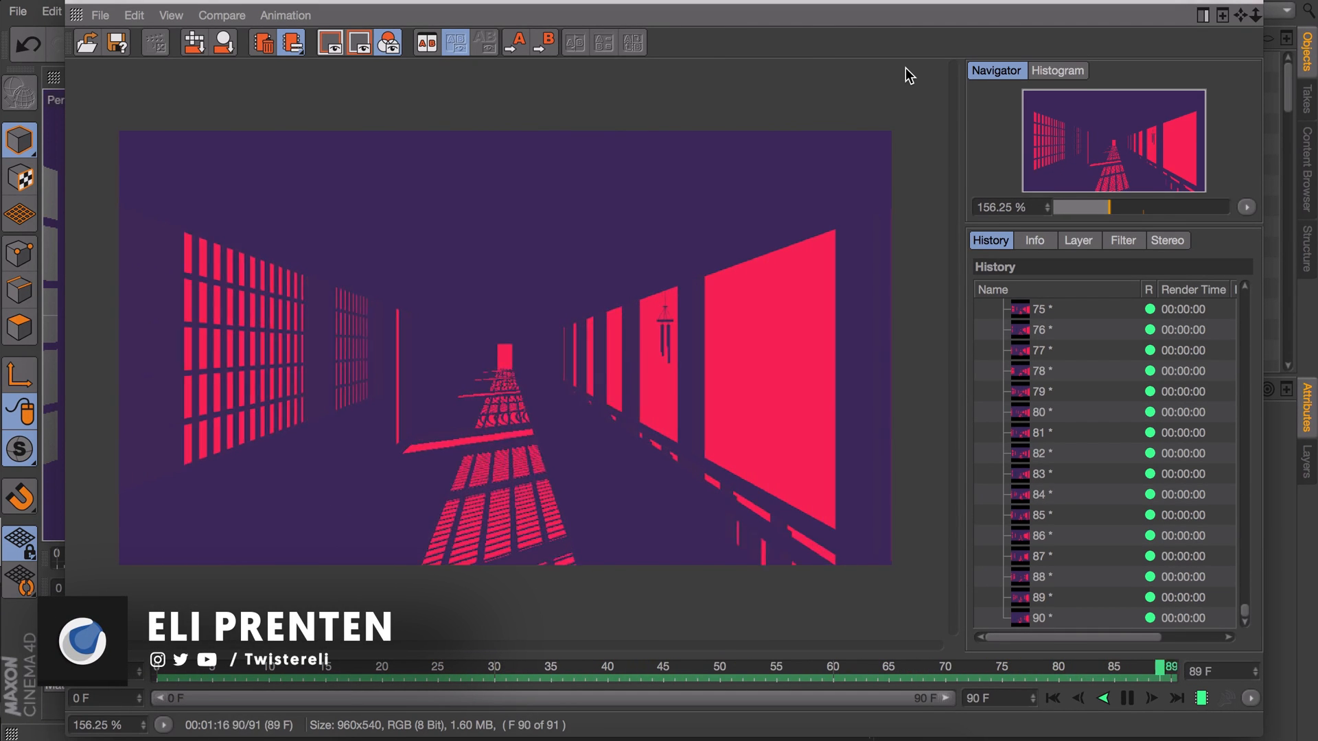
drag(1171, 668, 812, 668)
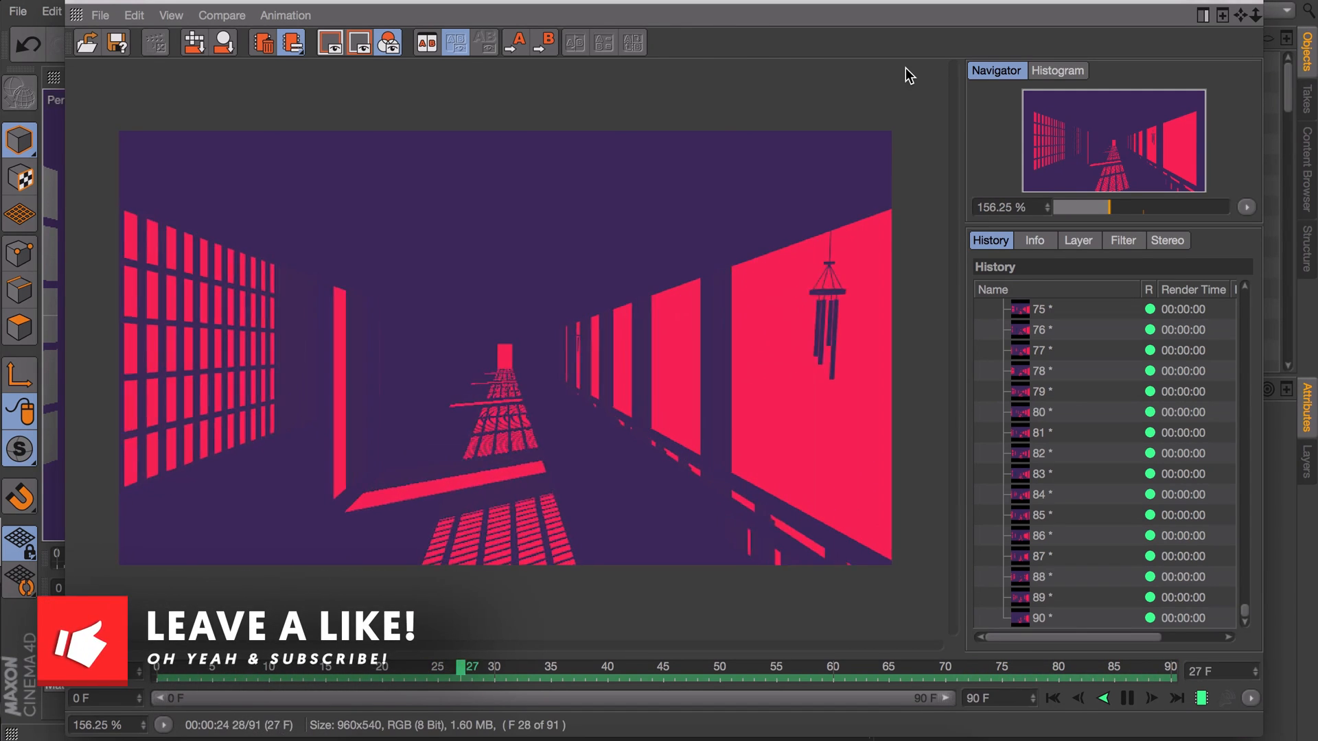
drag(469, 667, 1150, 667)
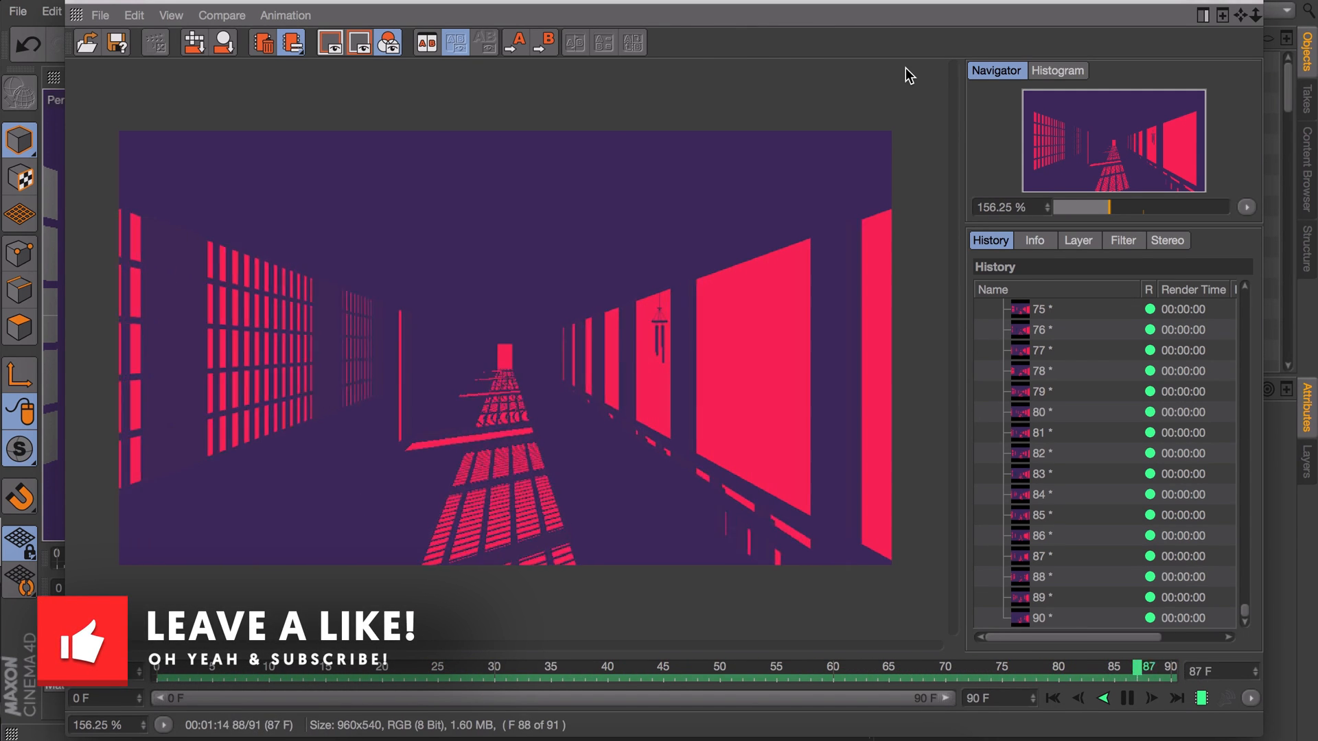